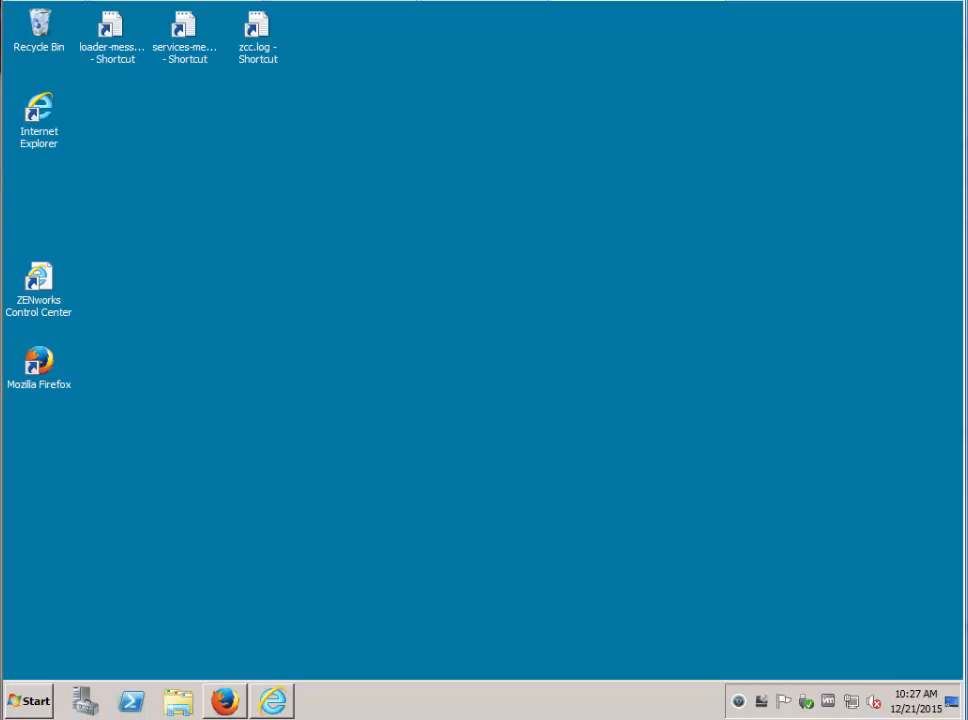
mouse_move(224, 700)
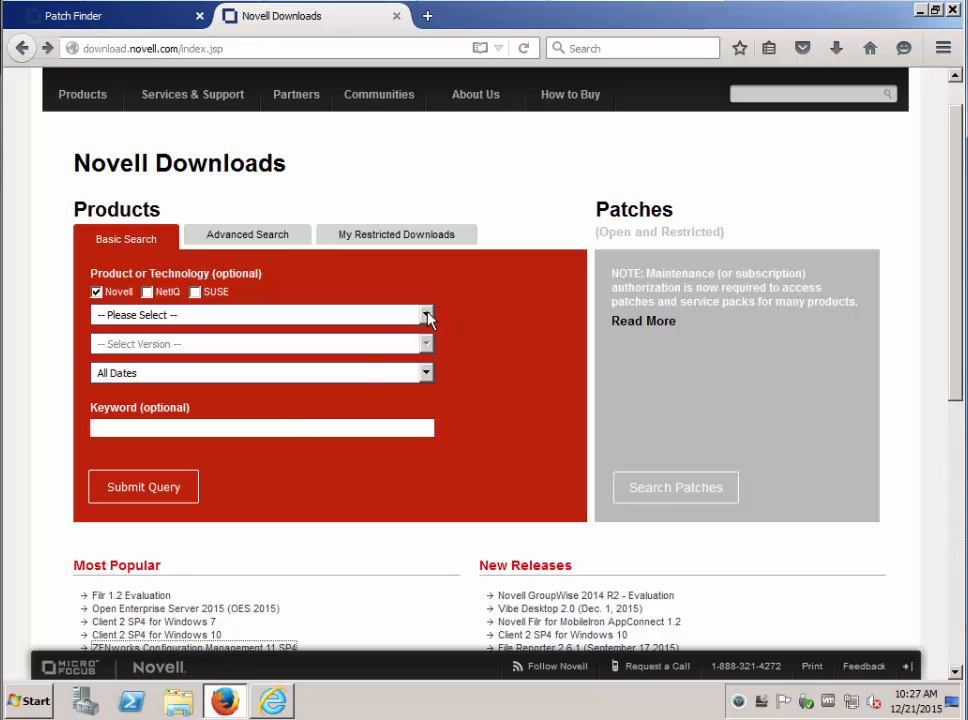
Step: Query ZENworks Configuration Management 11 SP4 downloads and view the Patch Finder results for 11.4.1
click(424, 314)
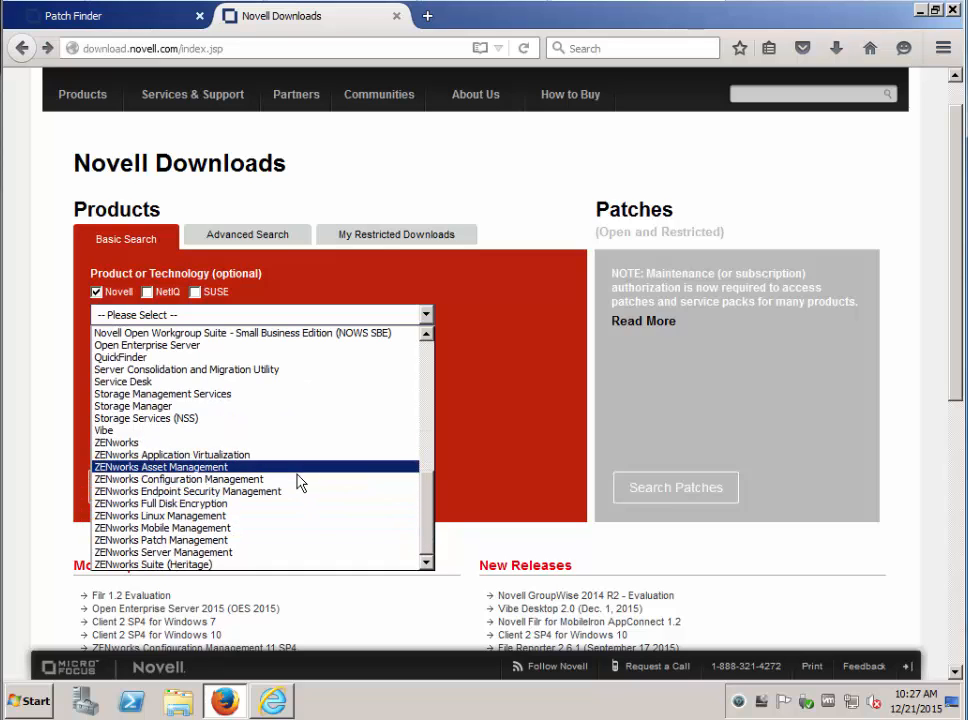
click(178, 478)
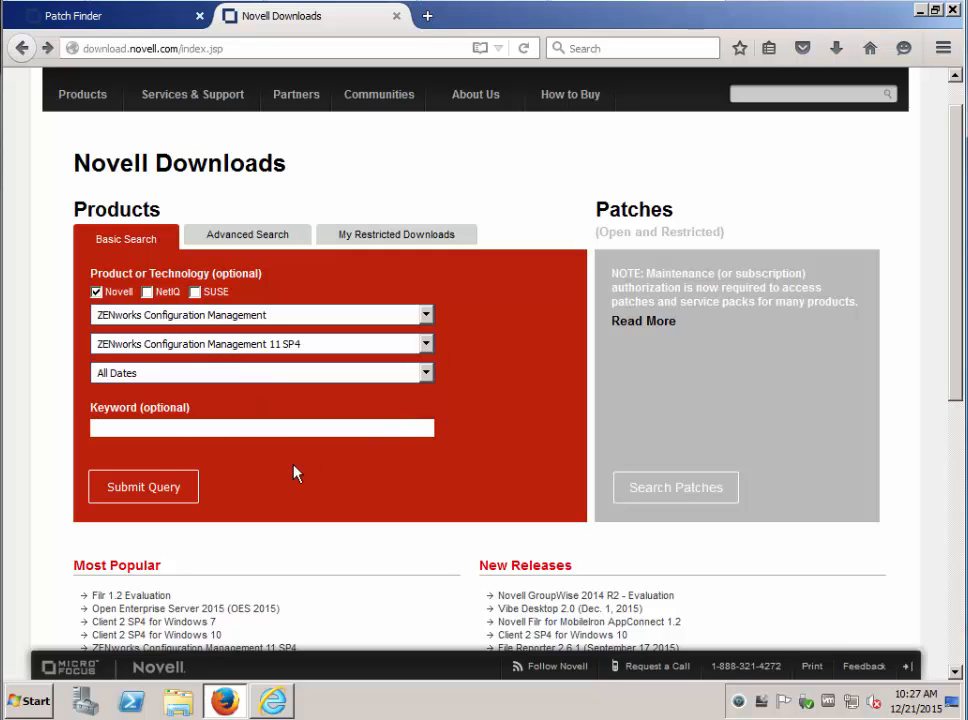
click(144, 486)
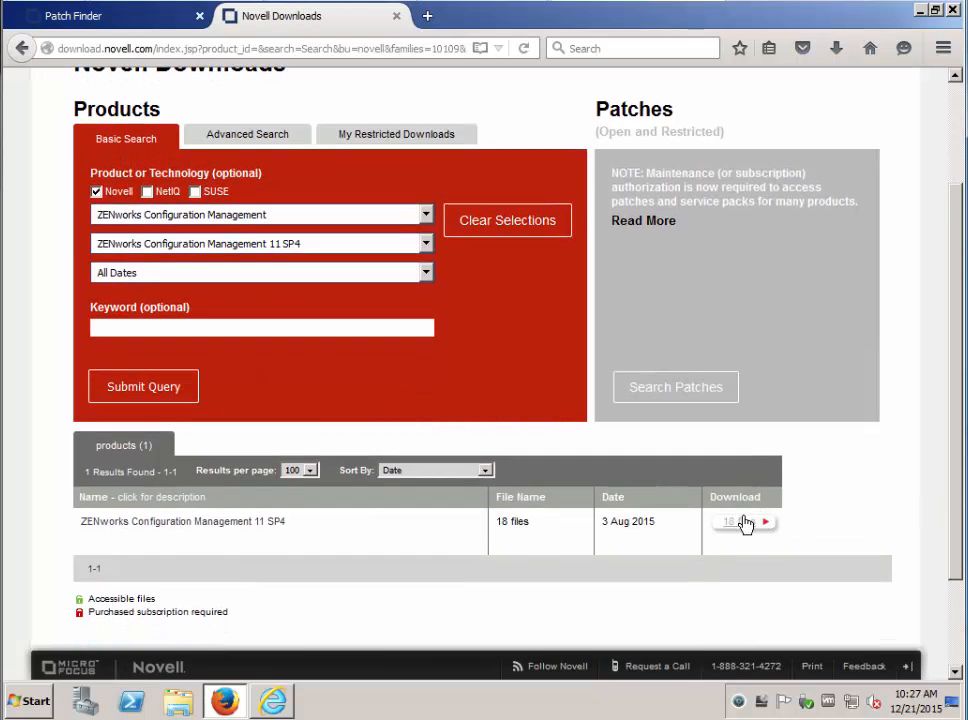
click(730, 520)
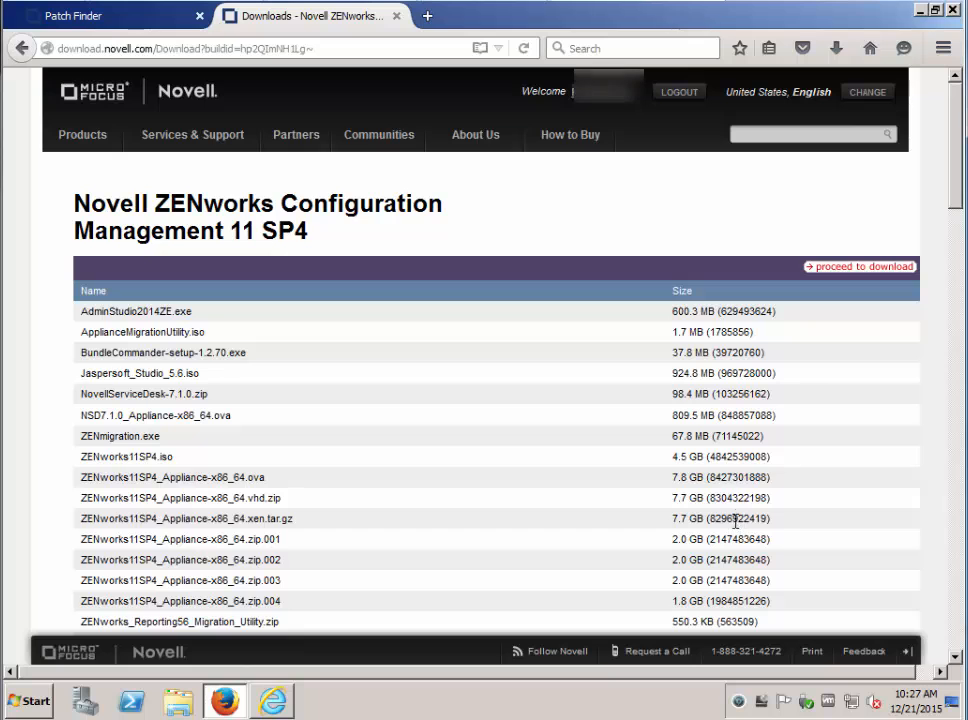
scroll(down, 3)
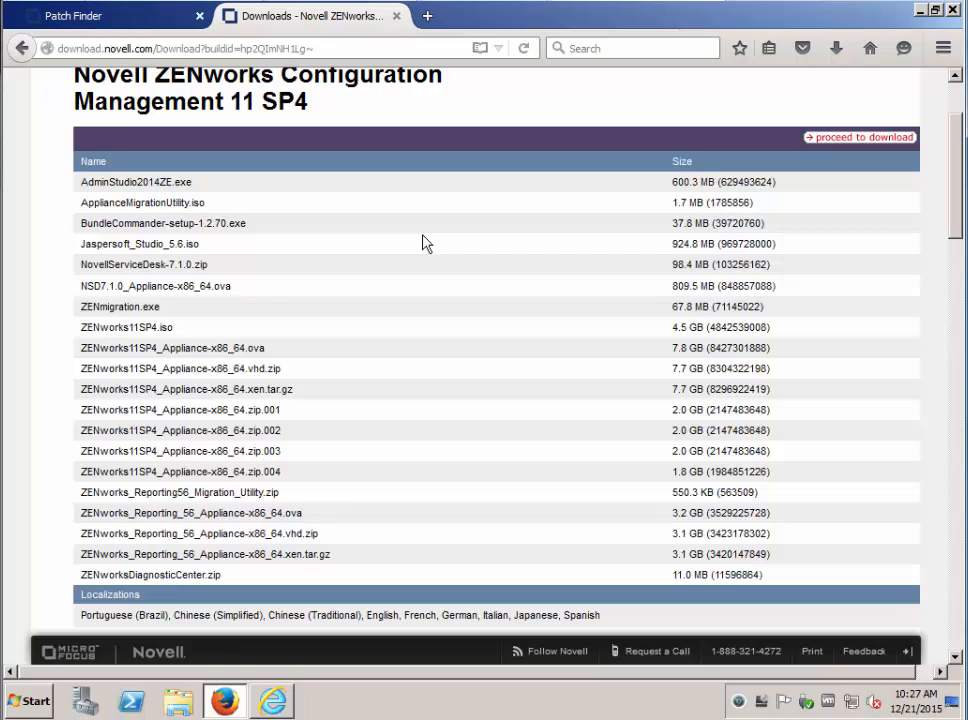
click(72, 16)
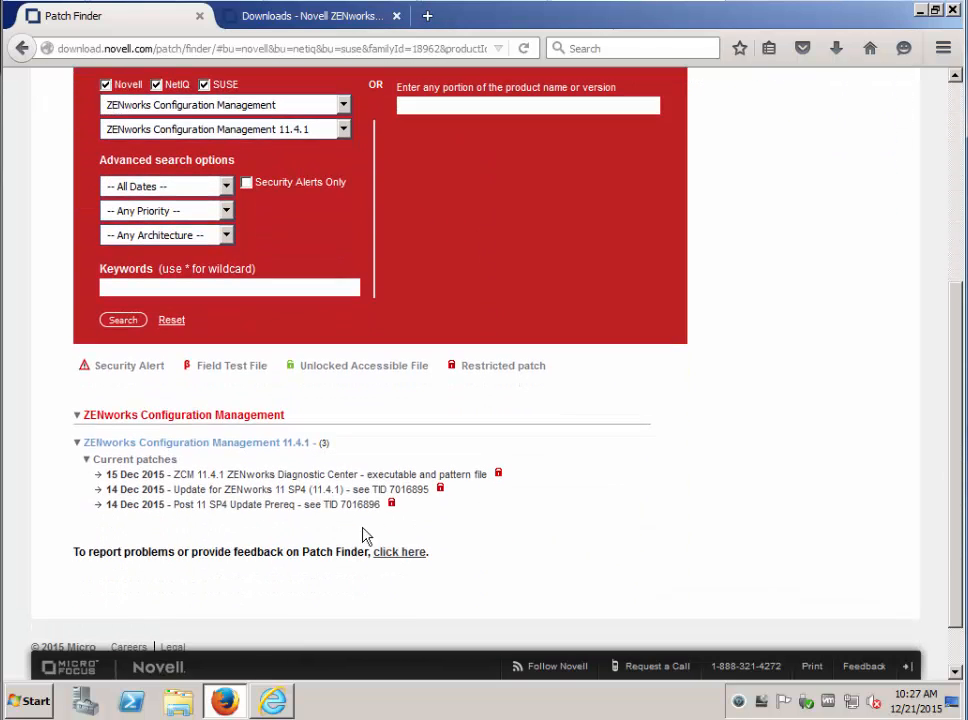
mouse_move(240, 504)
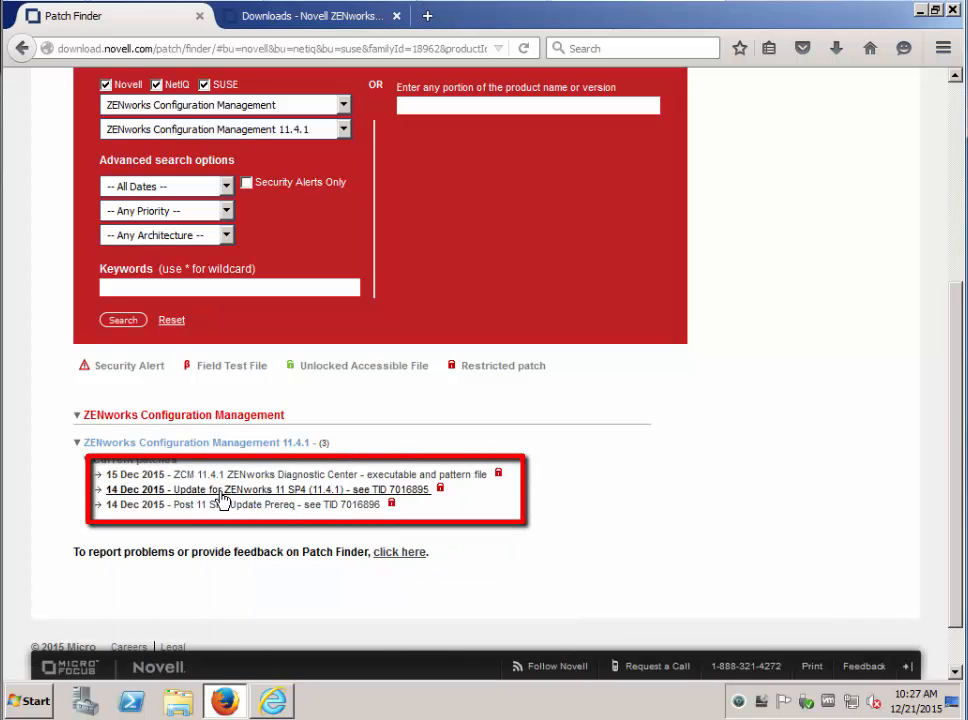
mouse_move(220, 488)
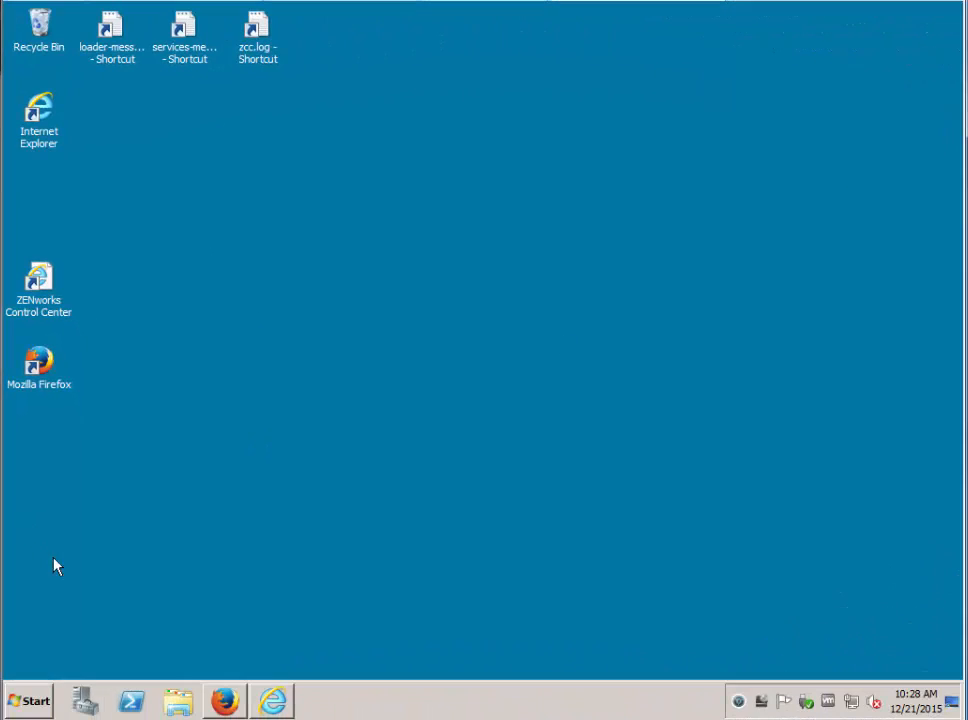
Step: Start an administrator Command Prompt in C:\ZENworks\ZENworksDiagnosticCenter1140
click(28, 700)
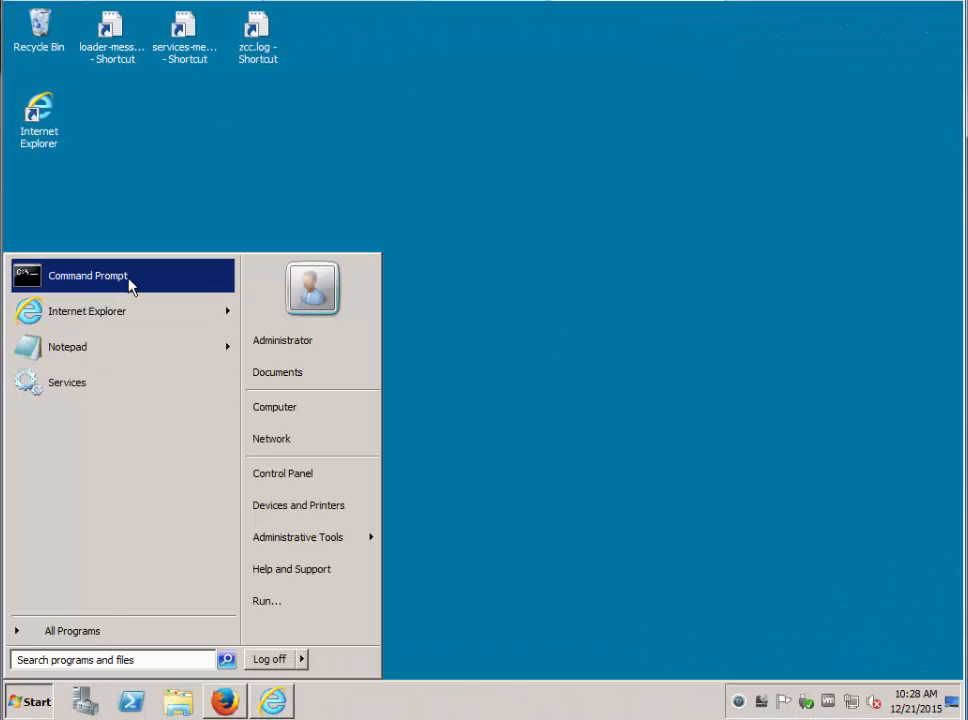
right_click(88, 276)
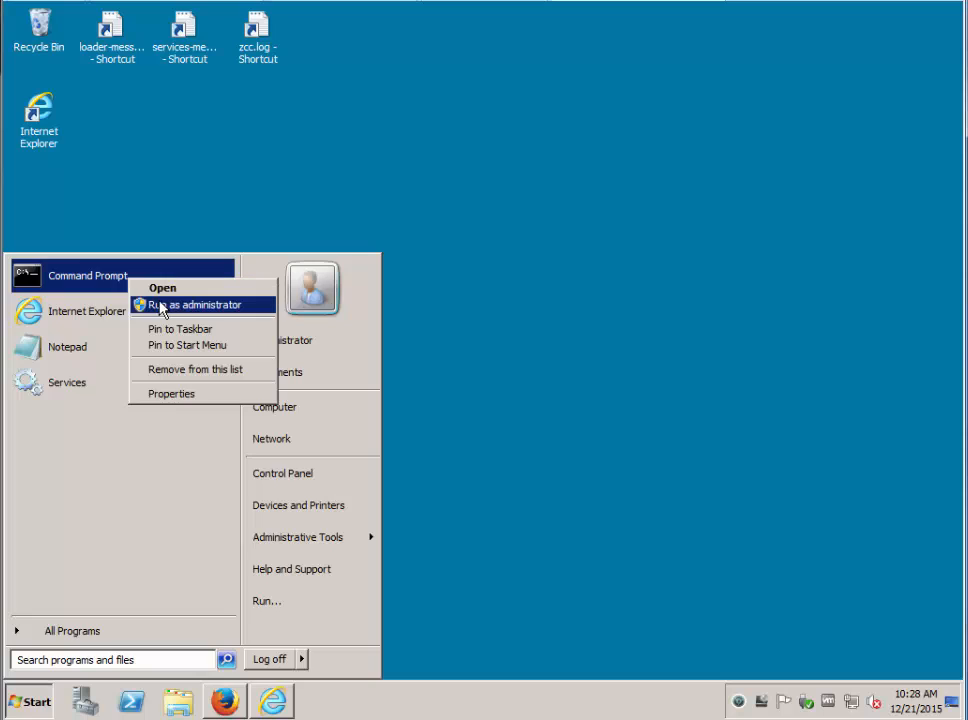
click(192, 304)
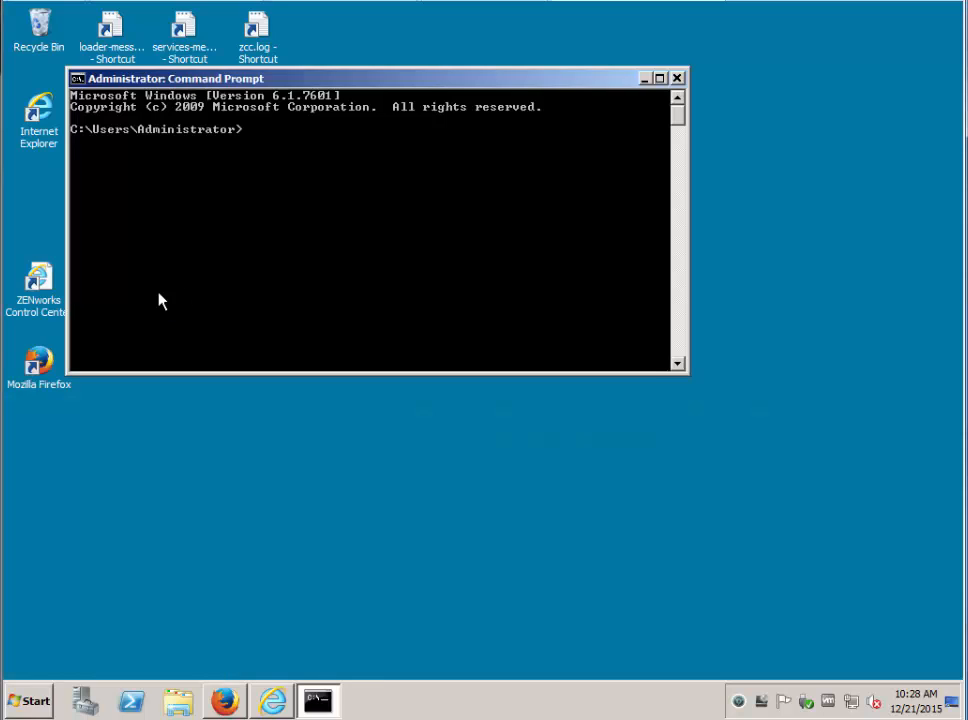
text(cd z)
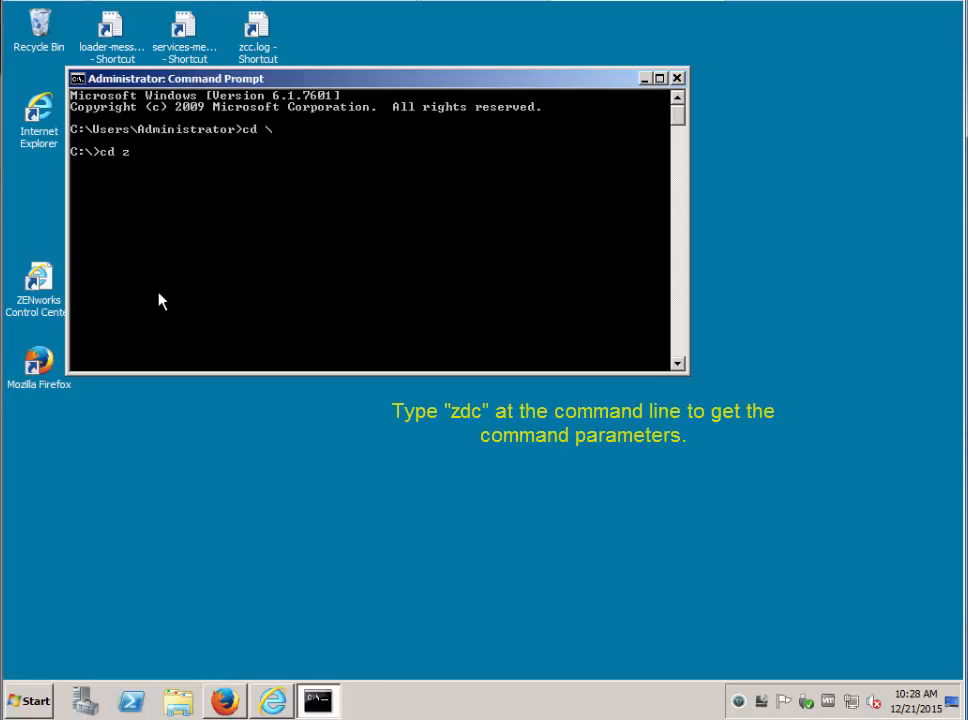
text(ENworks\ZENworksDiagnosticCenter1140)
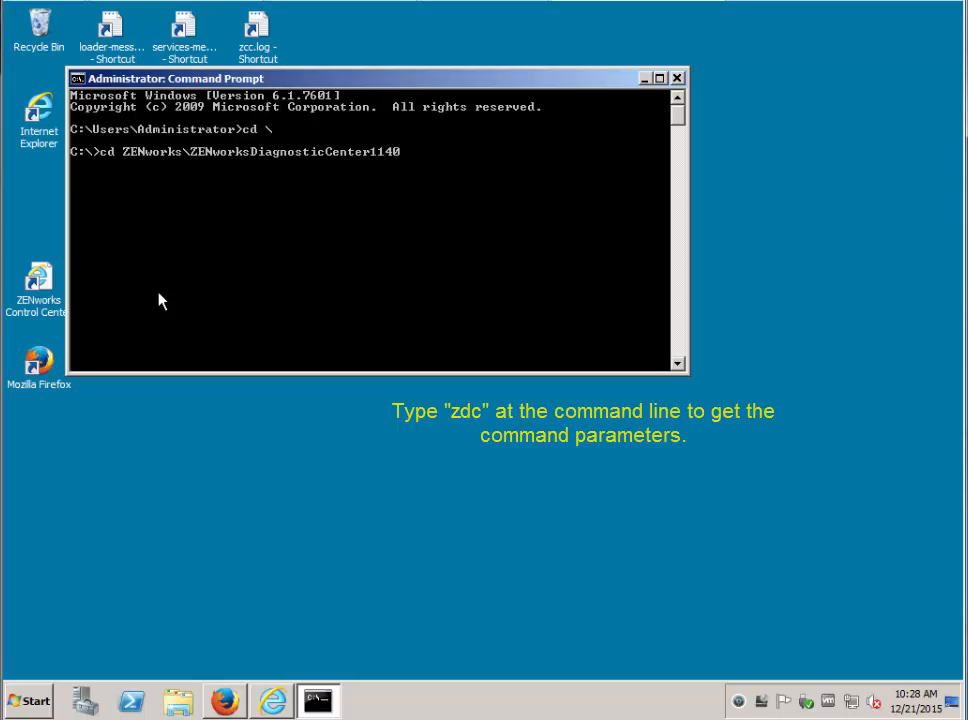
Step: Run zdc verify for zendatabase,systemfiles against ./data/zcm_11.4.0.zdc, with -v then -u
text(zdc verify -v zendatabase,systemfiles -b ./data/zcm_11.4.0.zdc)
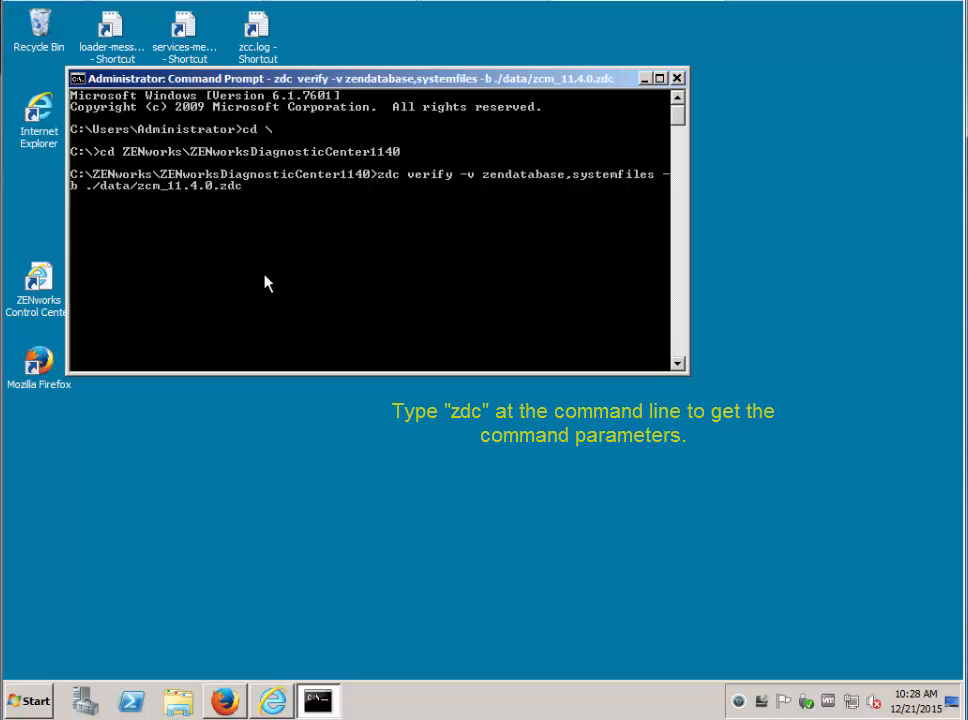
key(Return)
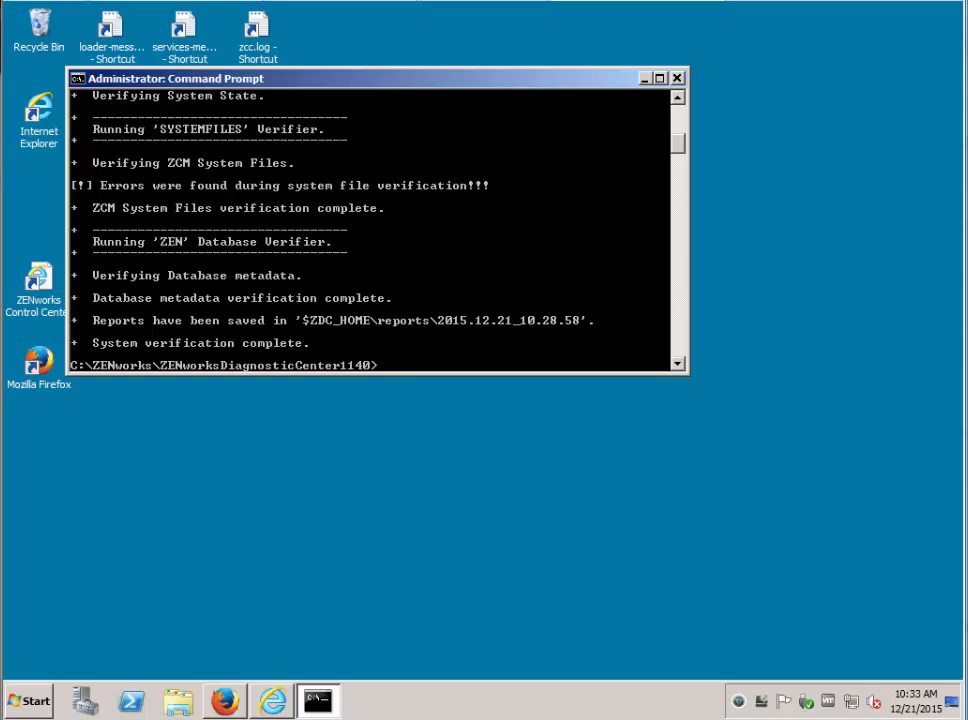
text(zdc verify -u zendatabase,systemfiles -b ./data/zcm_11.4.0.zdc)
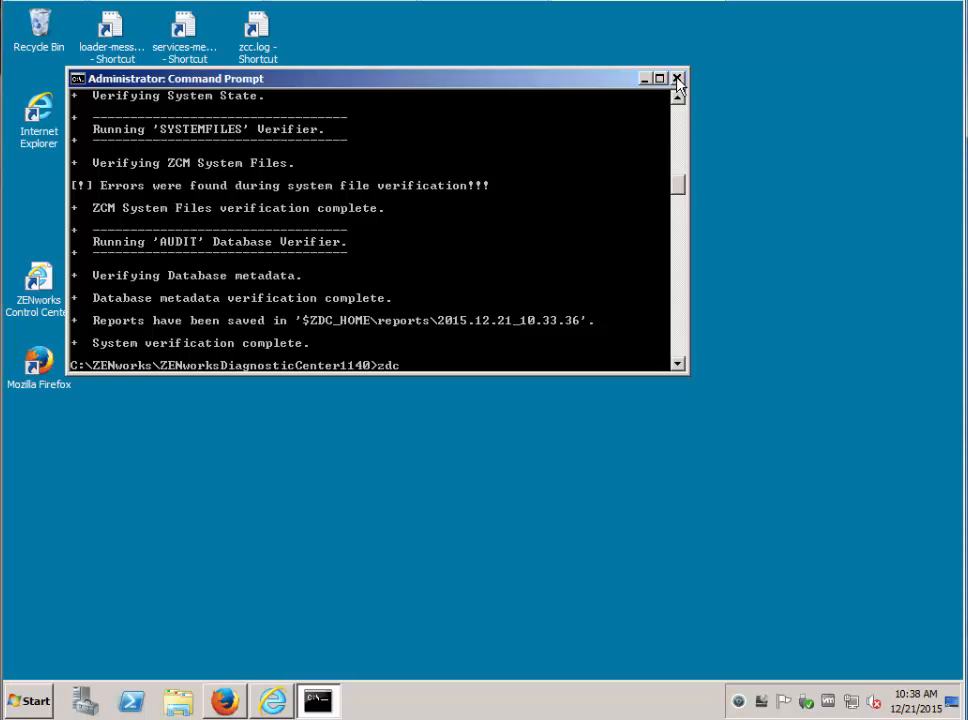
Step: Browse to C:\ZENworks\ZENworksDiagnosticCenter1140\reports\2015.12.21_10.28.58 and launch its index.html
click(676, 78)
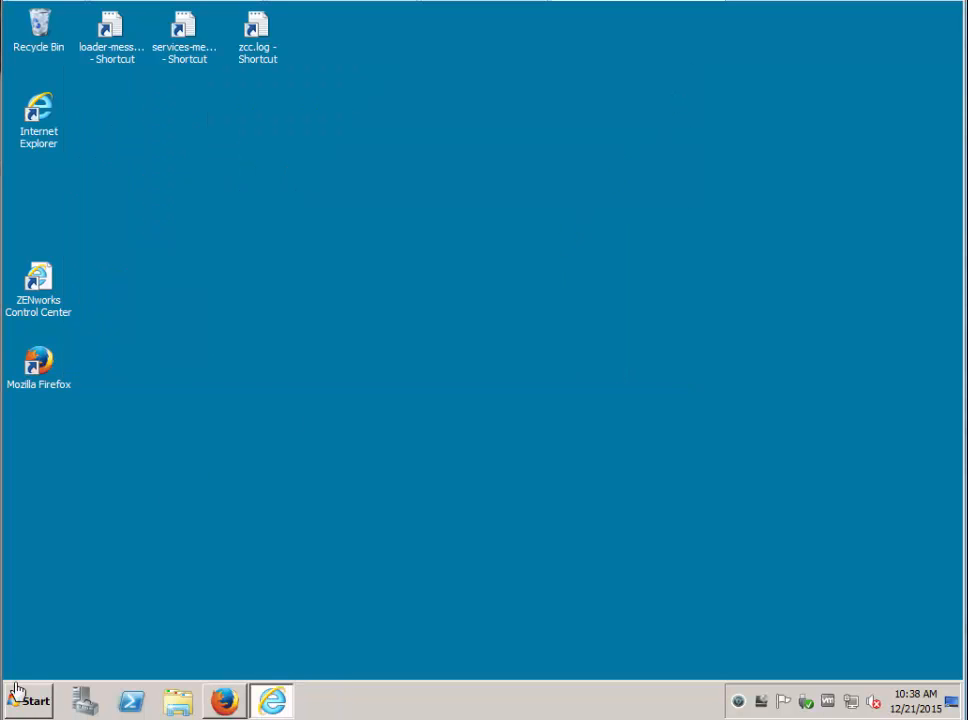
click(176, 700)
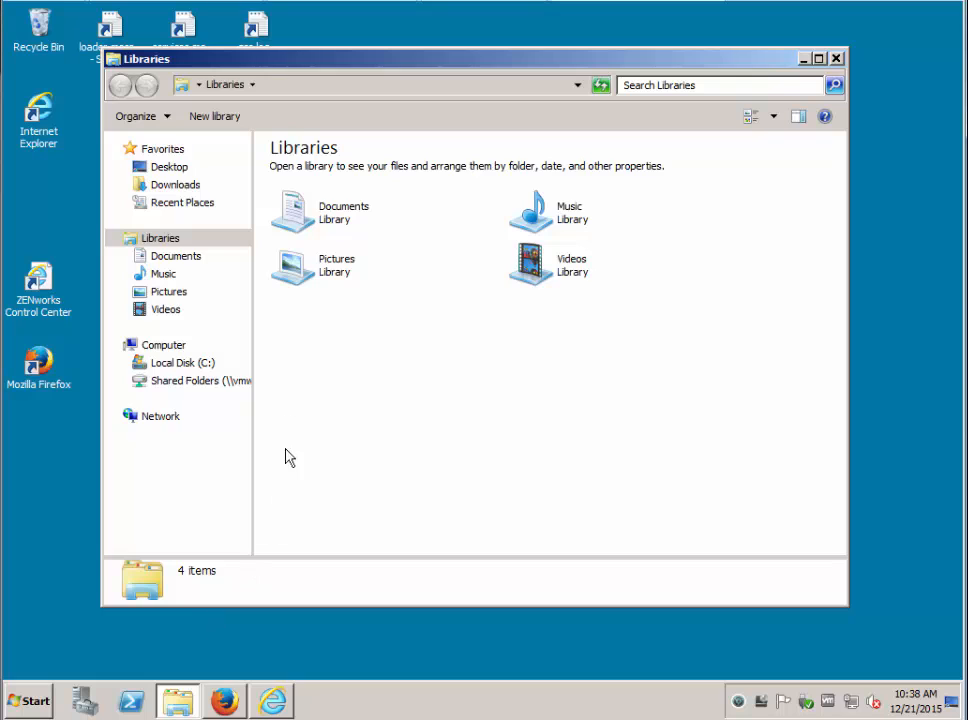
click(184, 362)
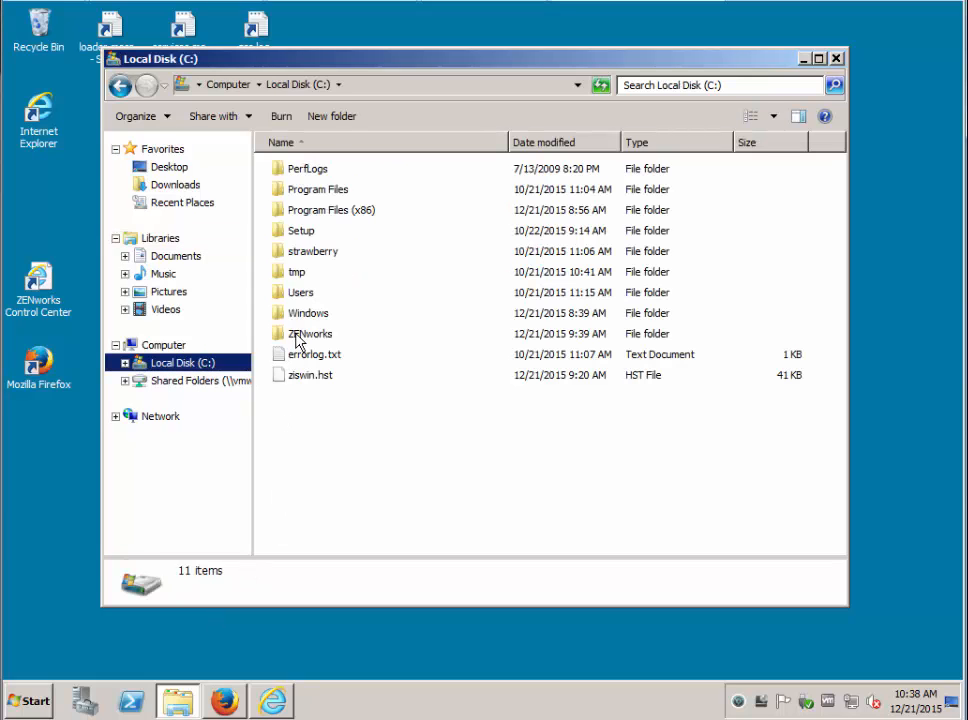
double_click(310, 332)
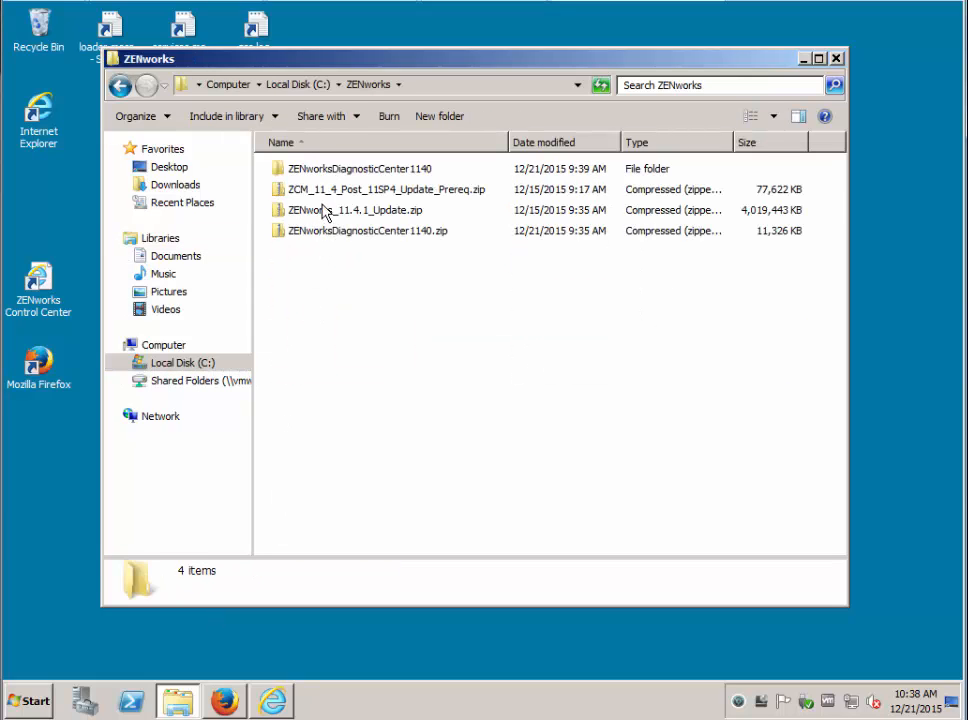
double_click(356, 168)
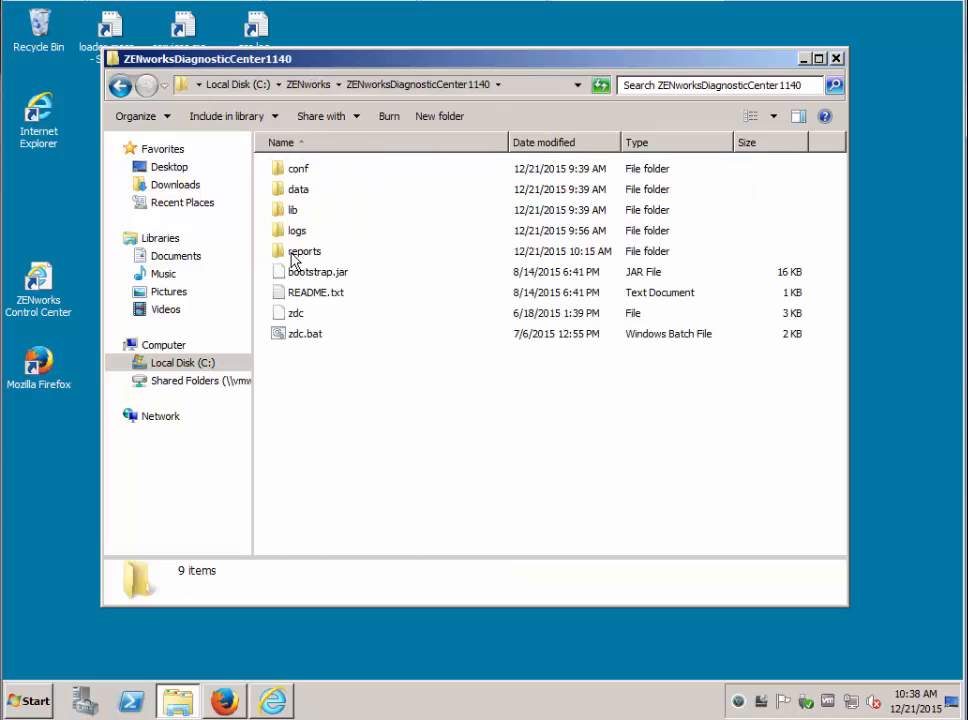
double_click(304, 252)
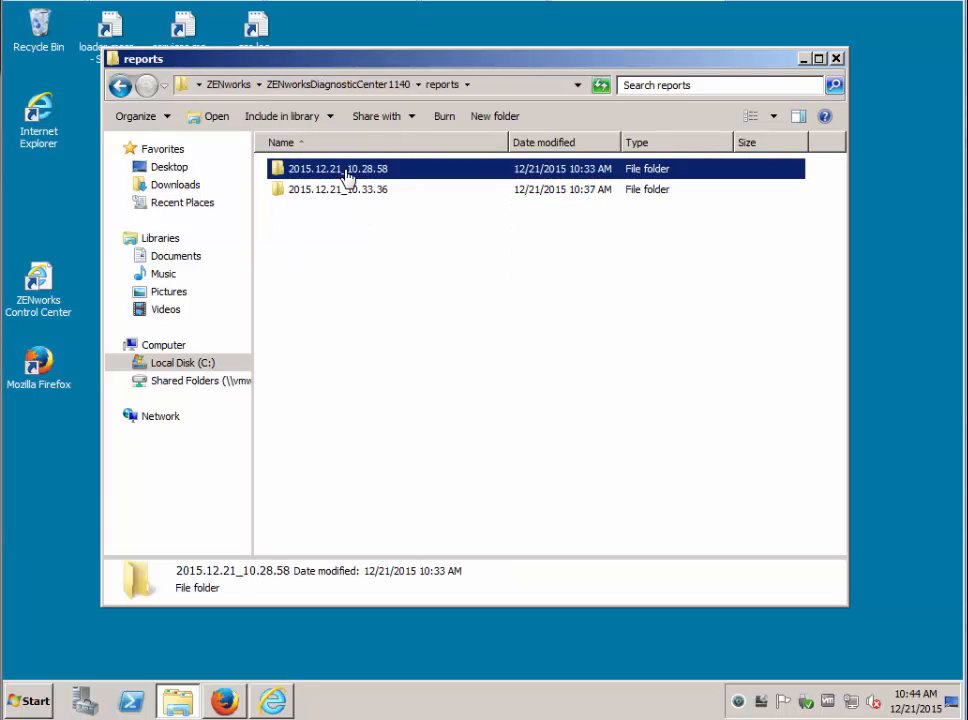
double_click(336, 168)
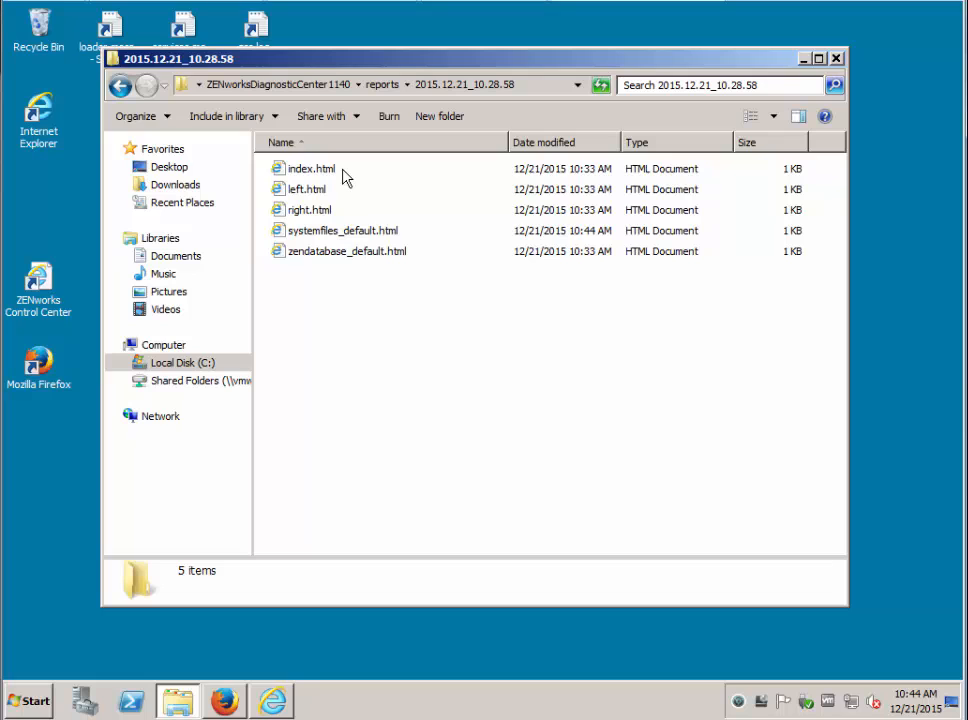
double_click(310, 168)
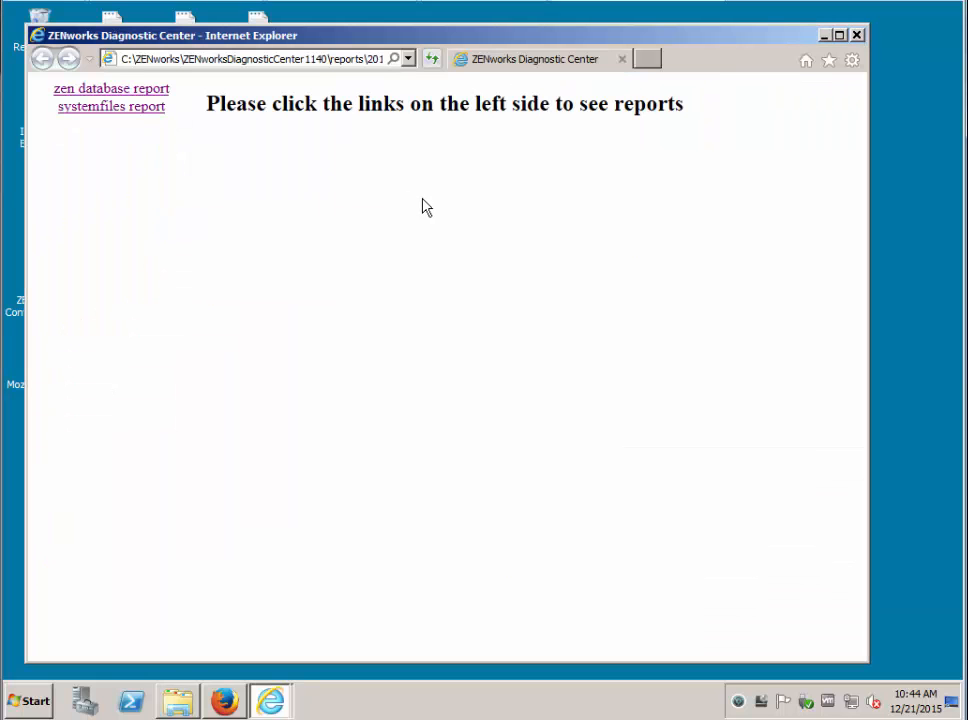
Step: View the zendatabase and systemfiles reports of both runs, including 2015.12.21_10.33.36, then close Internet Explorer
click(110, 88)
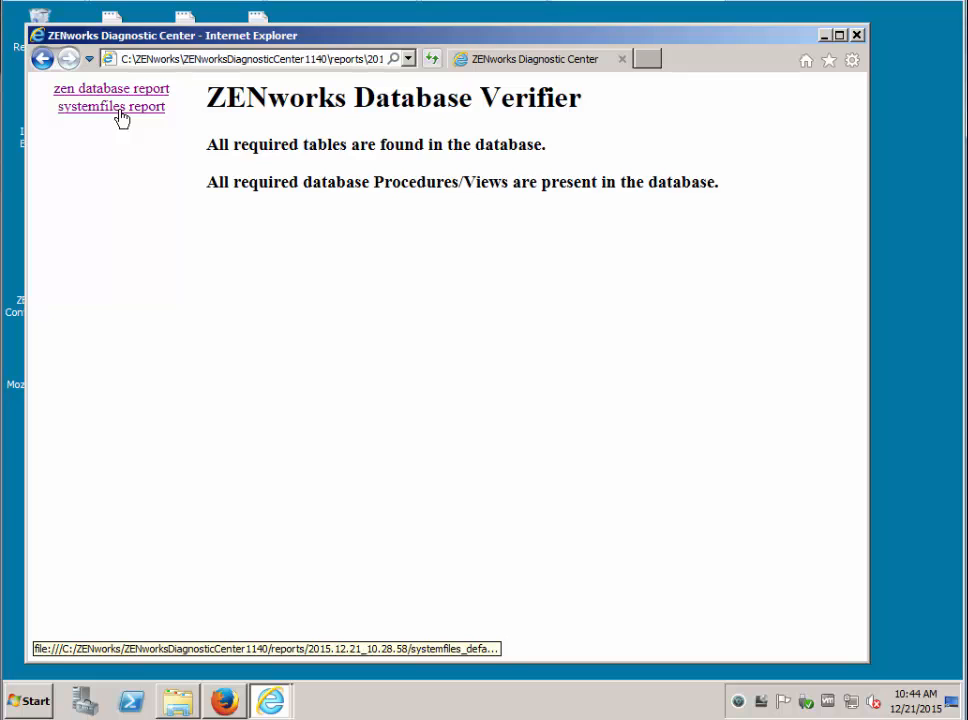
click(110, 108)
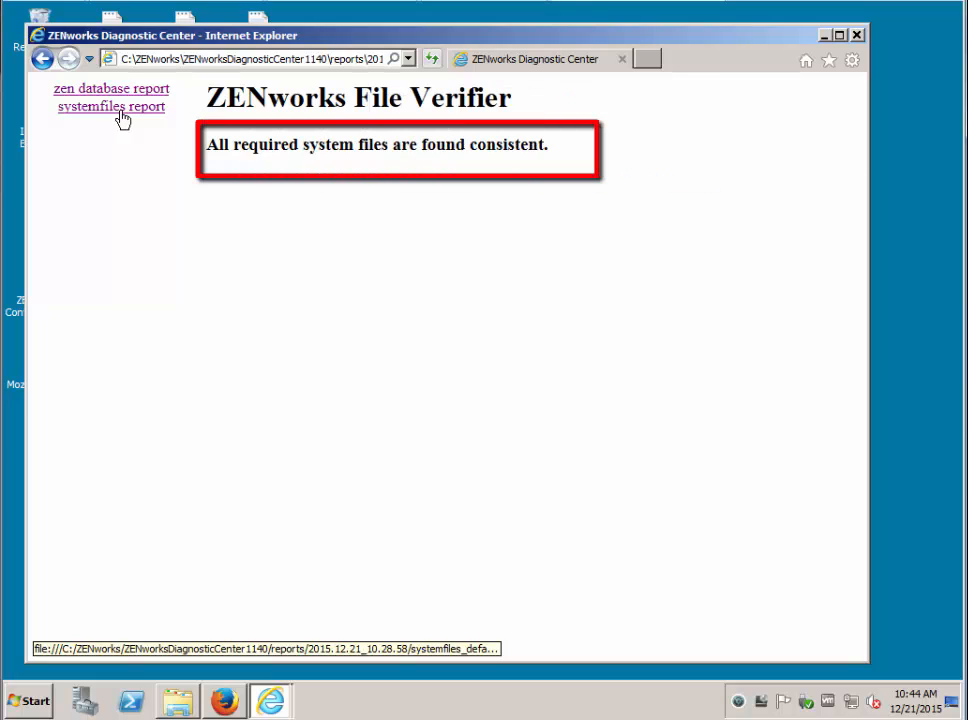
mouse_move(862, 42)
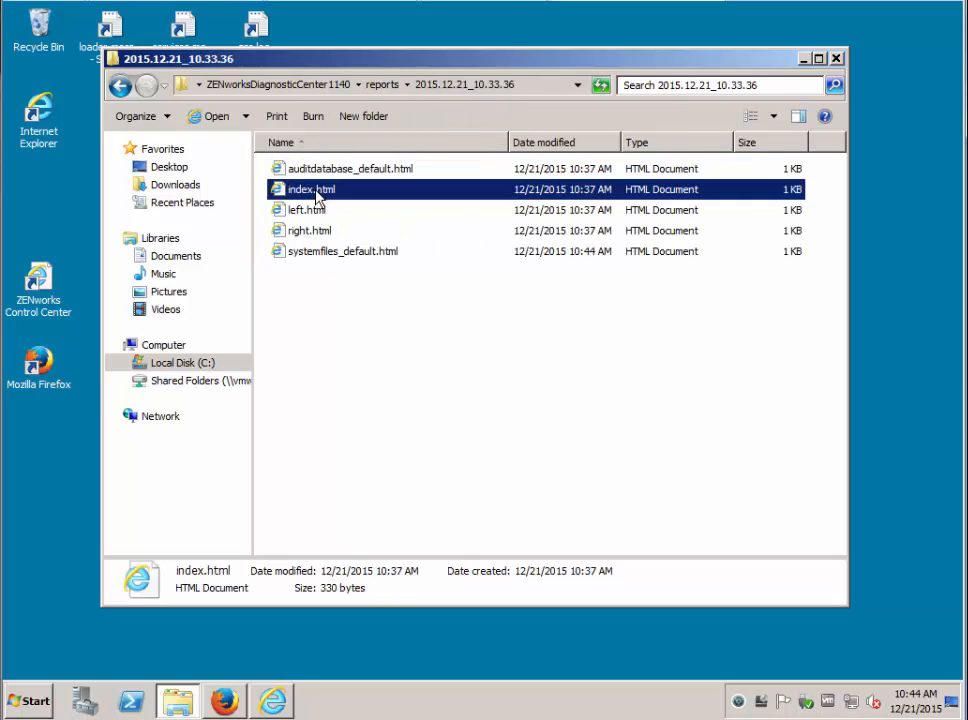
double_click(312, 188)
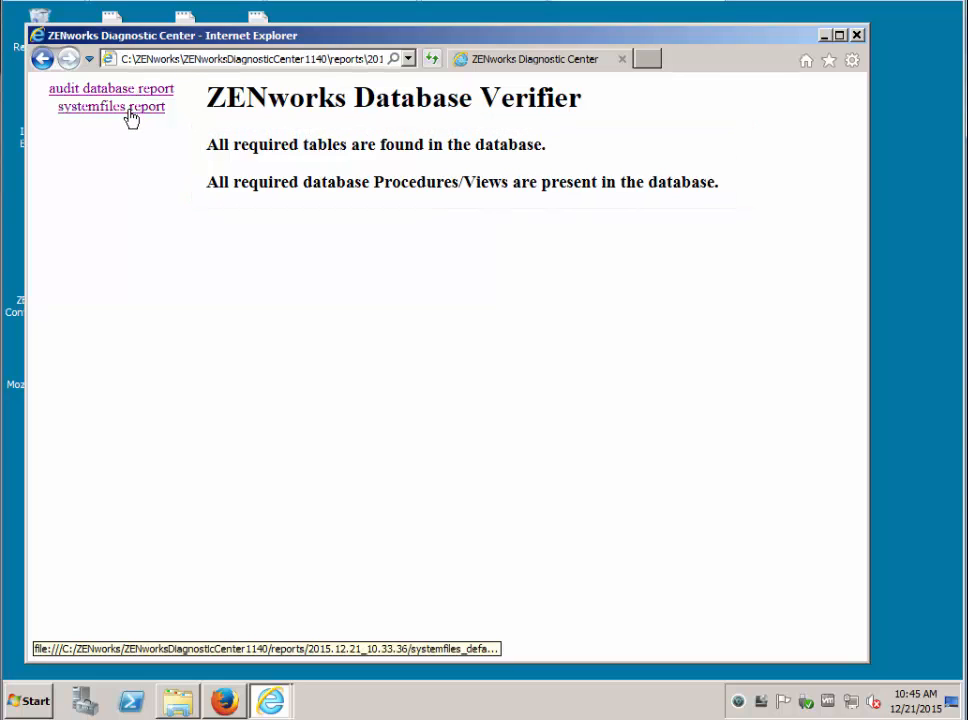
click(110, 106)
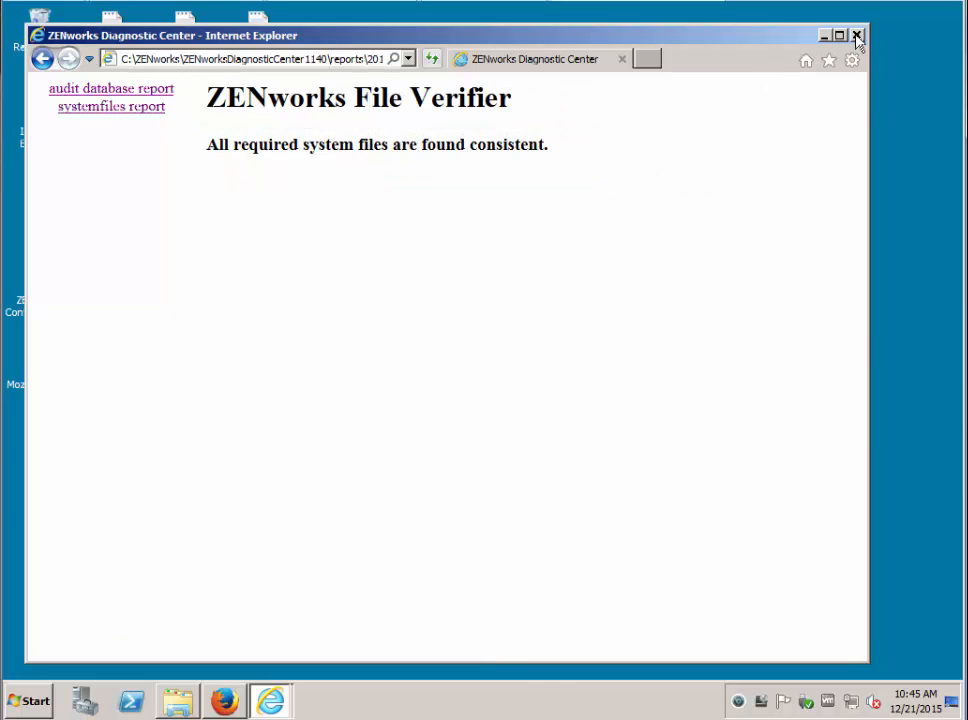
click(856, 36)
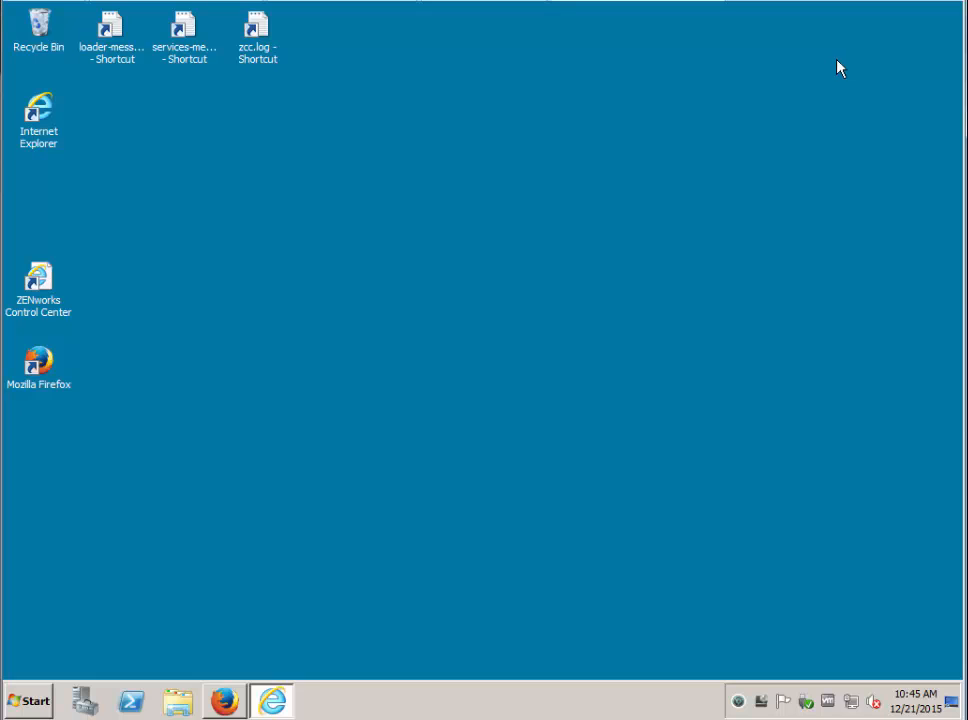
mouse_move(370, 292)
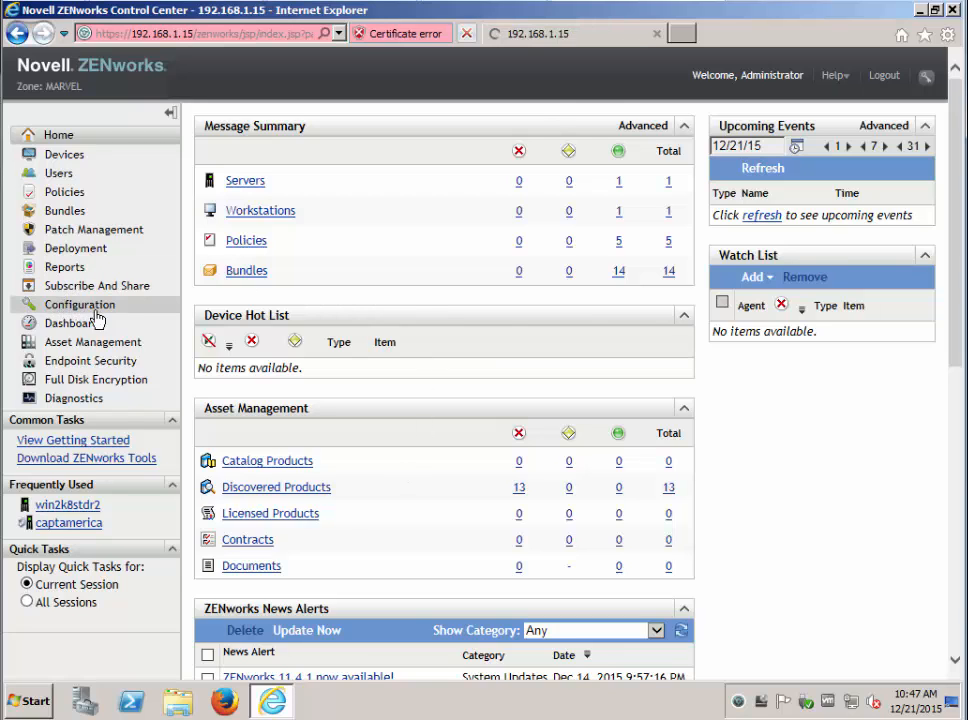
Step: Under Configuration > System Updates, run Action > Check for Updates
click(80, 304)
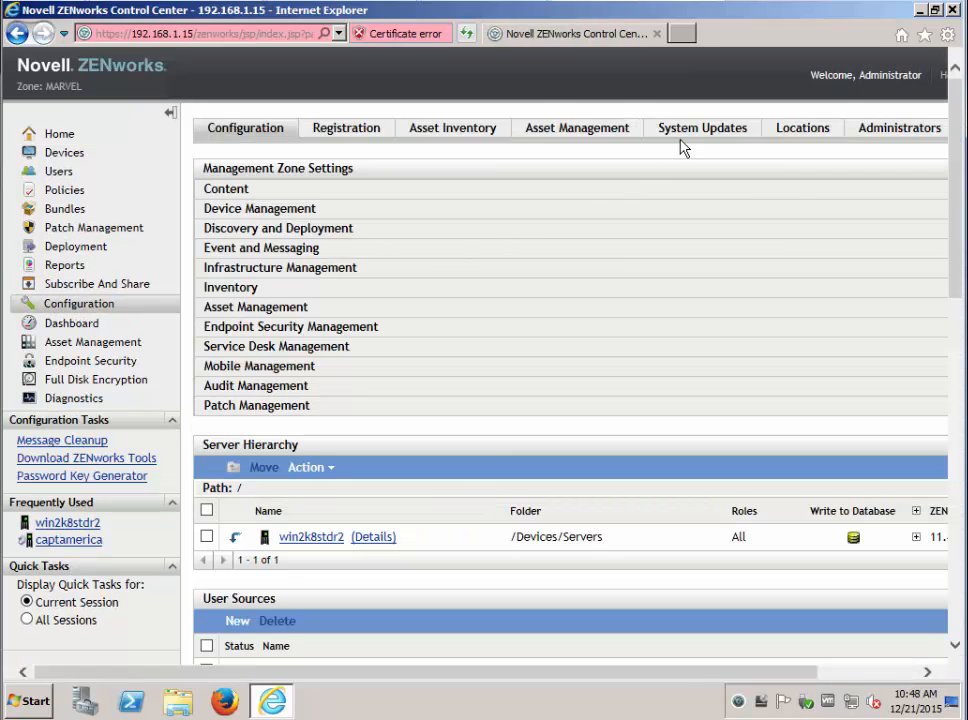
click(702, 128)
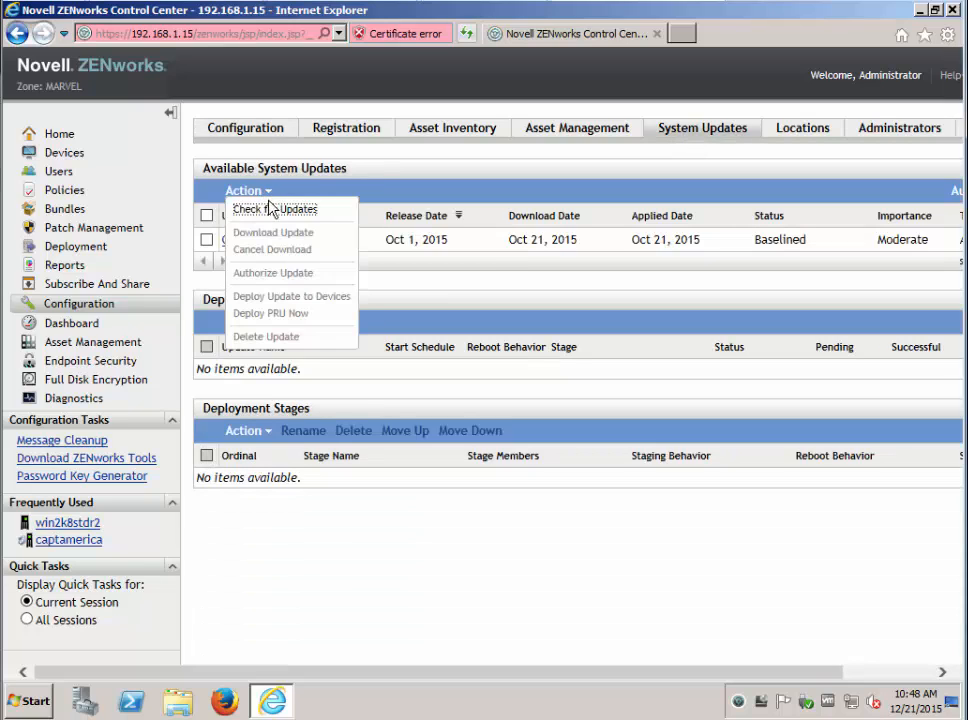
click(276, 208)
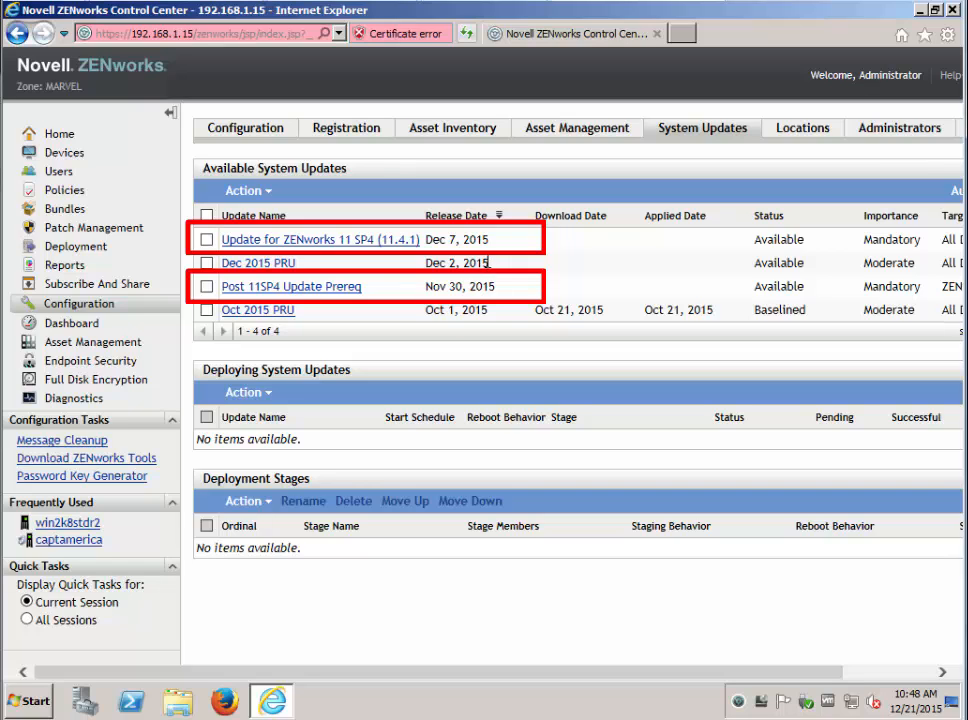
Step: Download the 11.4.1 update and the Post 11SP4 Update Prereq
click(206, 286)
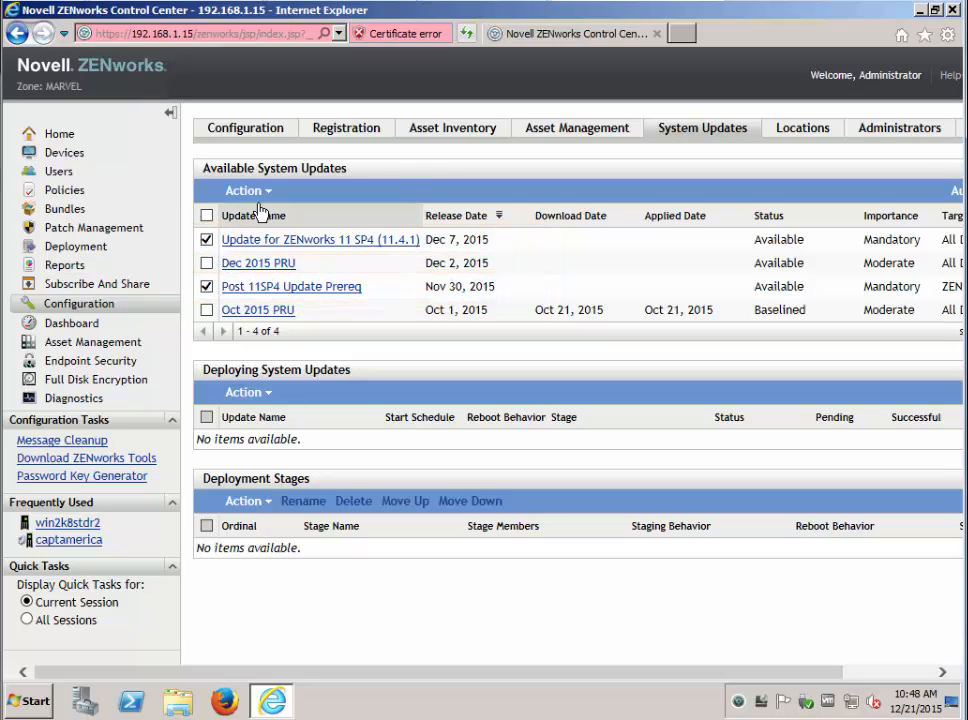
click(246, 190)
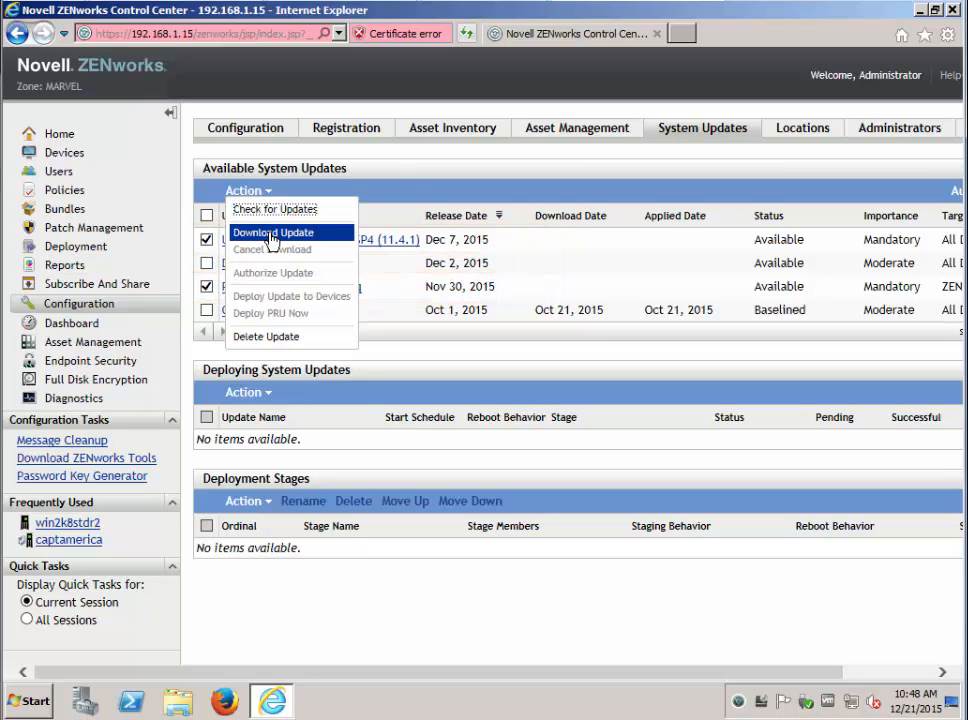
click(274, 232)
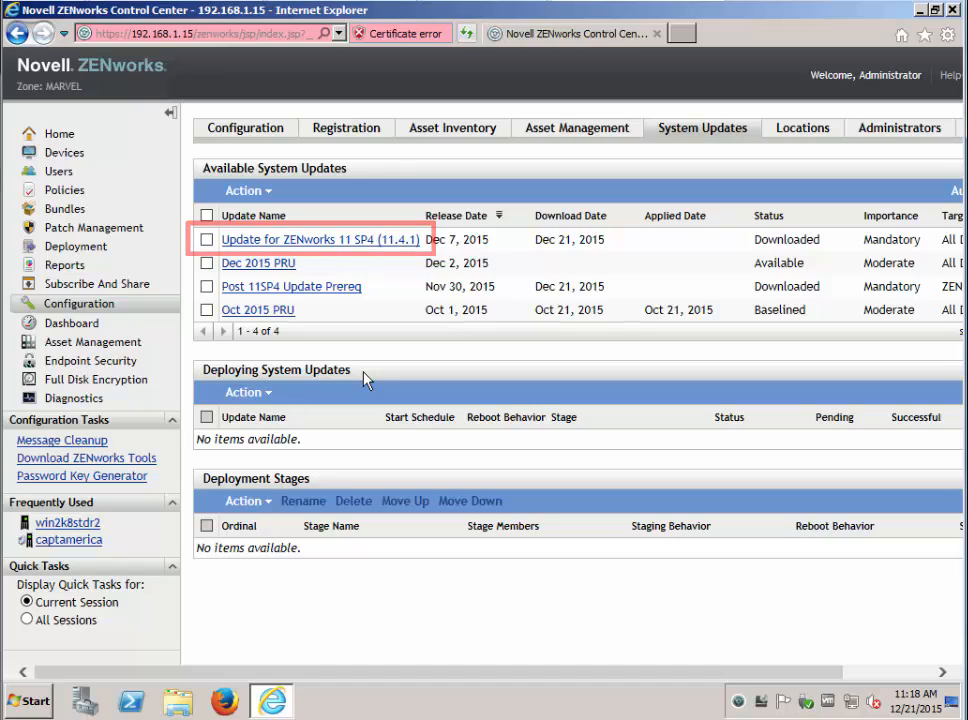
Step: Attempt to authorize 11.4.1, get refused, then select the Post 11SP4 Update Prereq for action
click(208, 240)
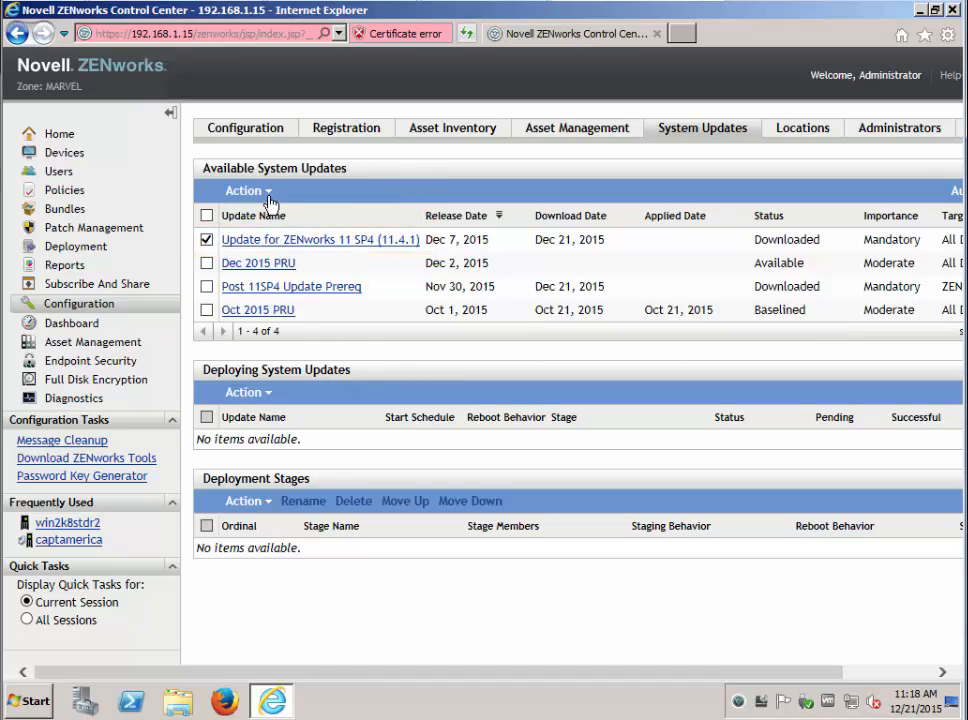
click(248, 190)
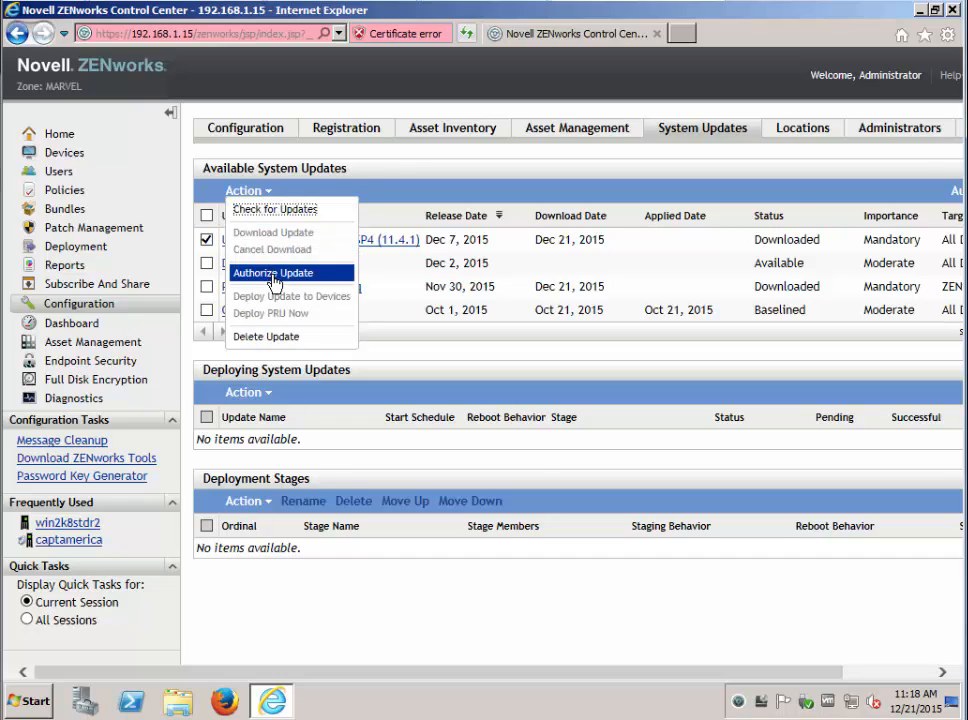
click(272, 272)
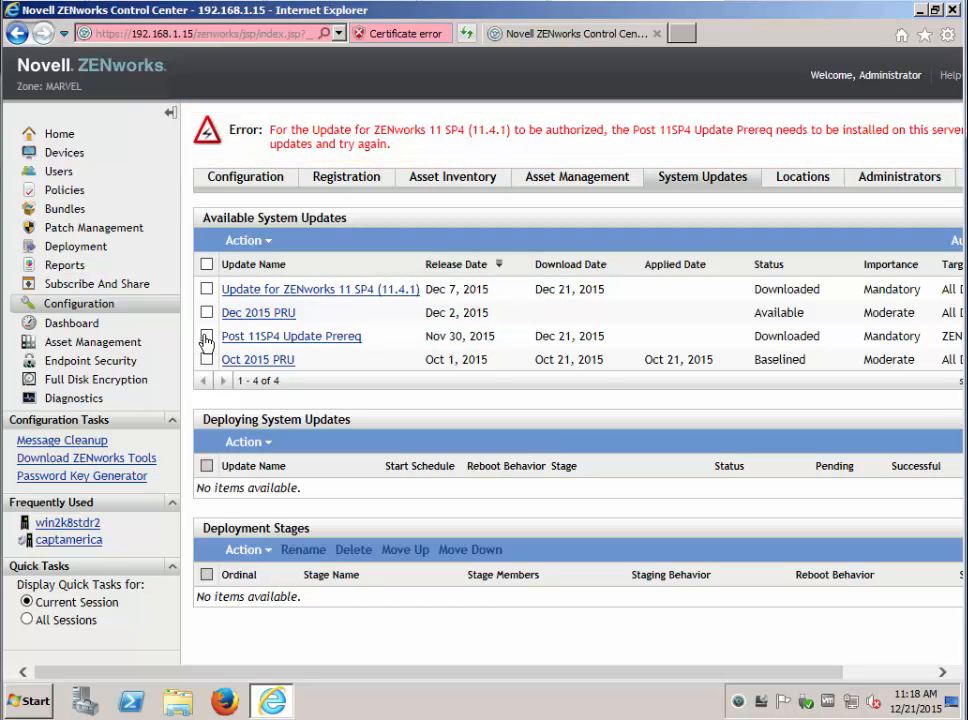
click(248, 240)
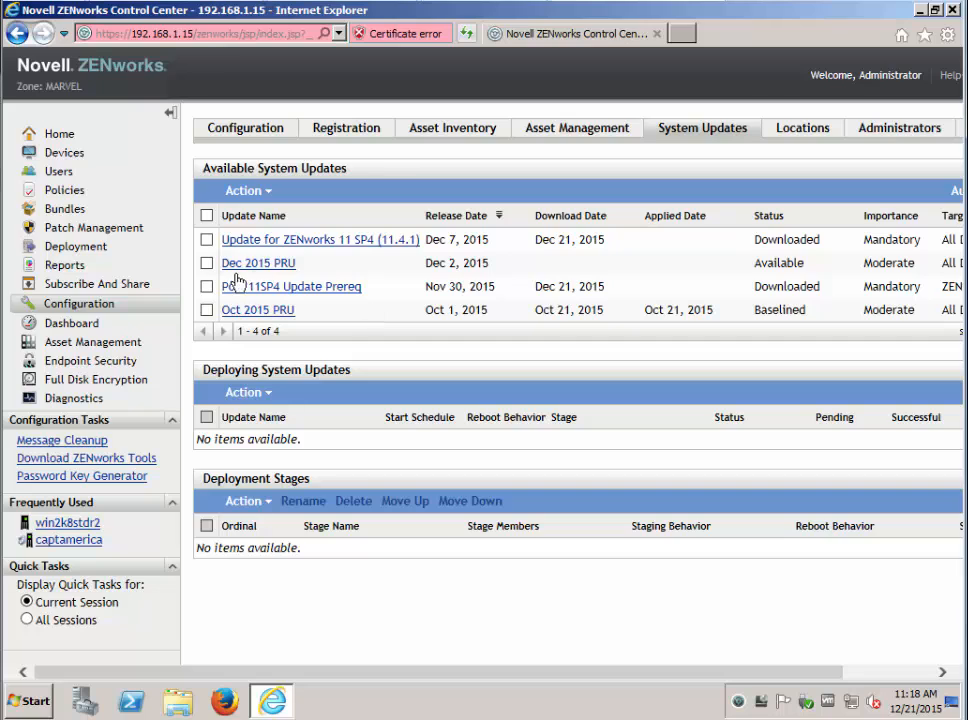
click(208, 288)
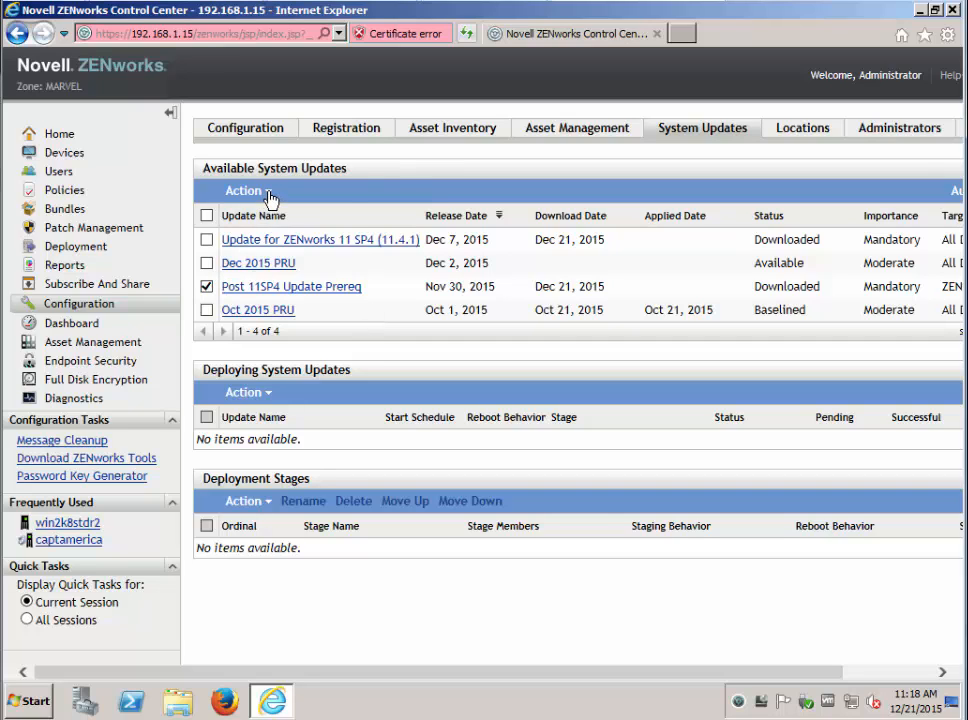
click(248, 190)
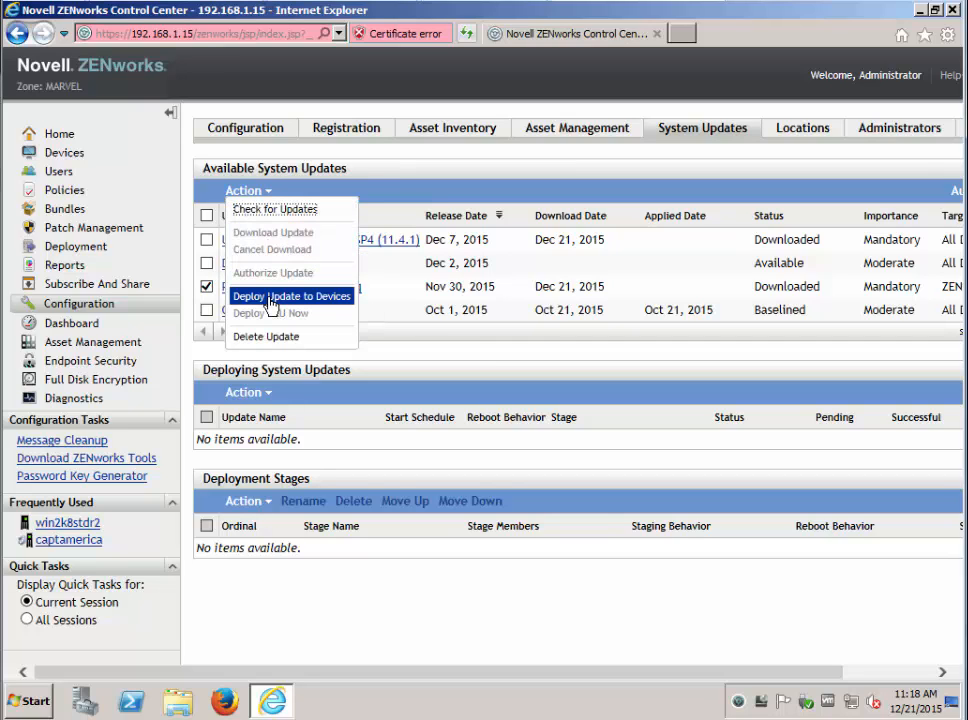
Step: Deploy the prerequisite update to selected devices, keeping reboot prompts, targeting server win2k8stdr2
click(292, 296)
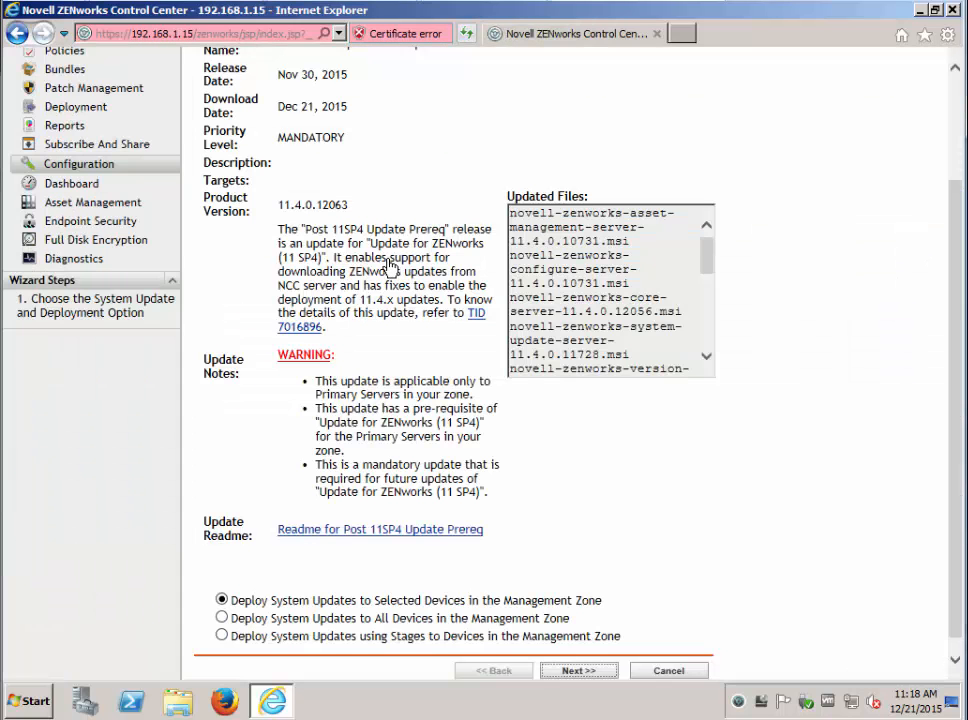
click(578, 670)
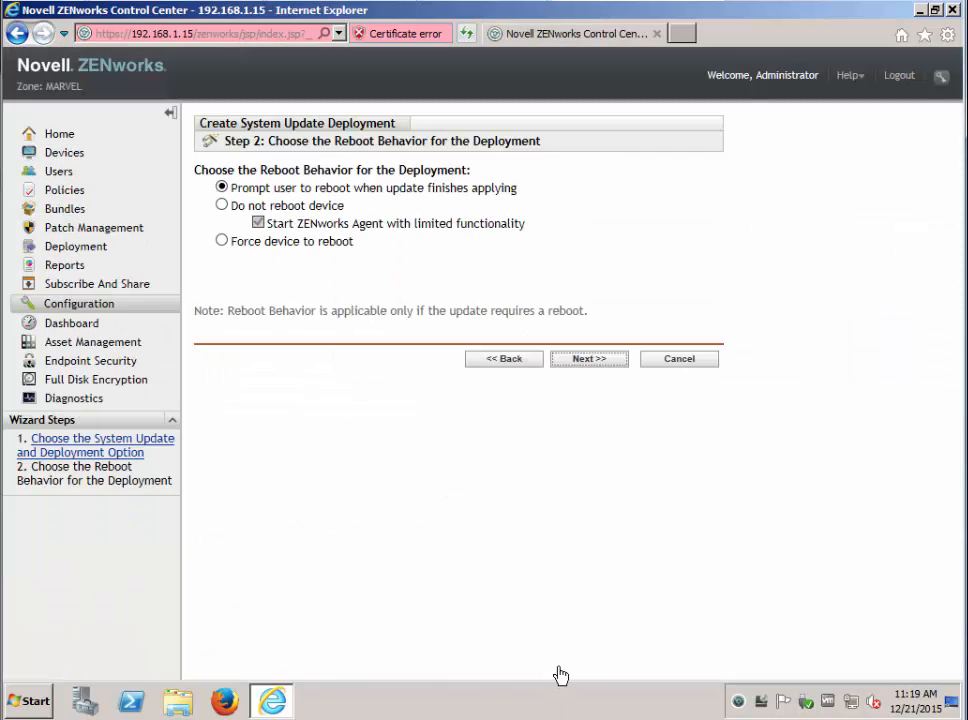
click(588, 358)
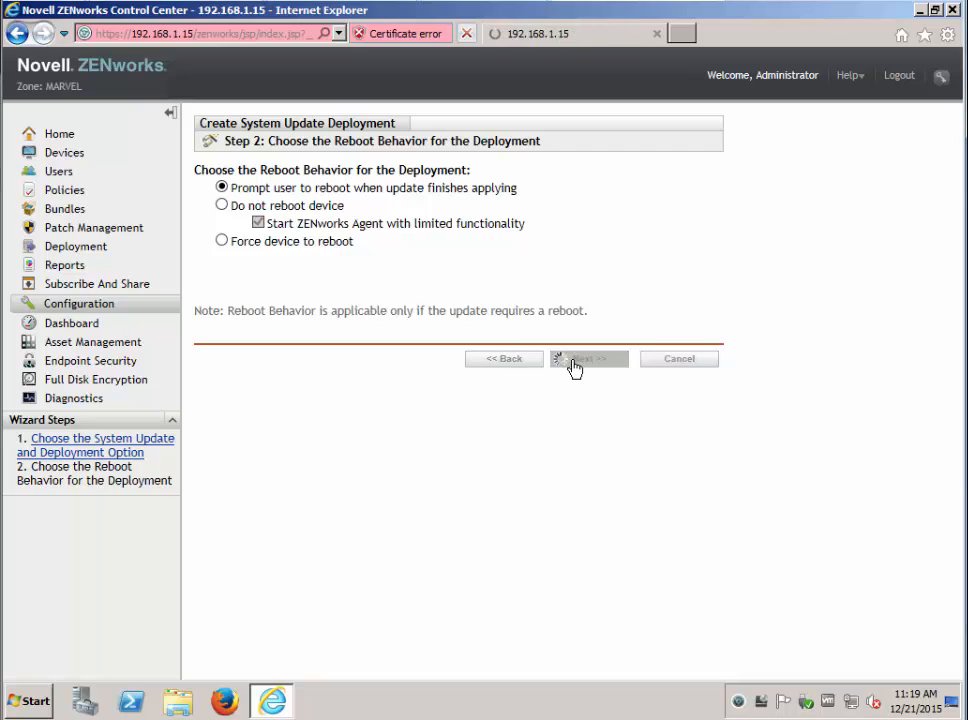
click(588, 358)
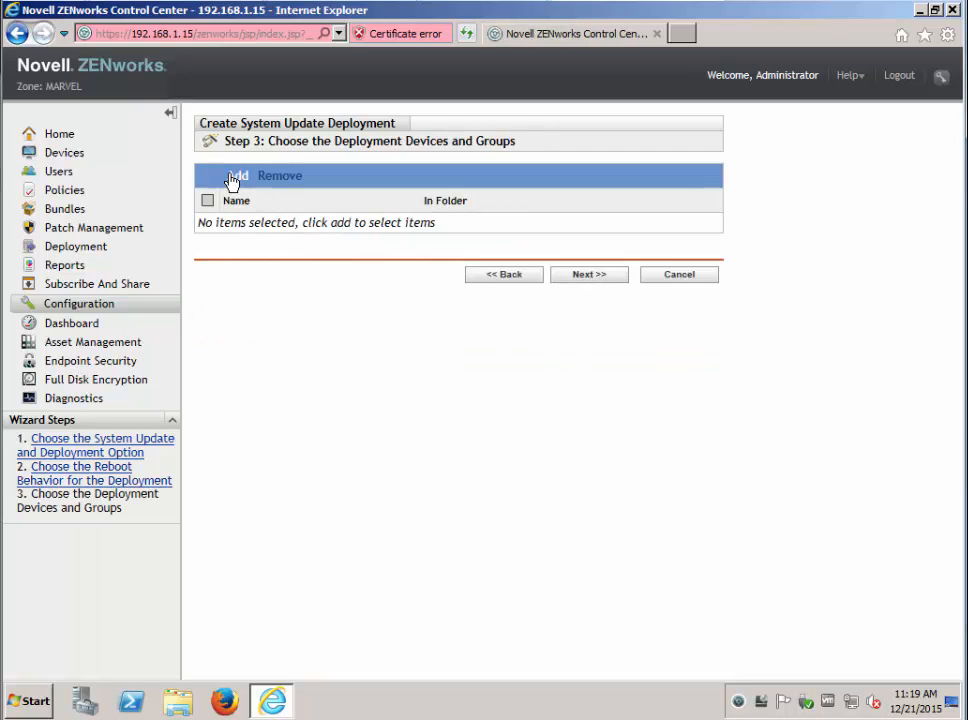
click(236, 176)
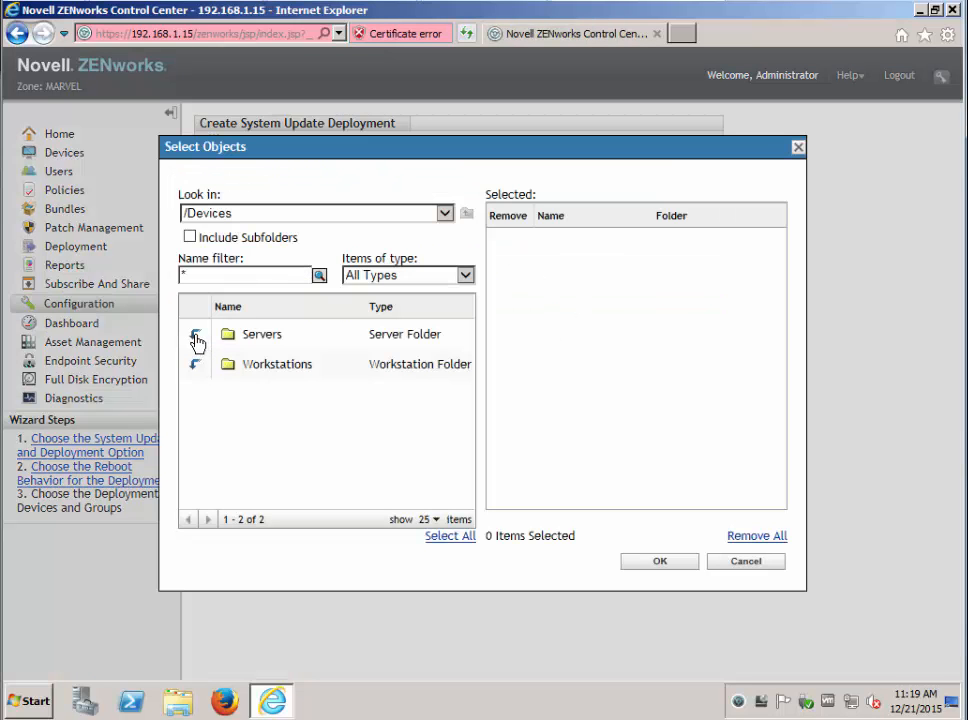
double_click(262, 334)
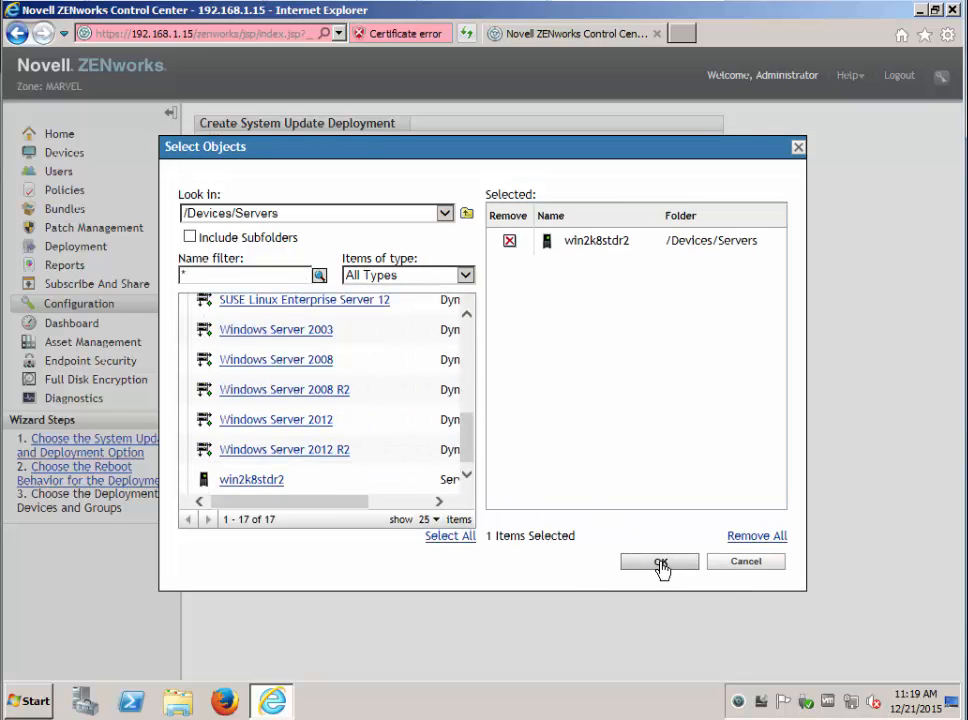
click(660, 560)
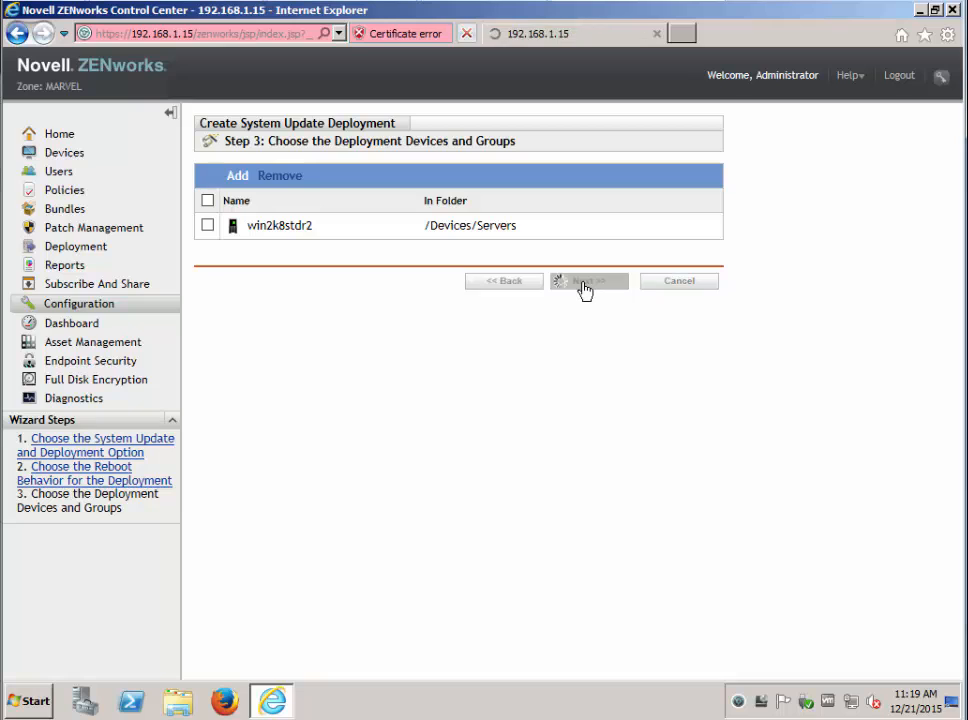
Step: Schedule the deployment to run now and finish the wizard
click(588, 280)
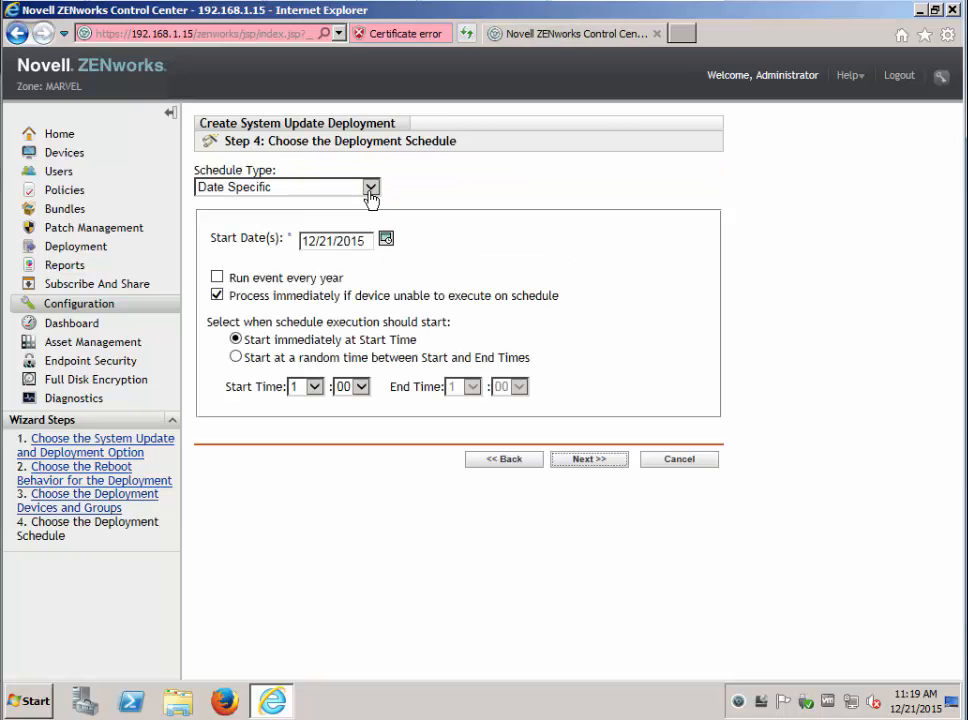
click(372, 188)
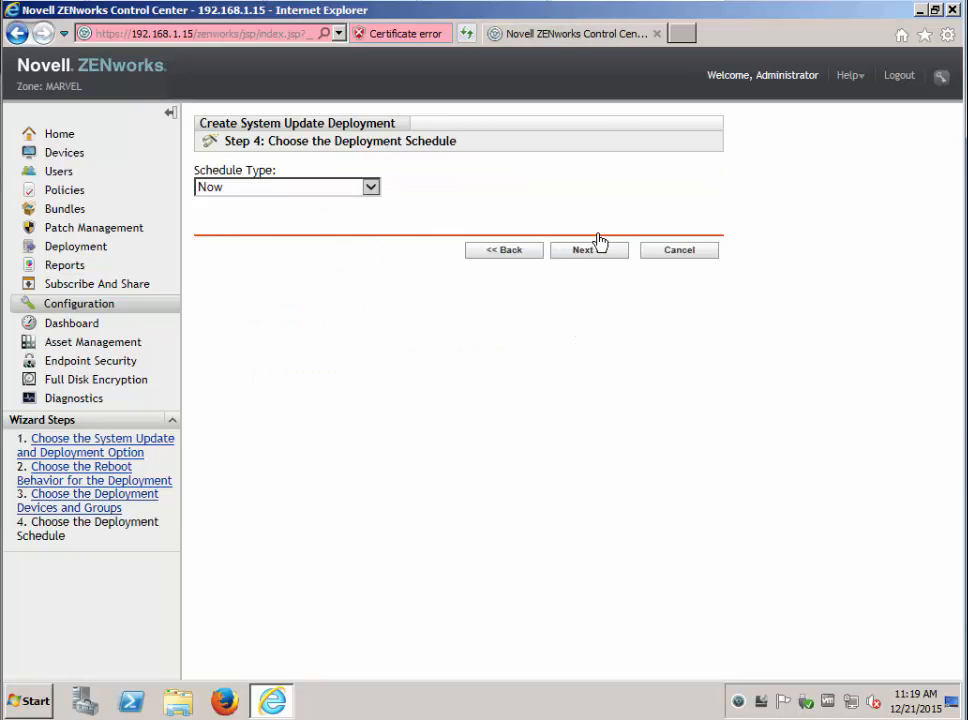
click(588, 248)
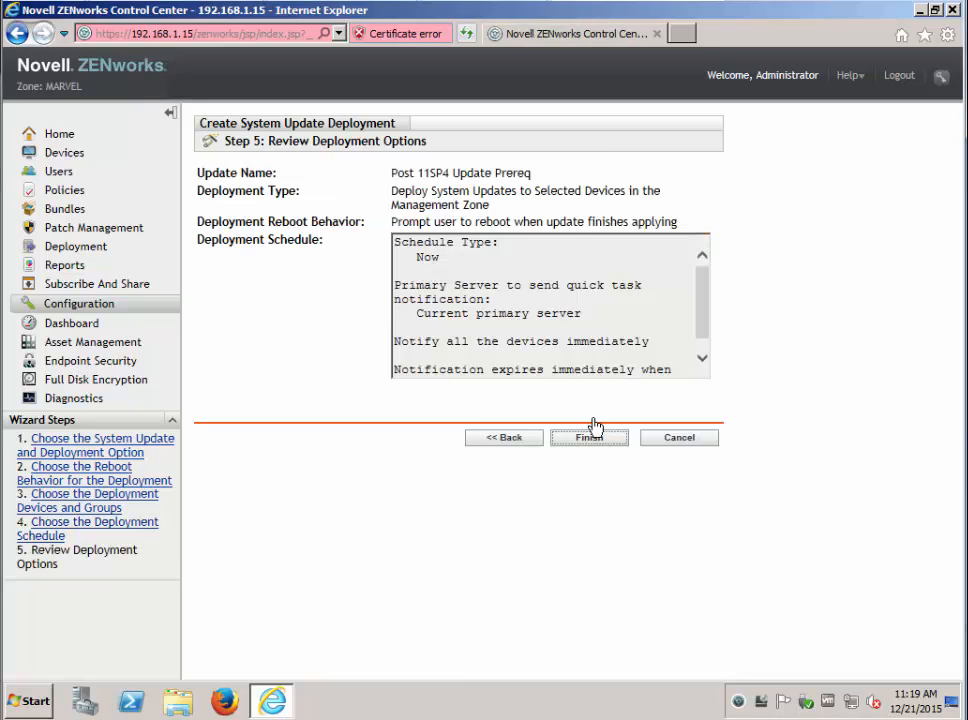
click(588, 436)
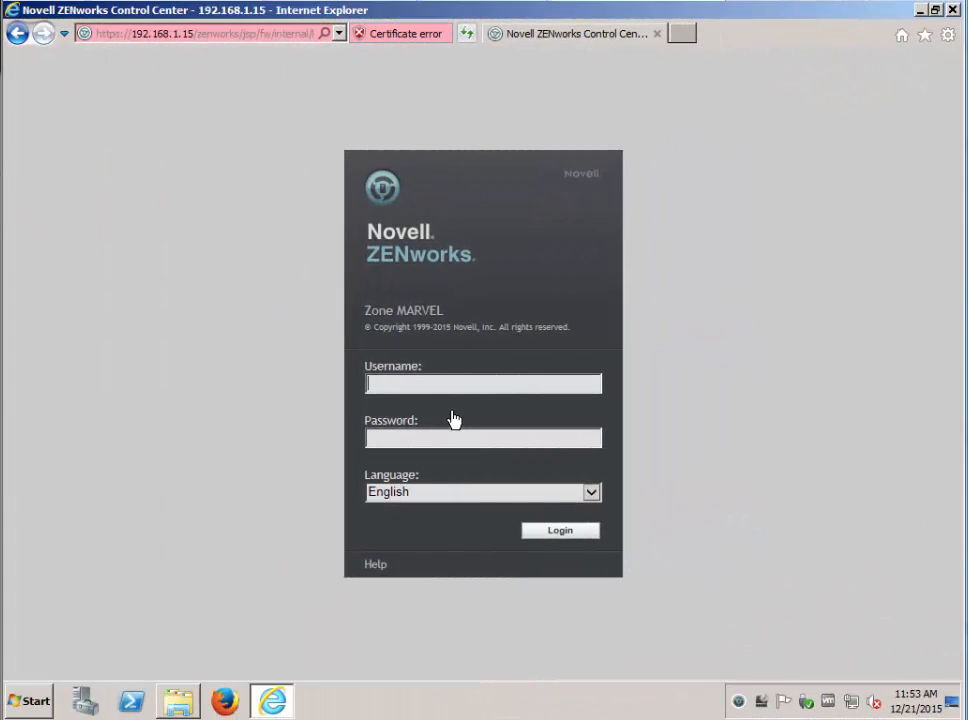
mouse_move(454, 390)
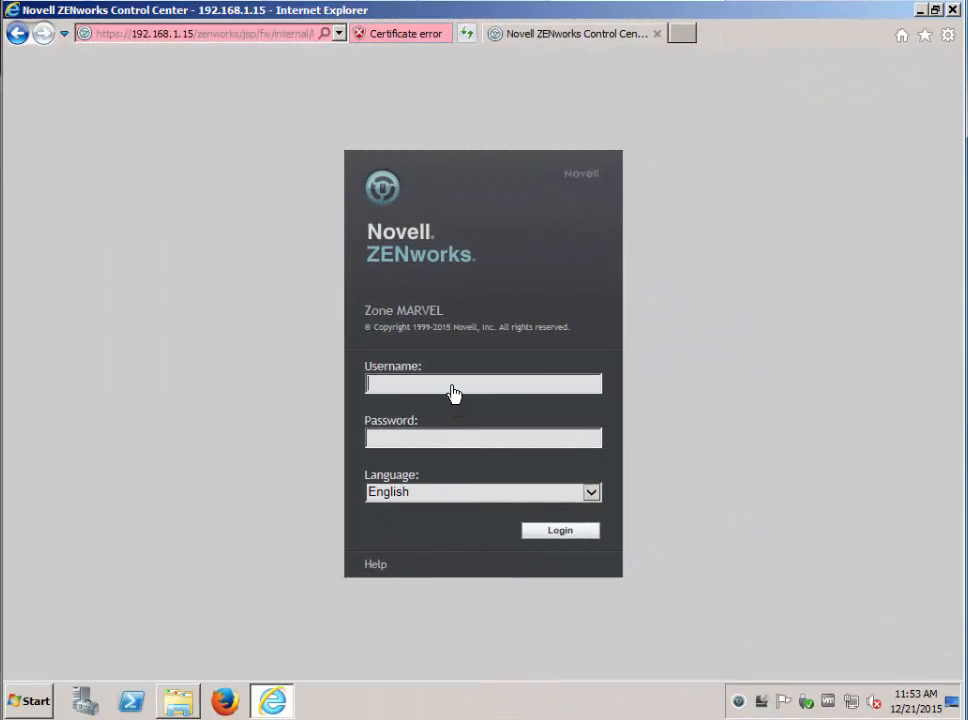
Step: Enter the Administrator credentials and log in to the MARVEL zone
text(Administrator)
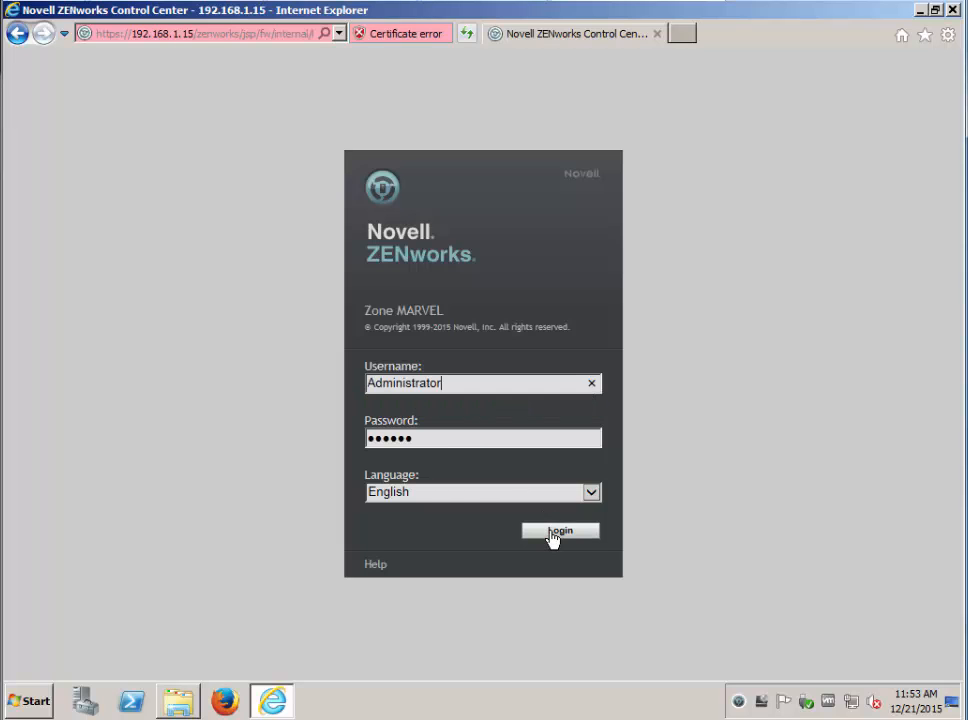
click(560, 532)
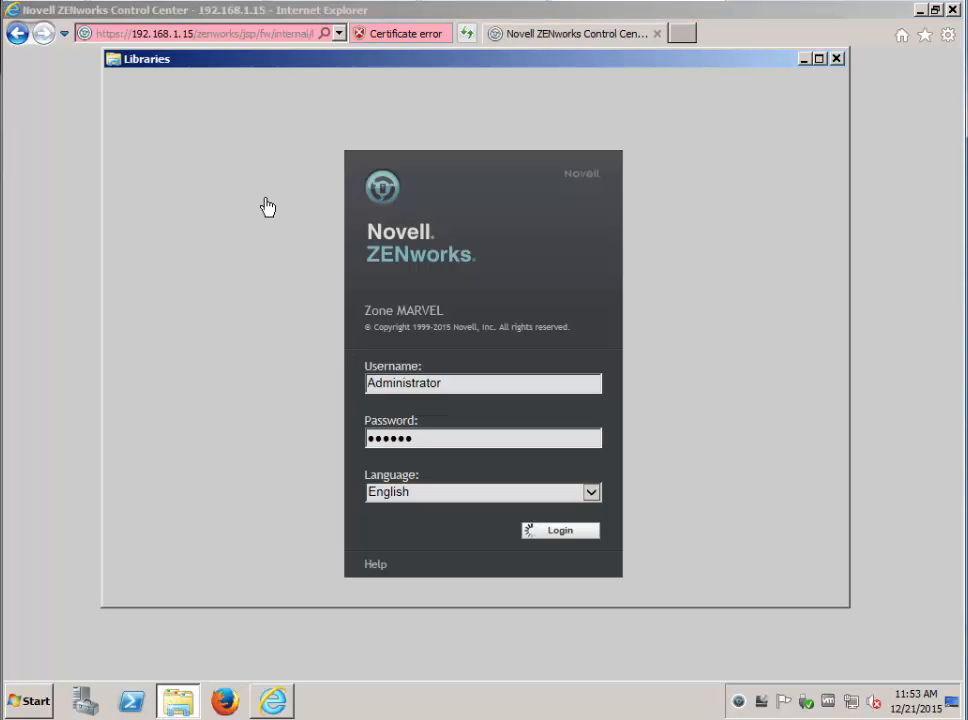
Step: Browse to C:\Program Files (x86)\Novell\ZENworks\logs\system-update
click(560, 530)
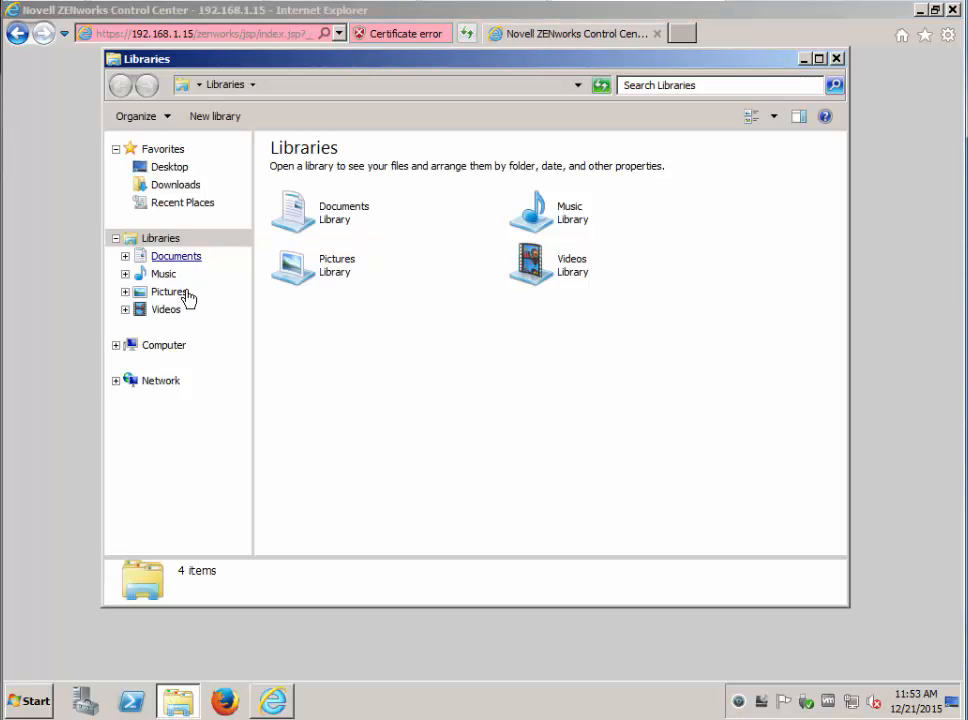
click(164, 344)
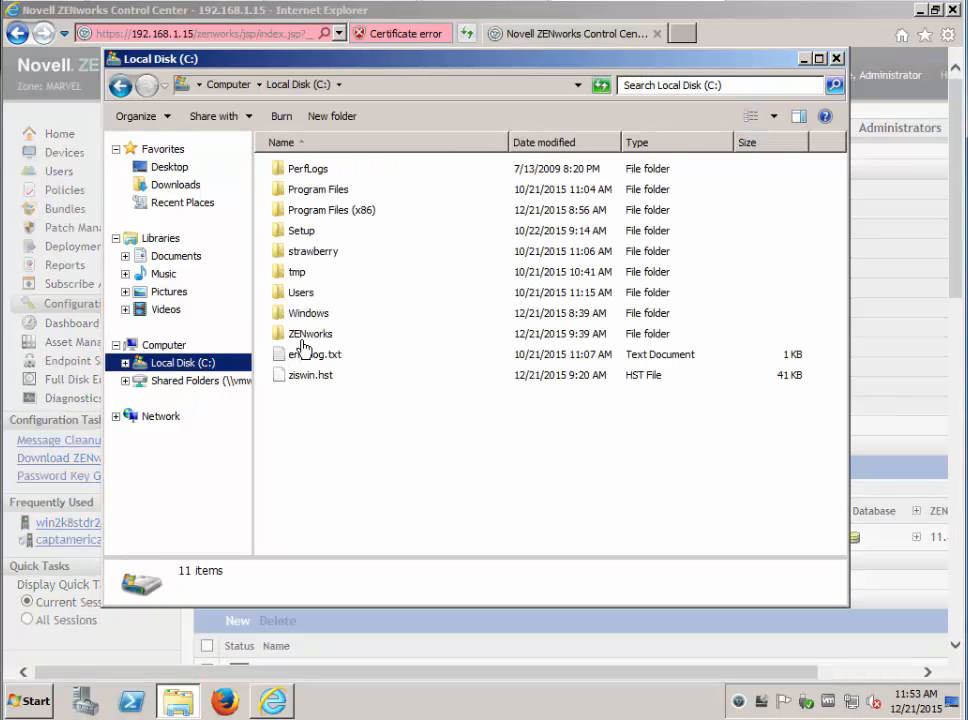
mouse_move(316, 216)
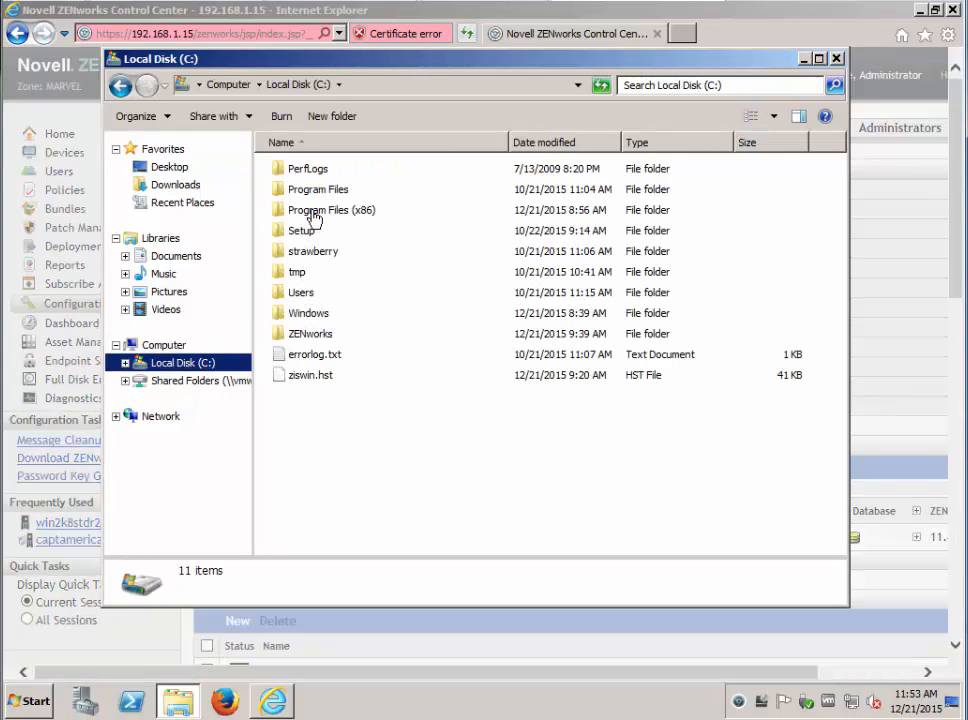
click(330, 210)
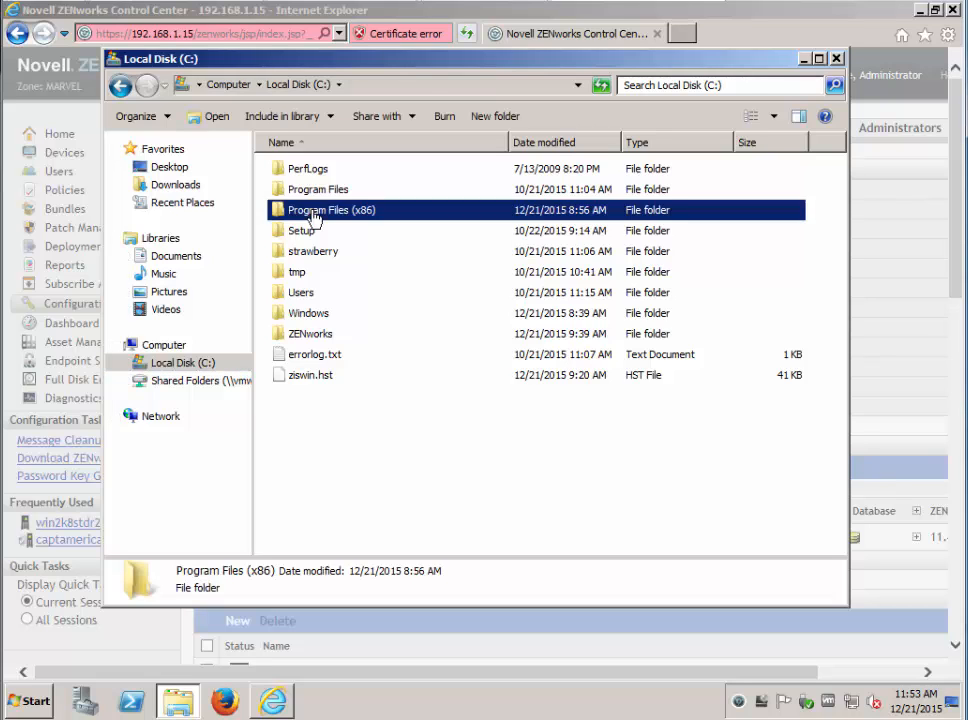
double_click(330, 210)
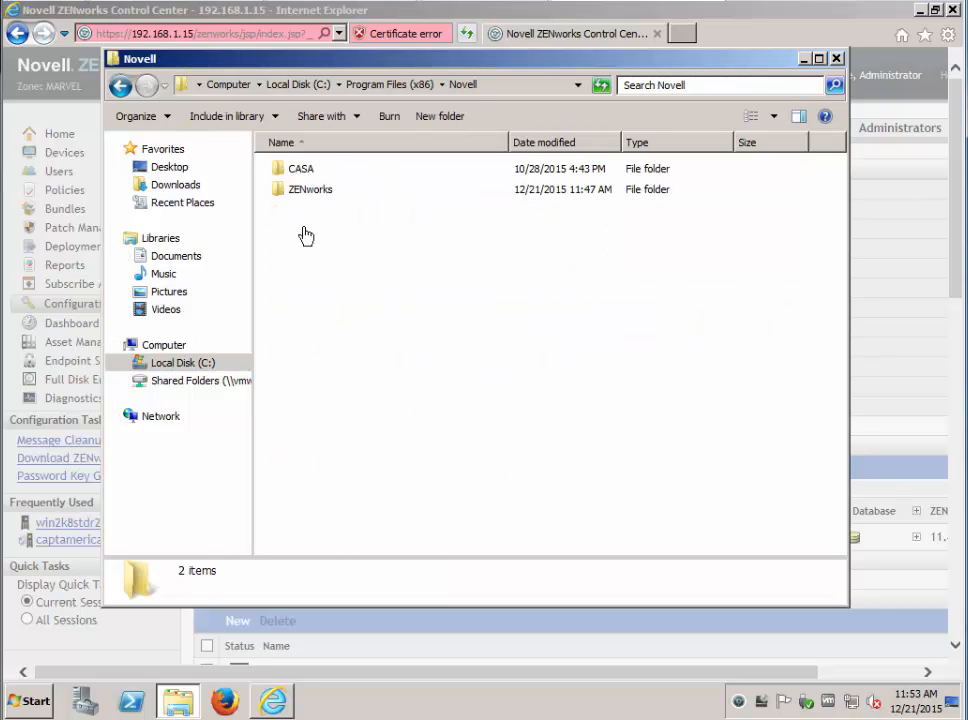
click(310, 188)
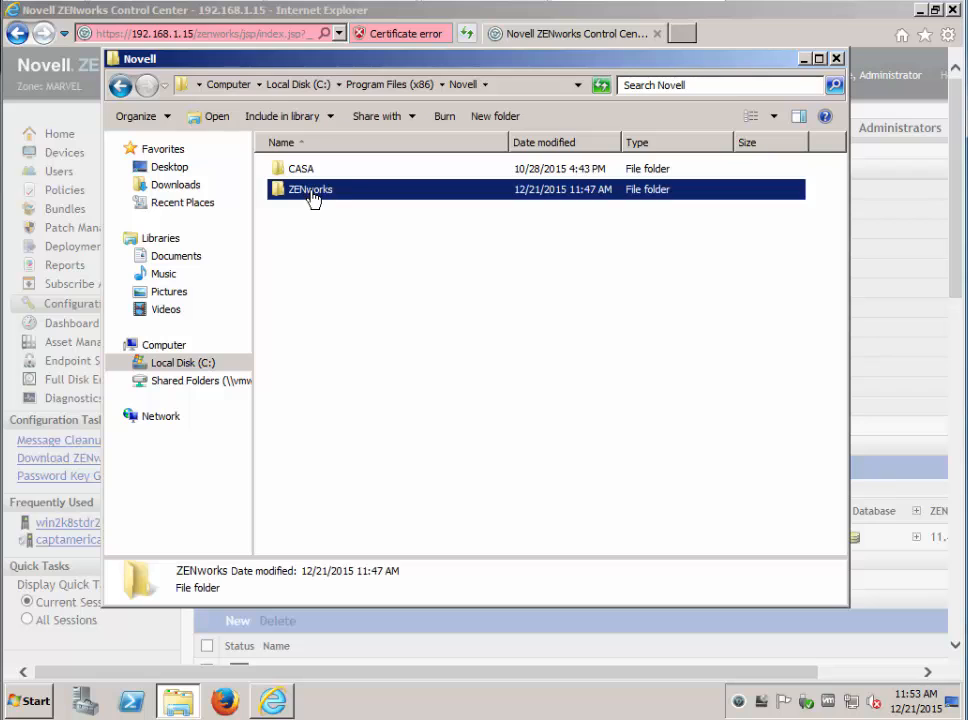
mouse_move(280, 192)
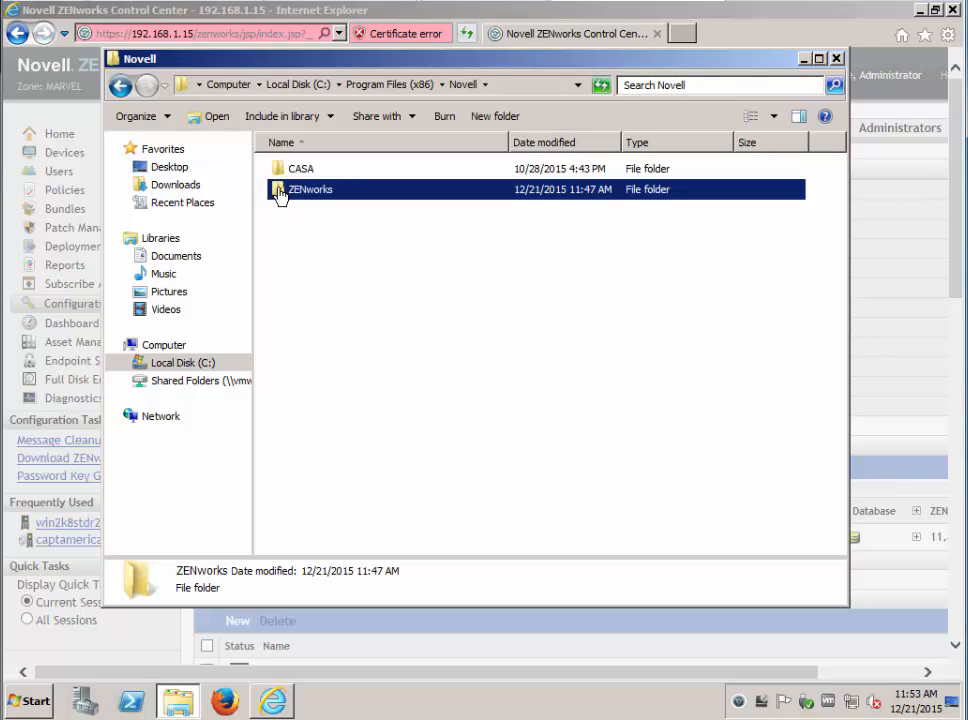
double_click(312, 188)
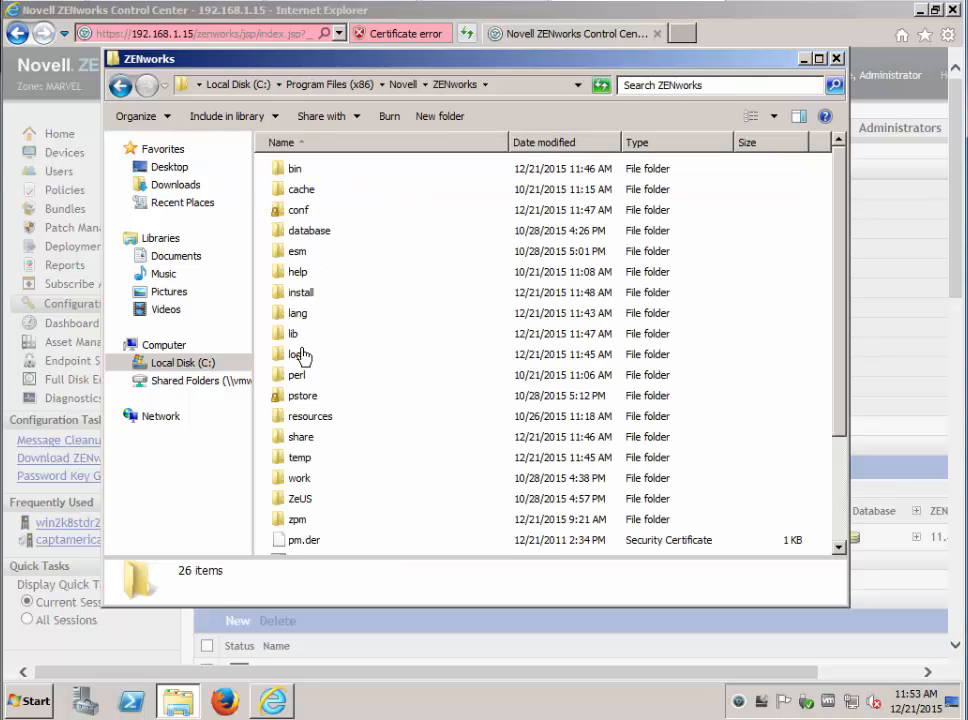
double_click(296, 354)
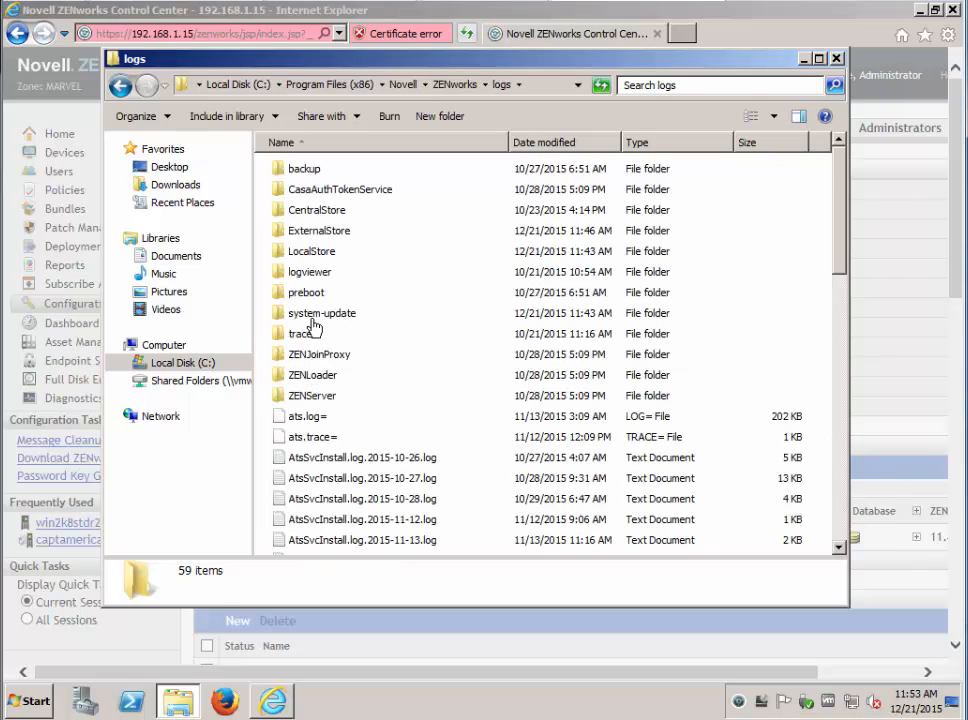
double_click(322, 312)
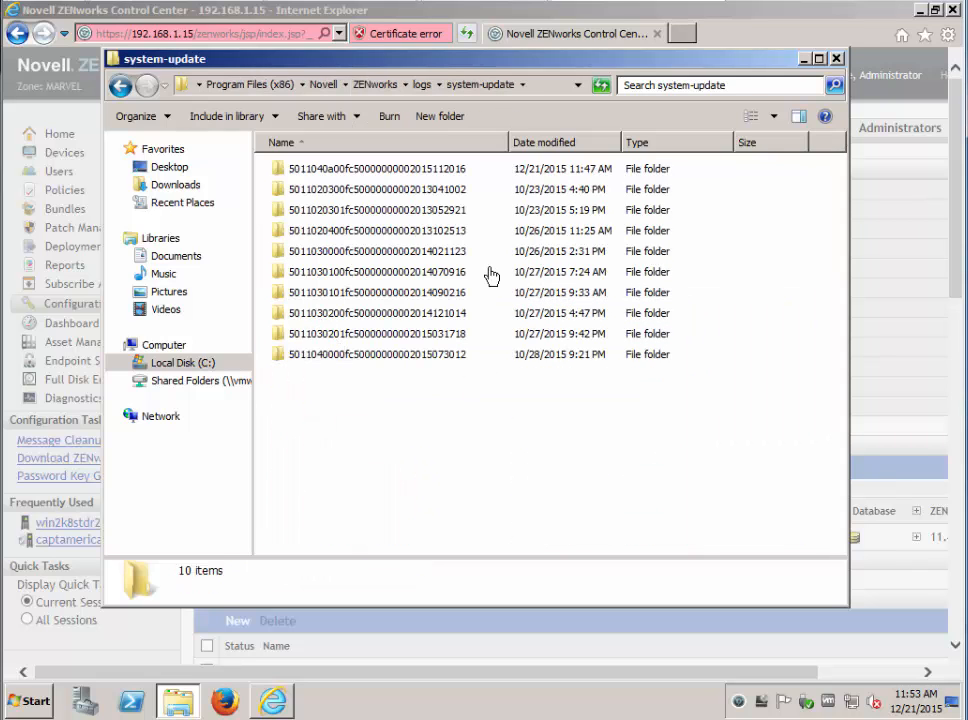
Step: Sort the run folders by Date modified and view system-update.log from the newest one in Notepad
click(544, 142)
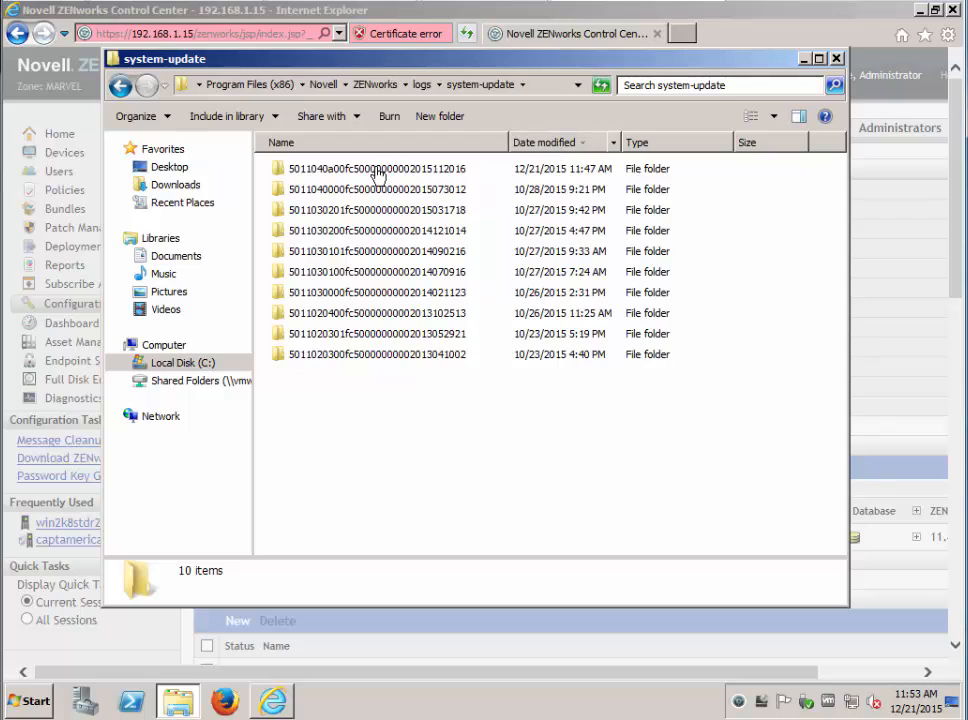
double_click(376, 168)
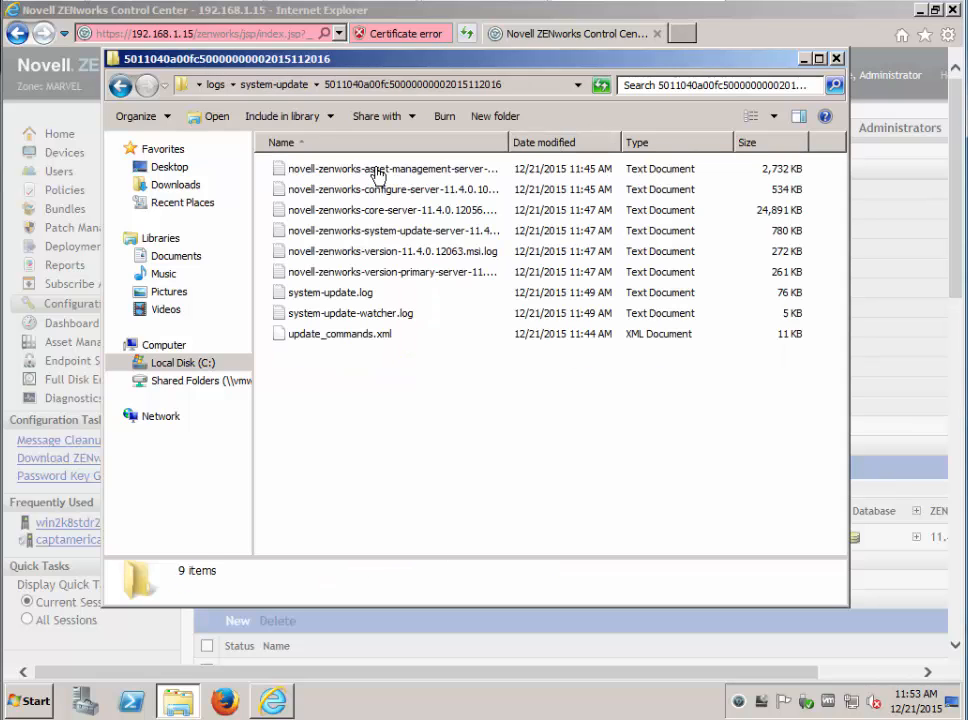
click(330, 292)
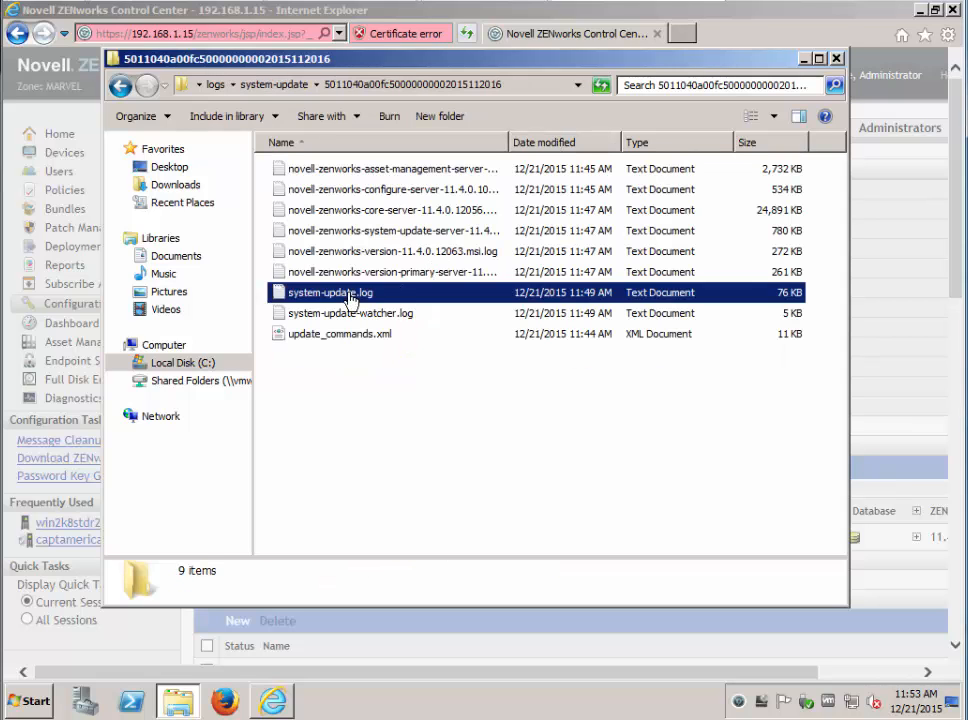
click(328, 292)
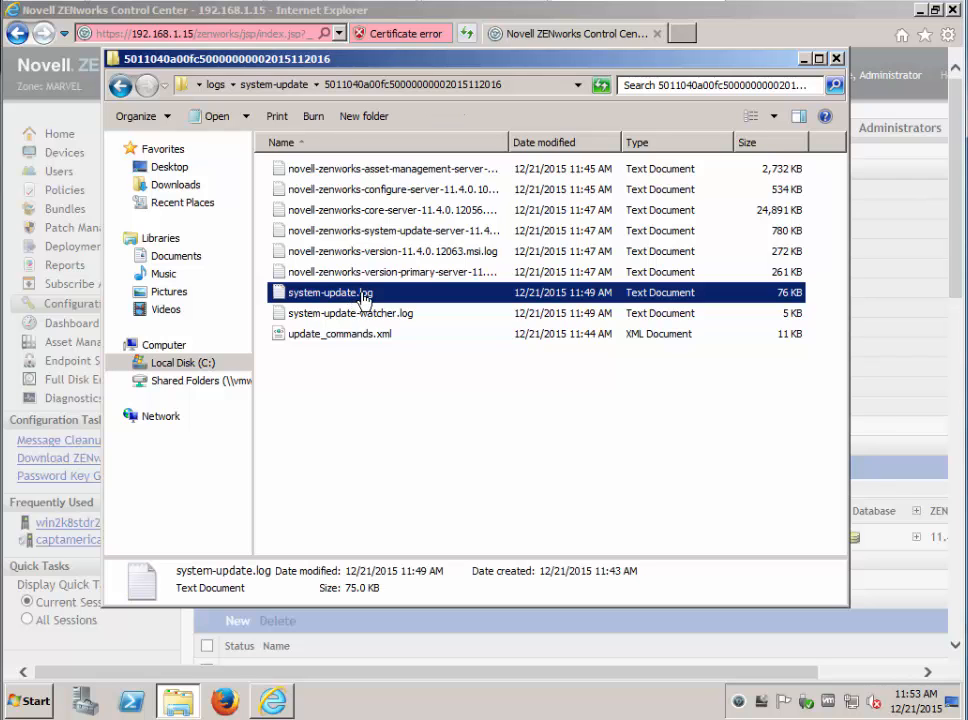
double_click(328, 292)
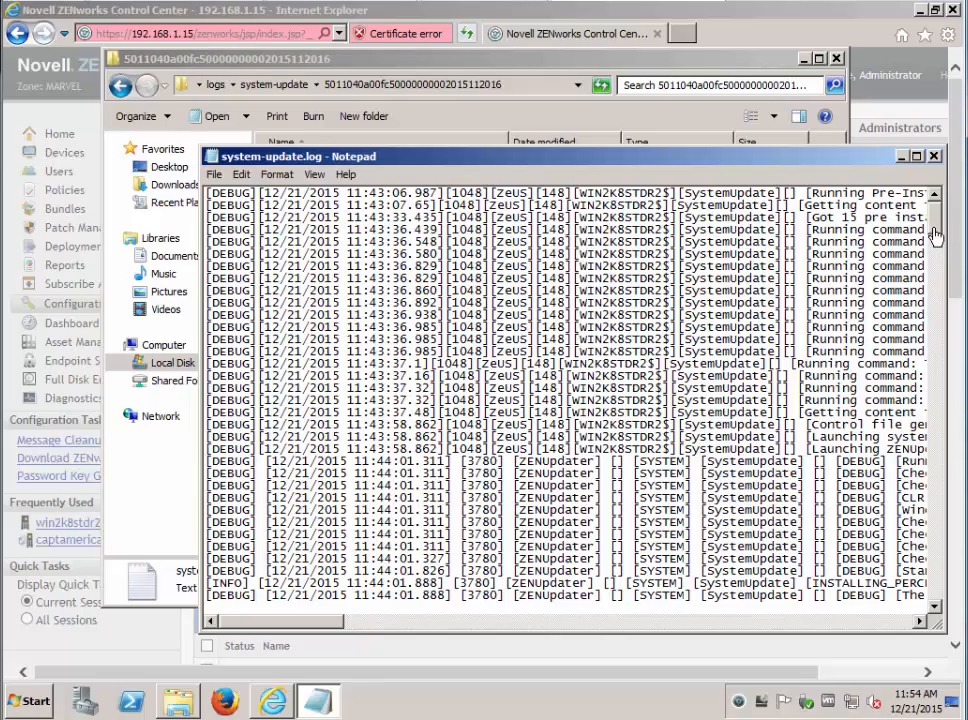
Step: Read the log to its exit code 0 ending, search it for "error", then close Notepad
scroll(down, 3)
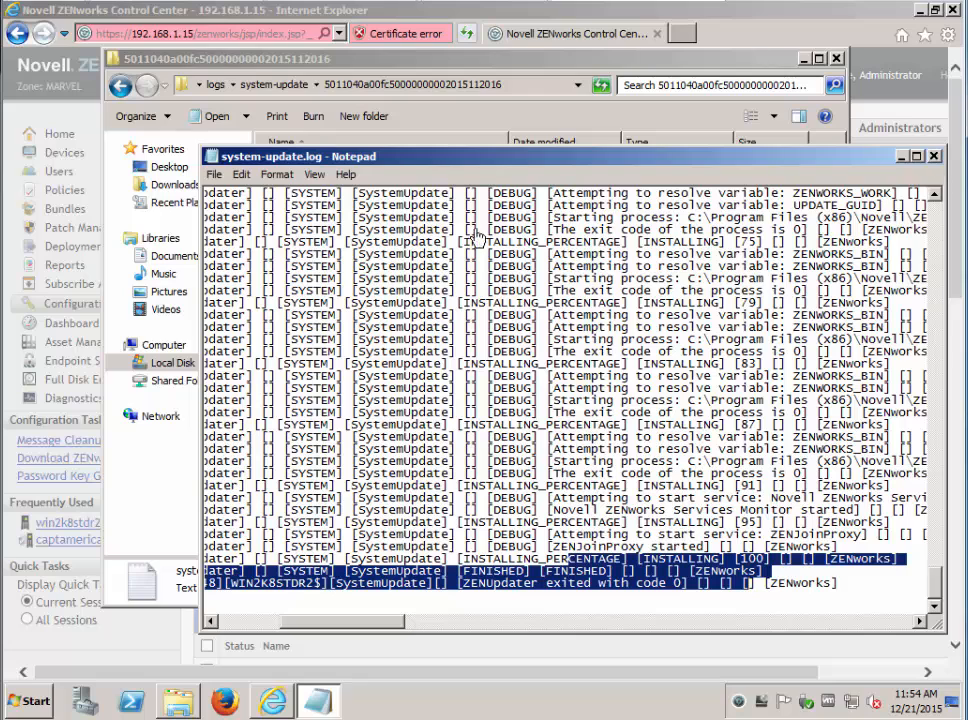
click(240, 174)
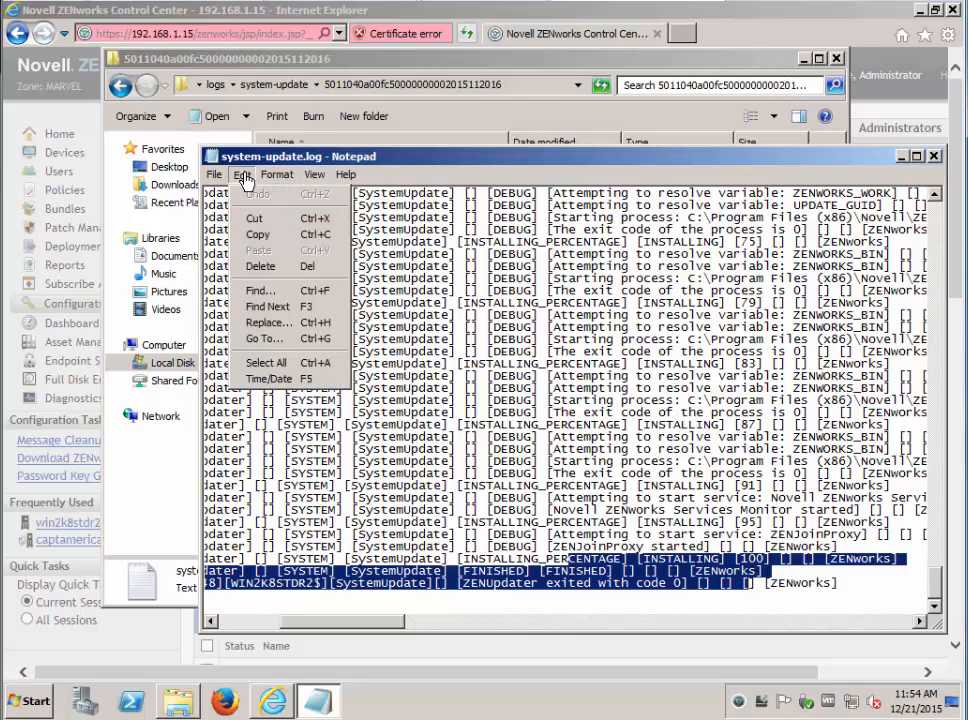
click(260, 290)
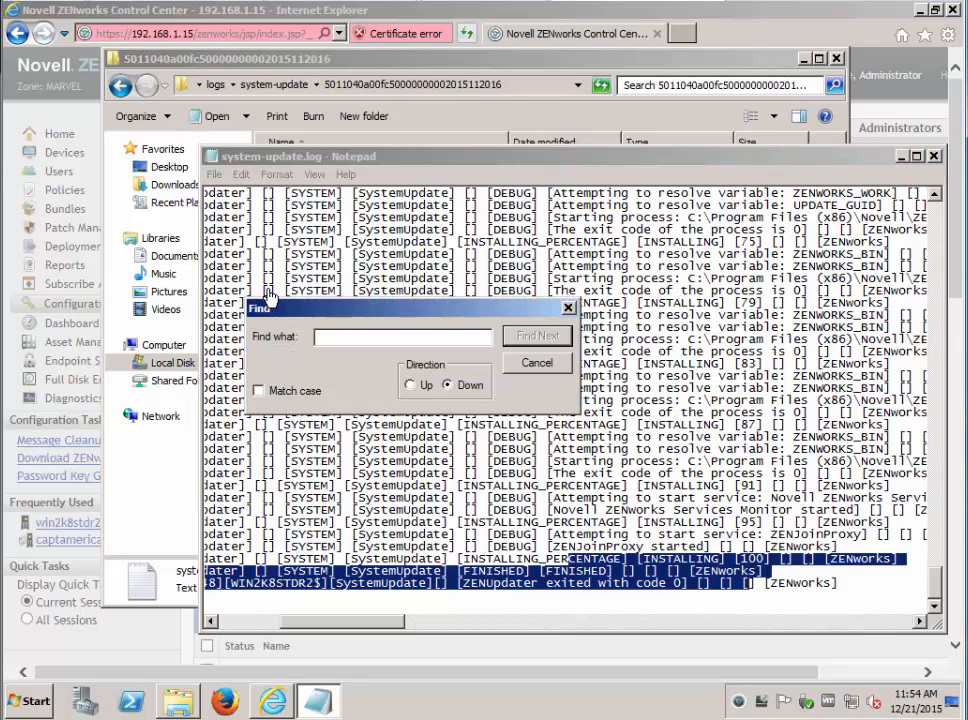
text(error)
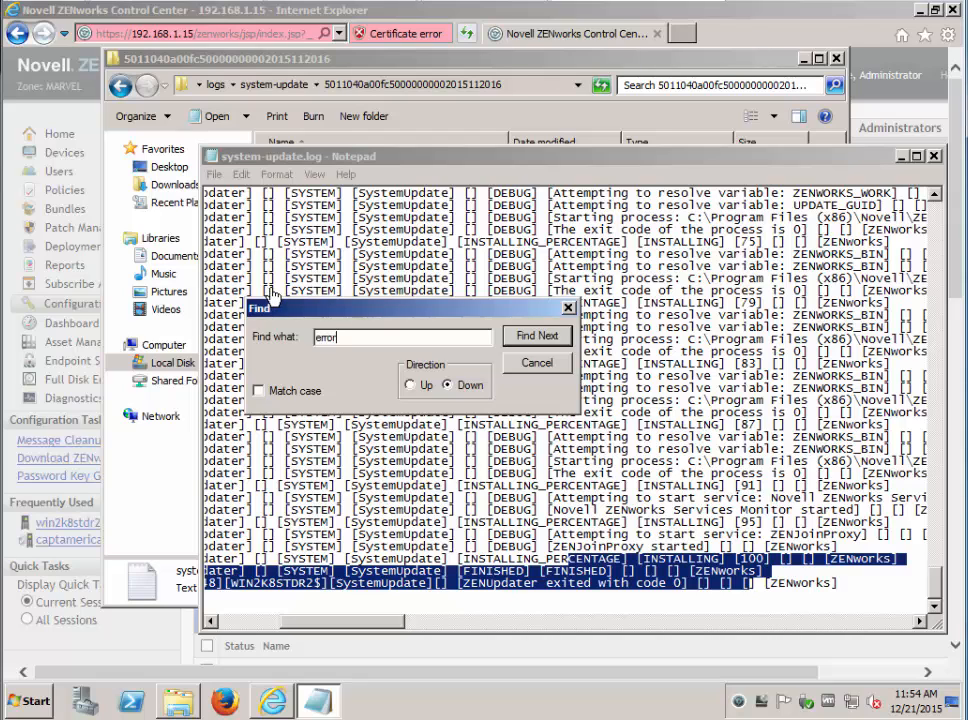
mouse_move(518, 414)
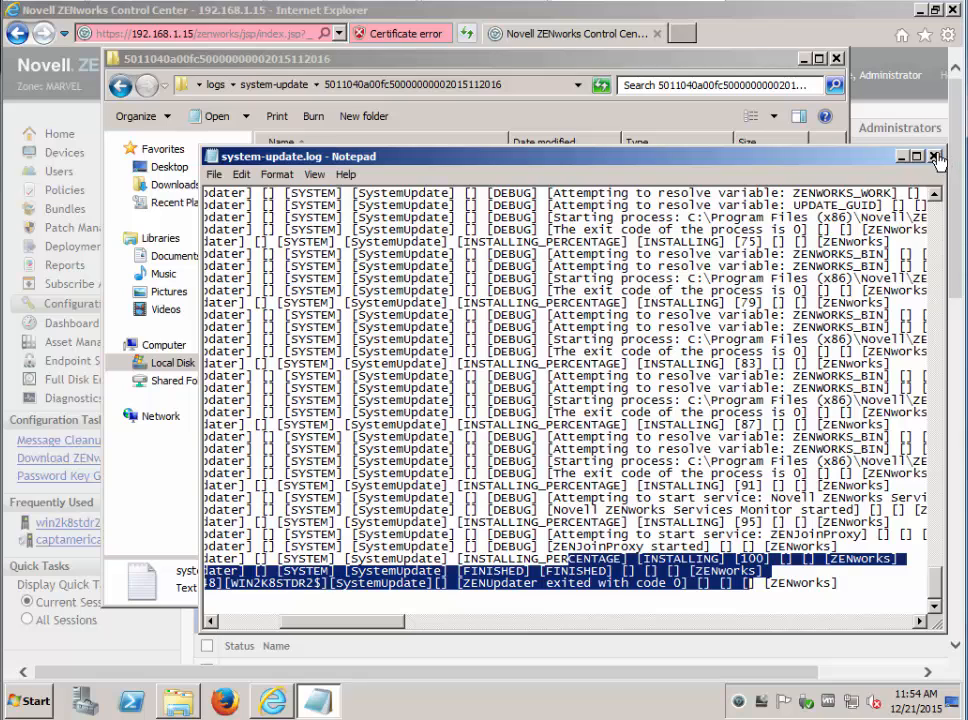
click(936, 156)
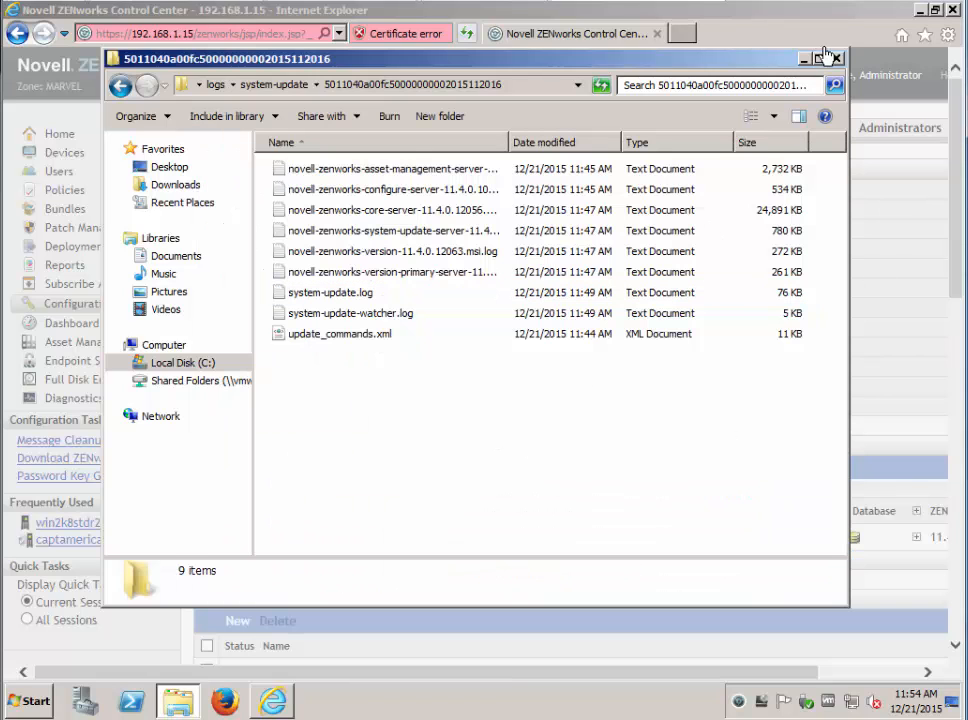
click(838, 56)
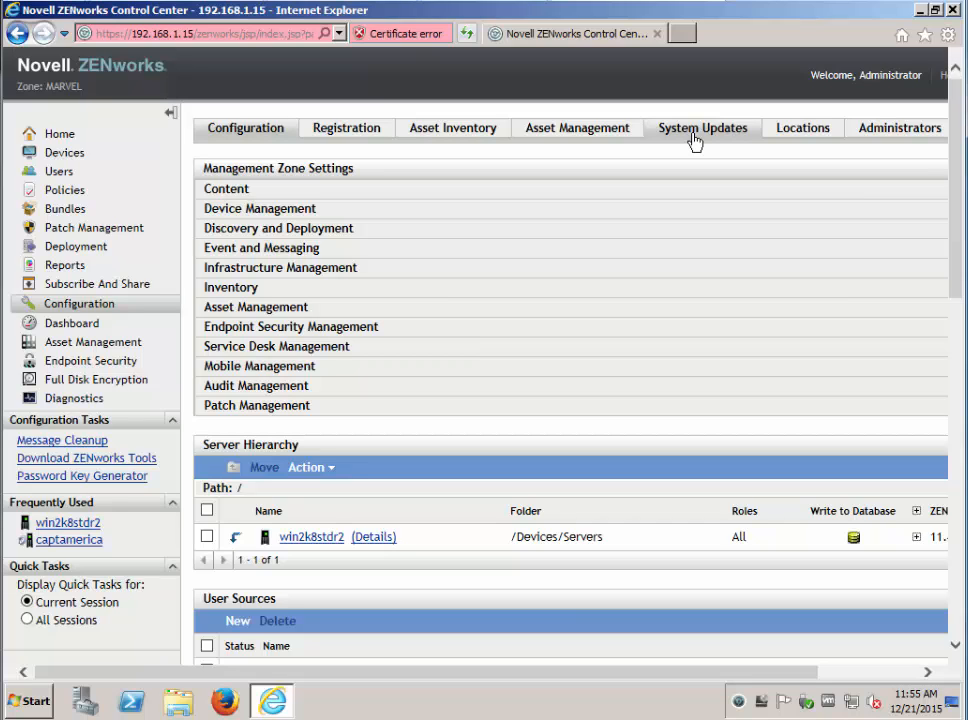
click(702, 128)
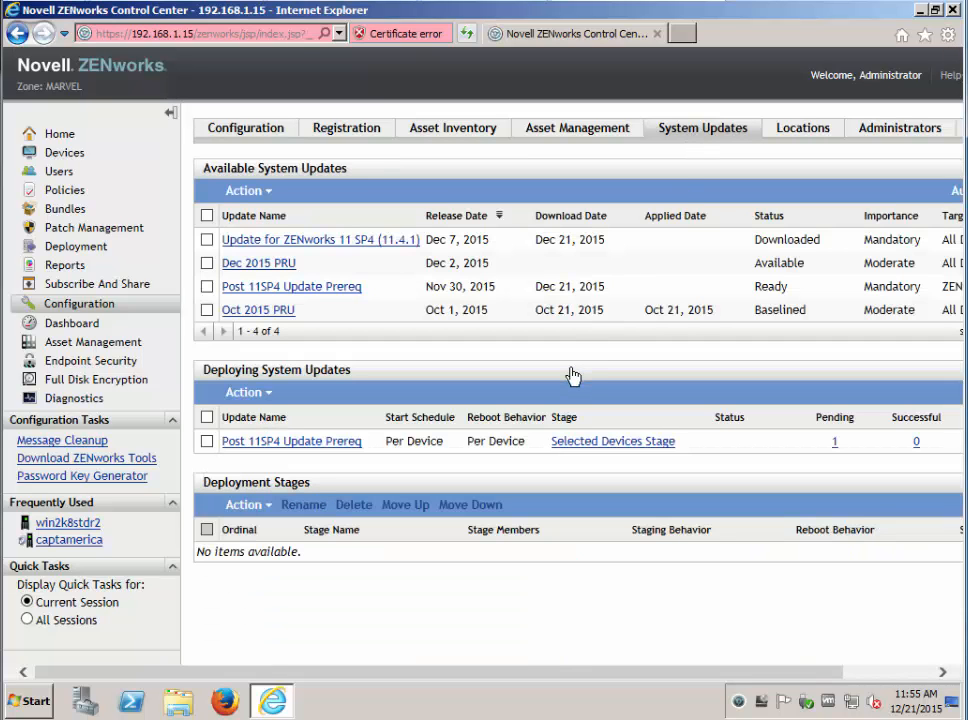
mouse_move(810, 448)
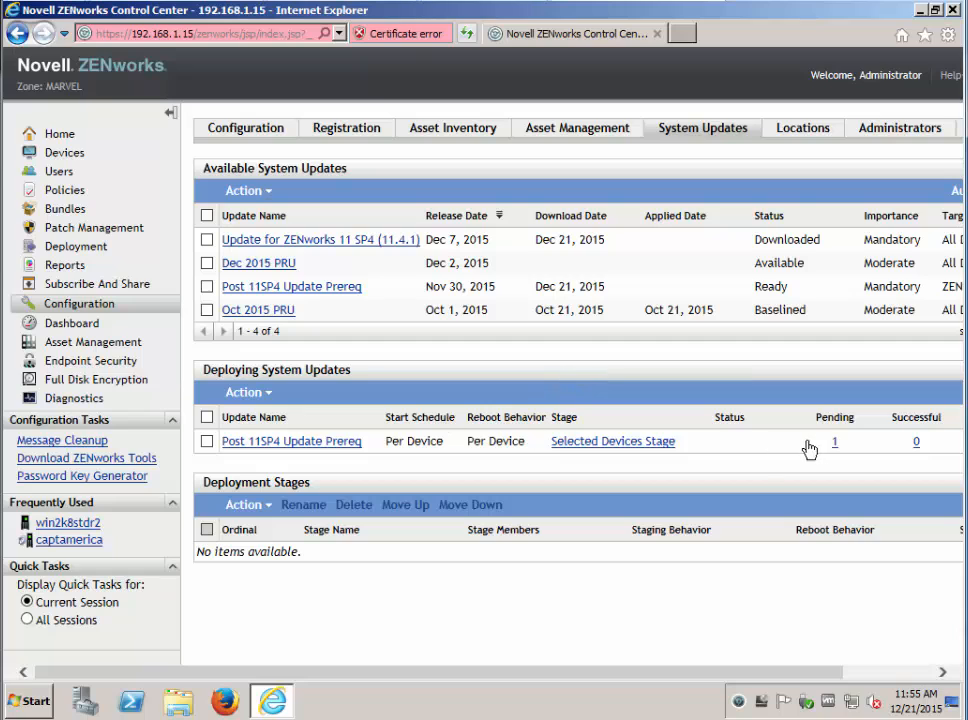
click(834, 442)
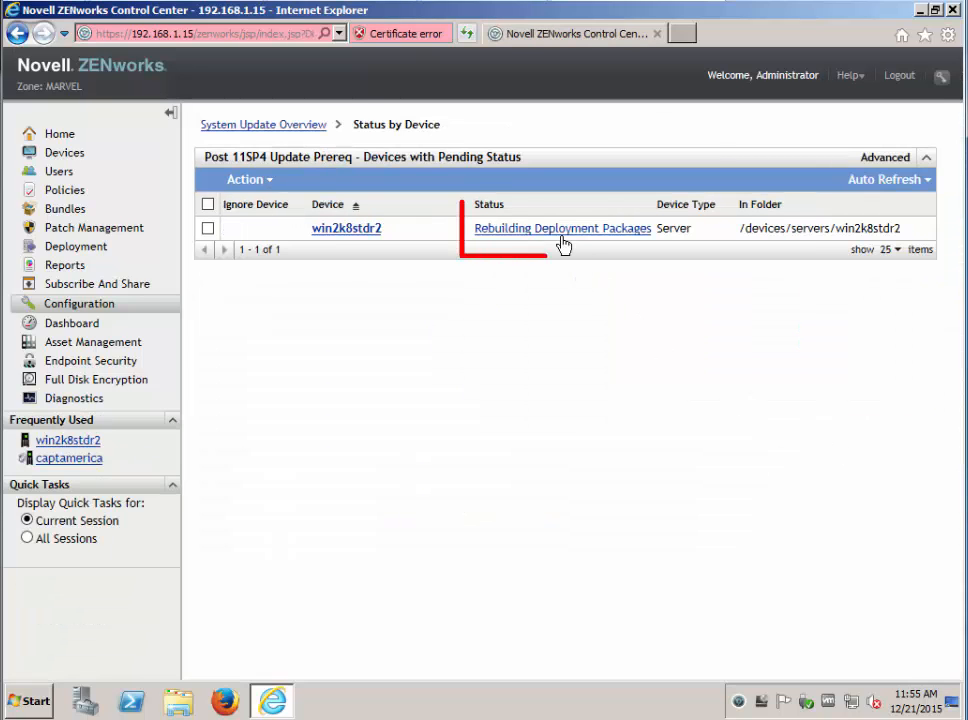
mouse_move(562, 228)
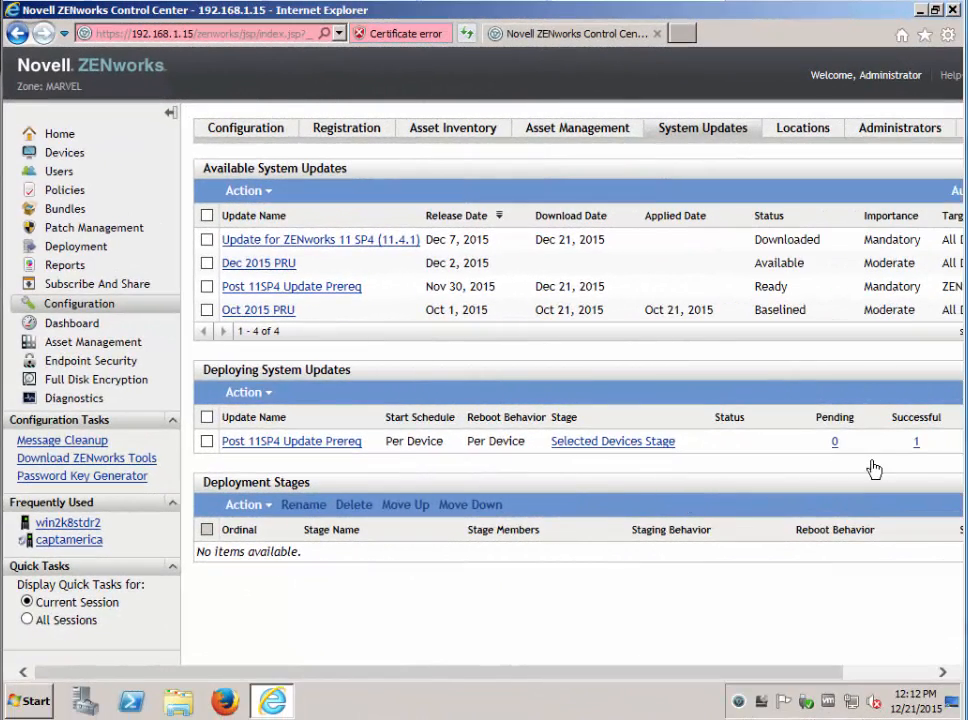
mouse_move(916, 448)
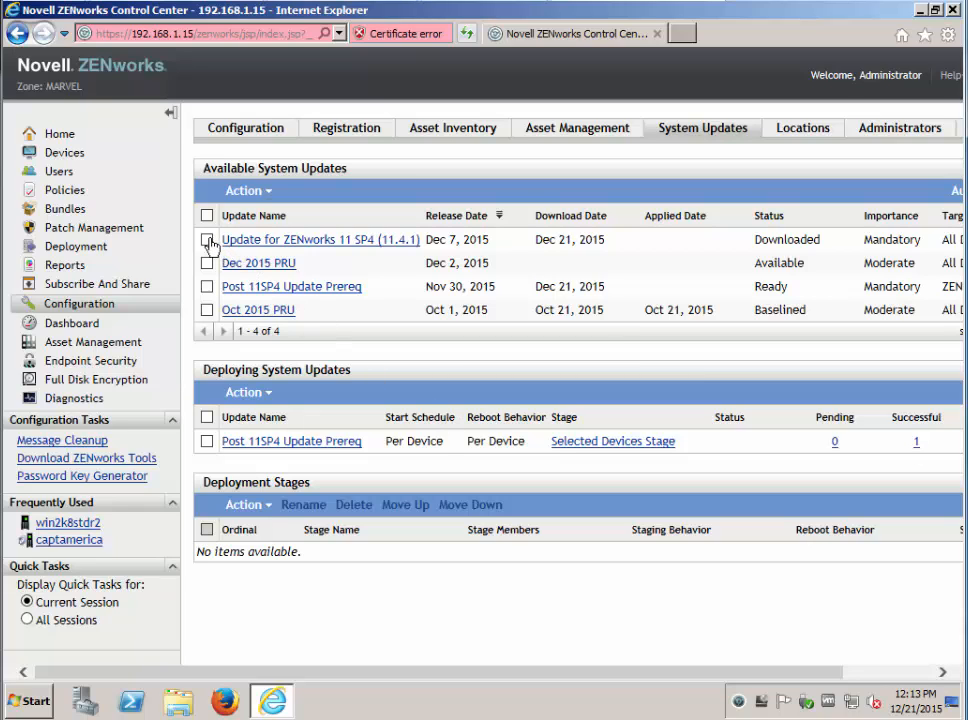
Step: Start a Deploy Update to Devices for the 11.4.1 update, keeping prompt-for-reboot behavior
click(248, 190)
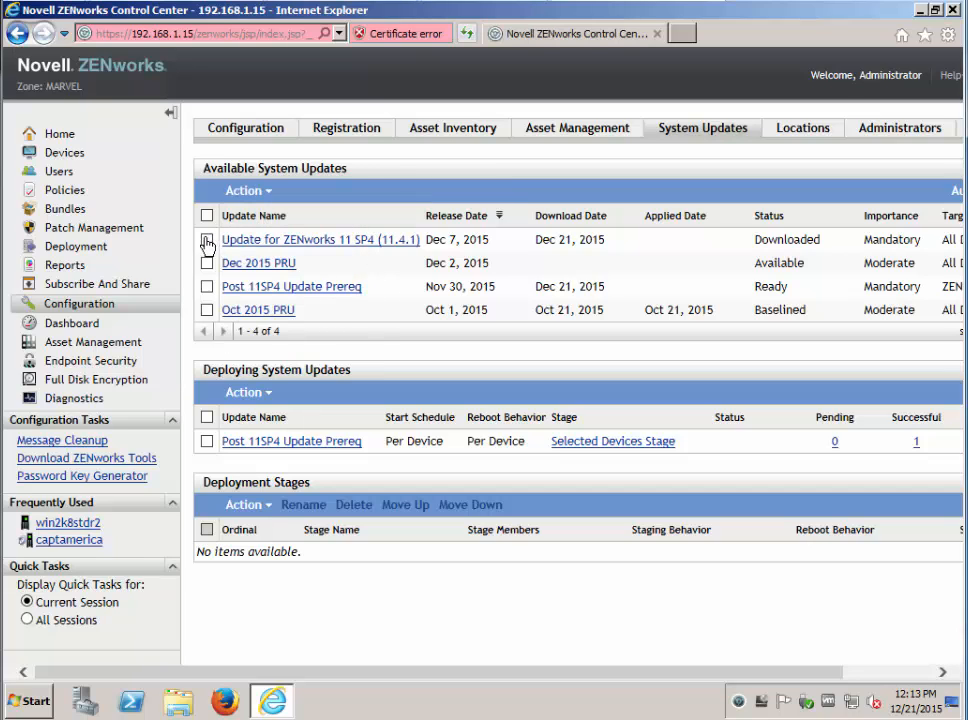
click(248, 190)
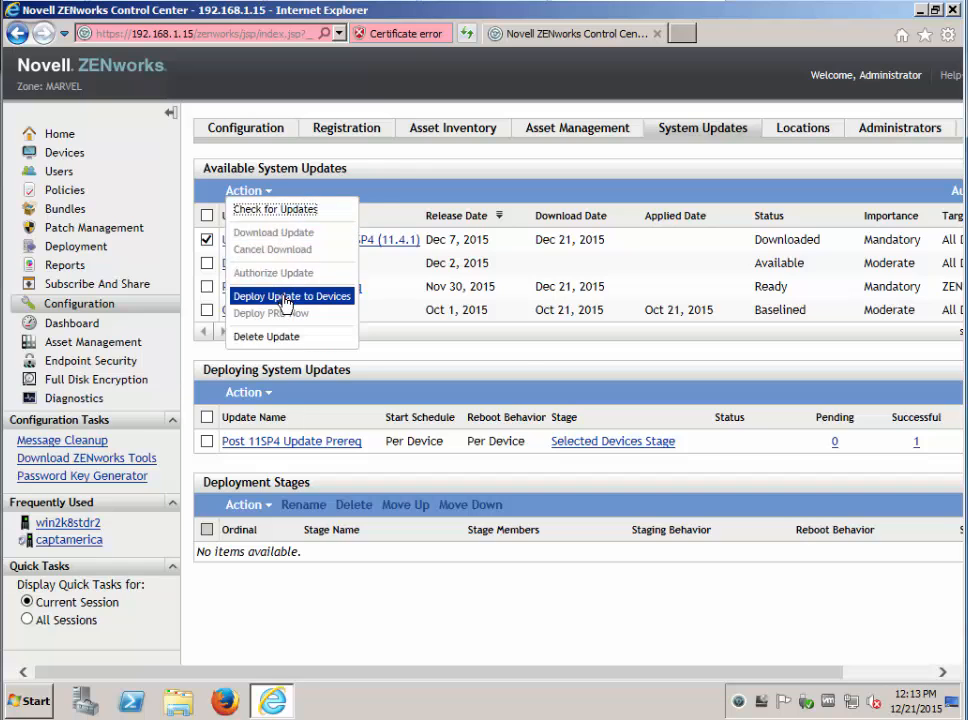
click(292, 296)
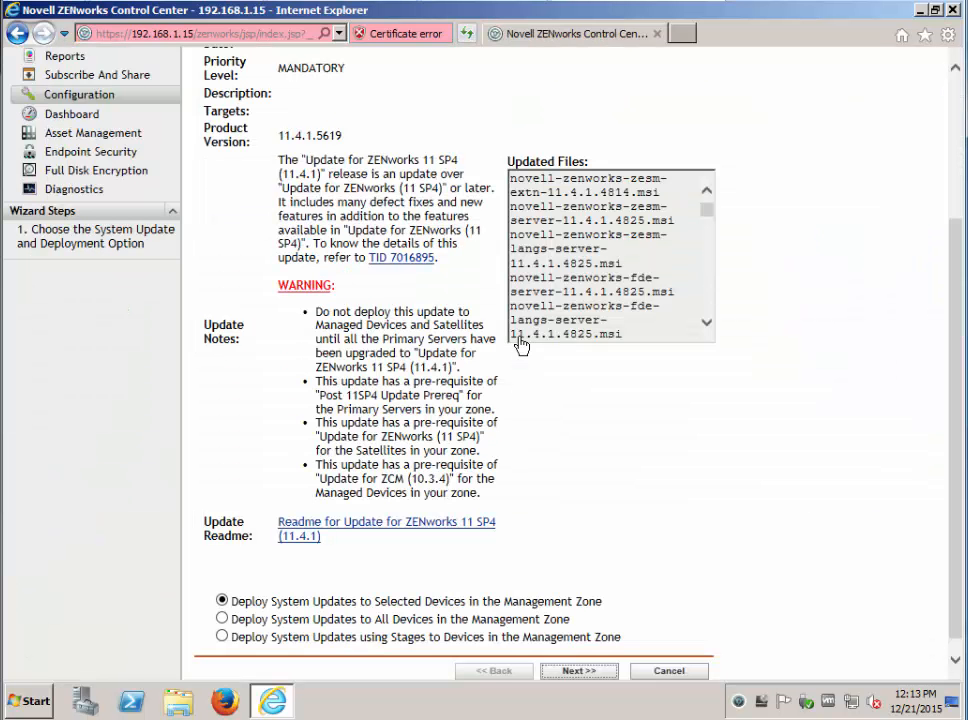
click(578, 670)
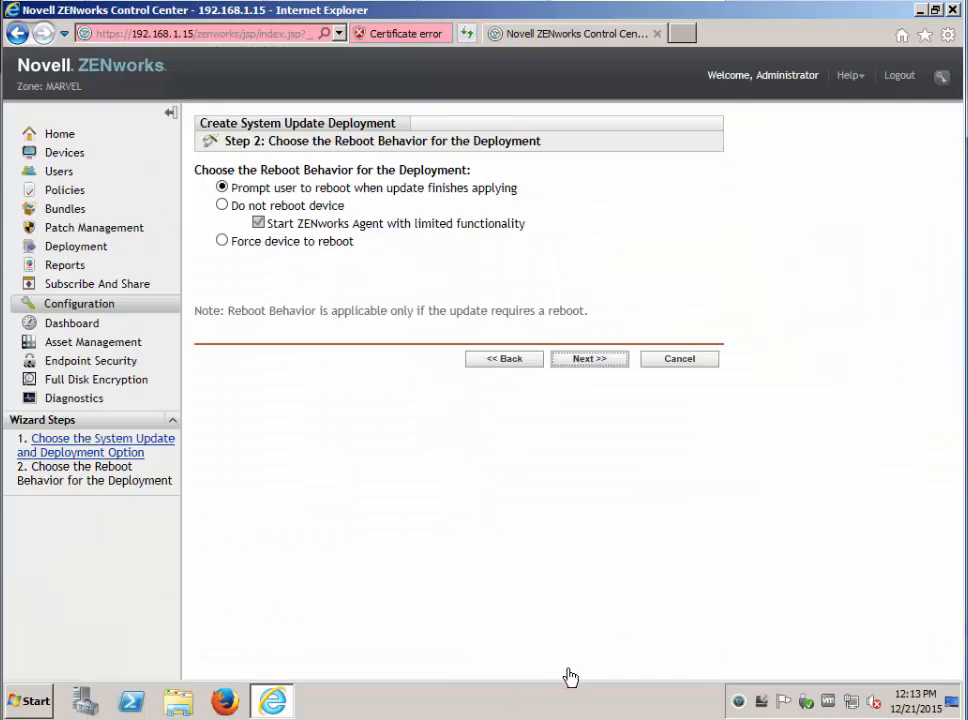
click(588, 358)
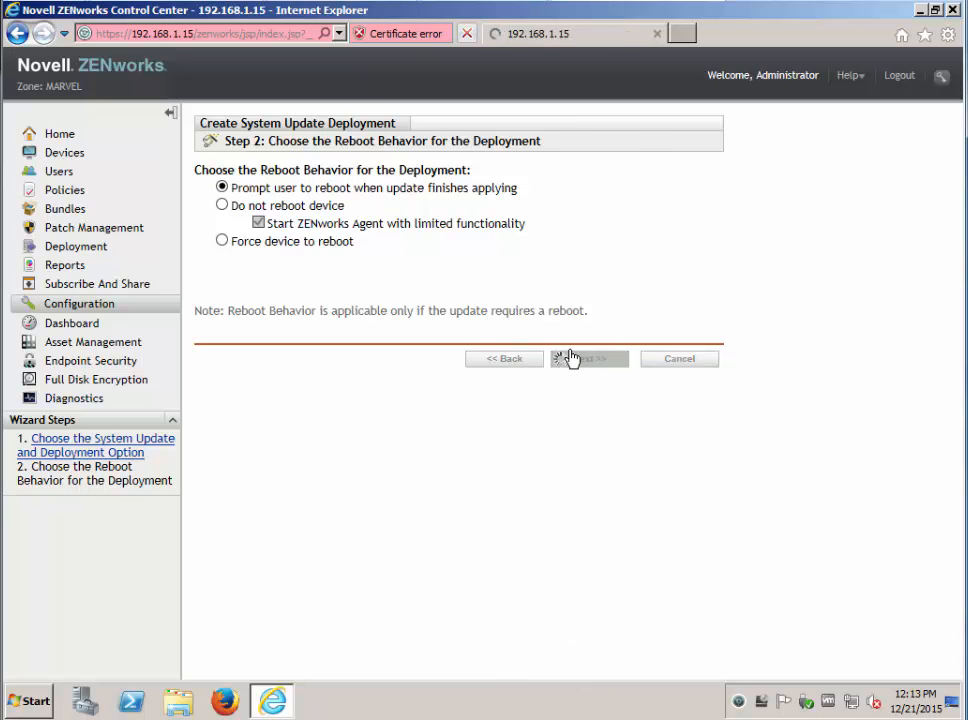
click(588, 358)
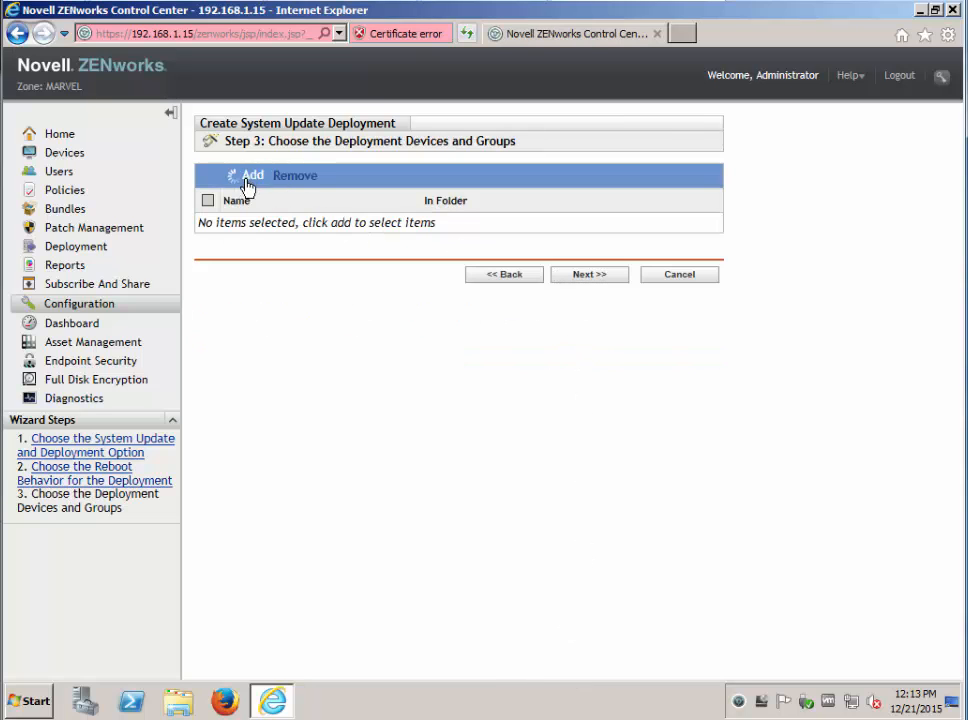
Step: Add server win2k8stdr2 as the deployment target
click(252, 176)
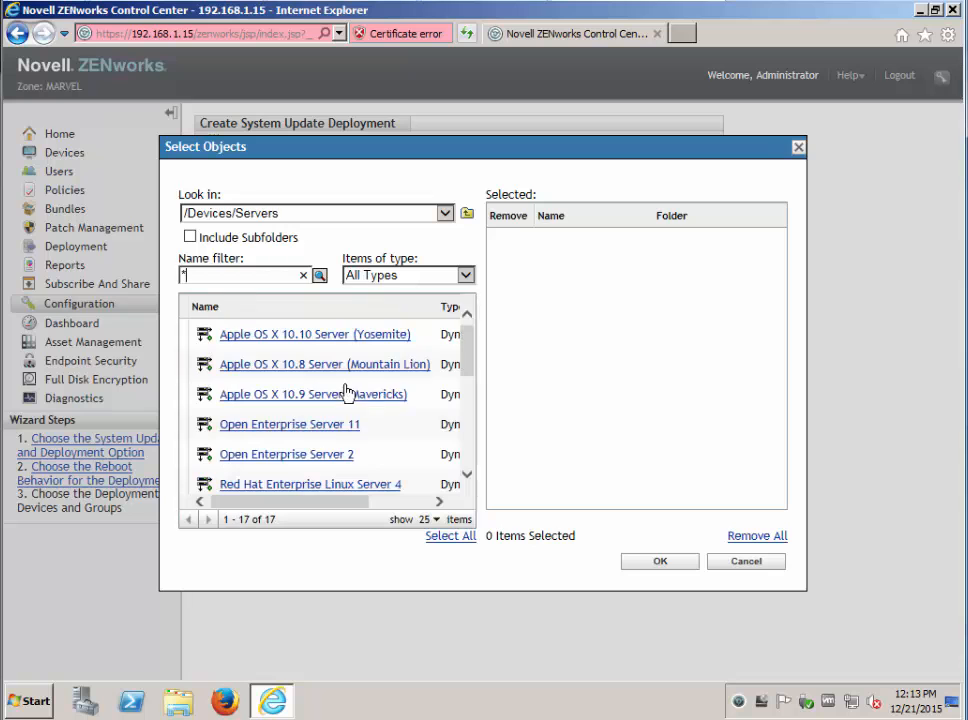
scroll(down, 3)
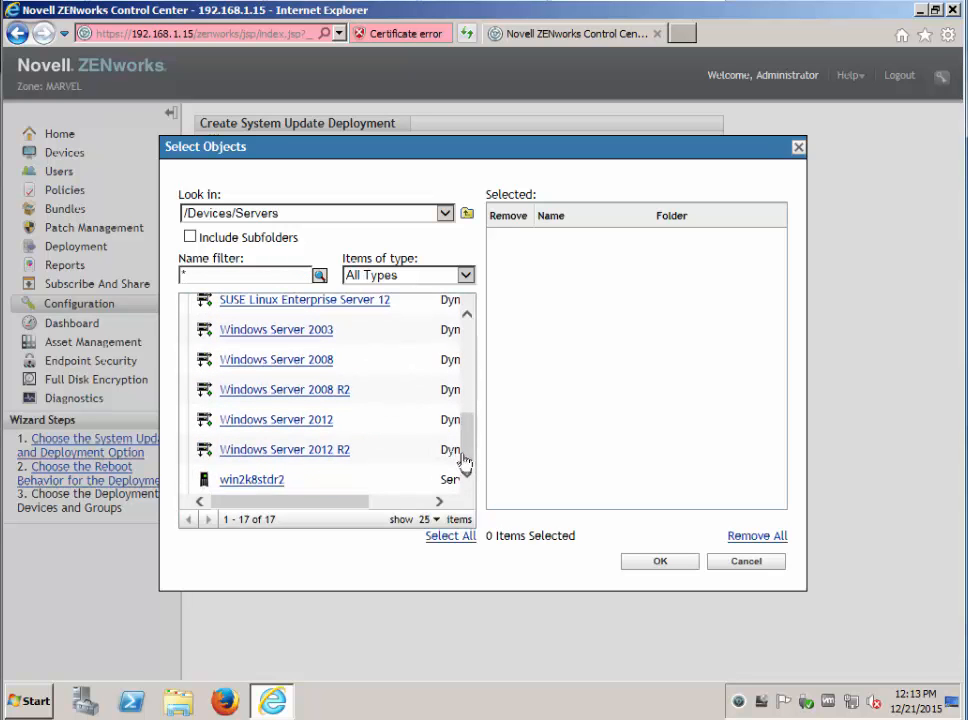
click(660, 560)
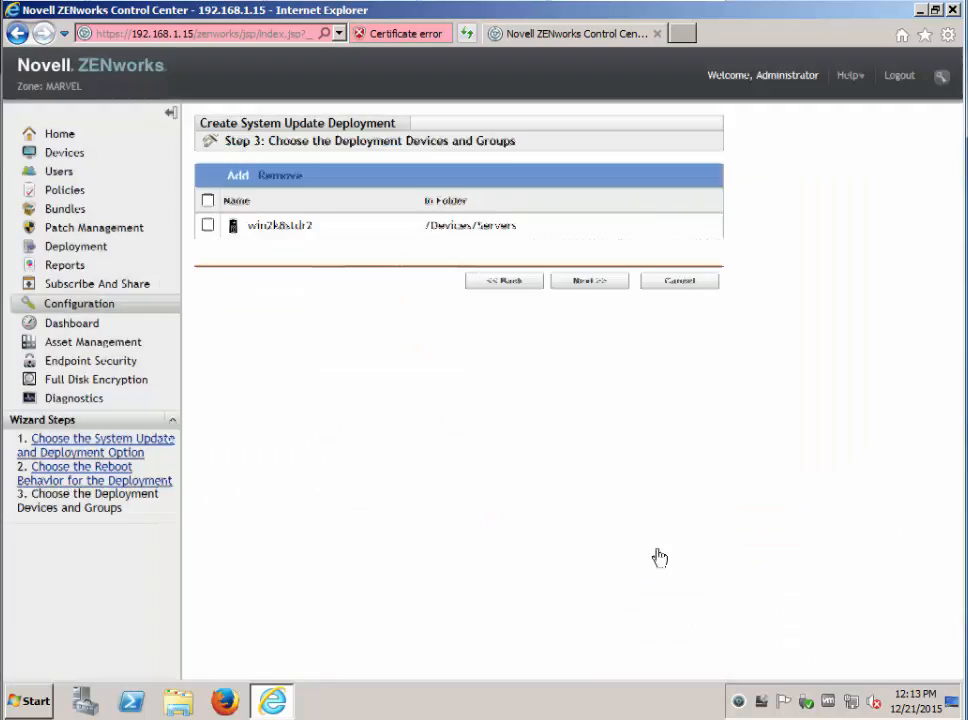
click(588, 280)
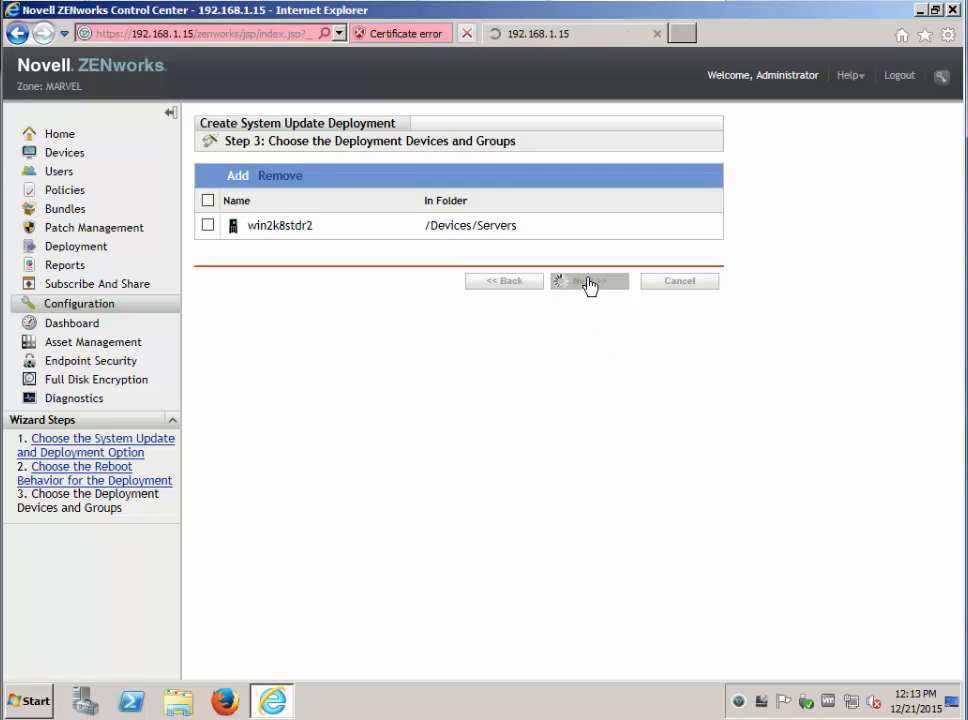
click(588, 280)
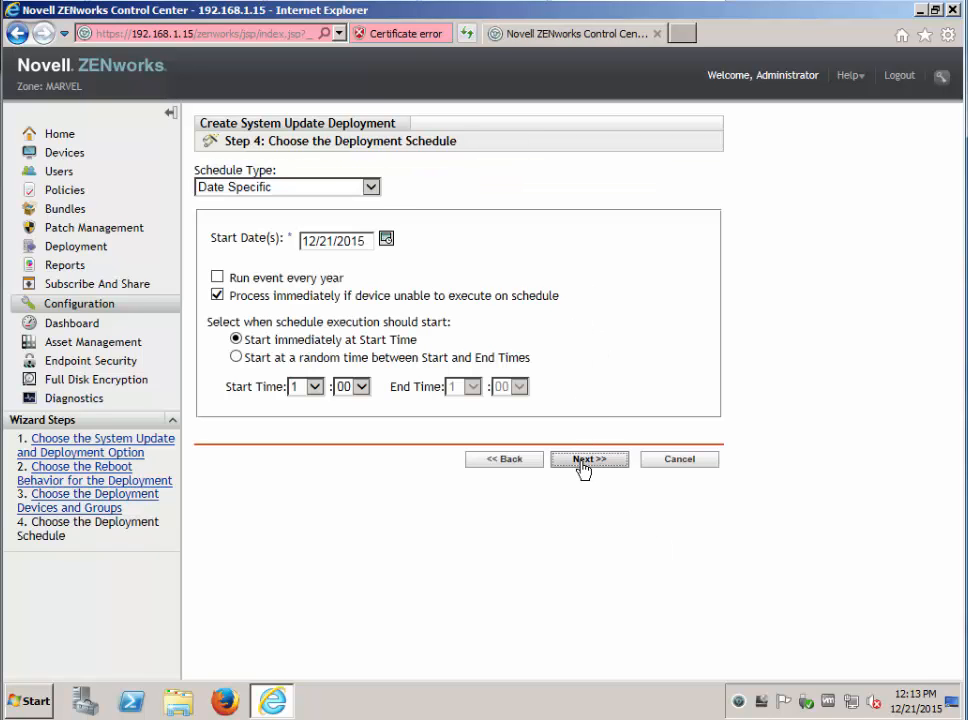
Step: Keep the date-specific schedule and finish creating the deployment
click(588, 458)
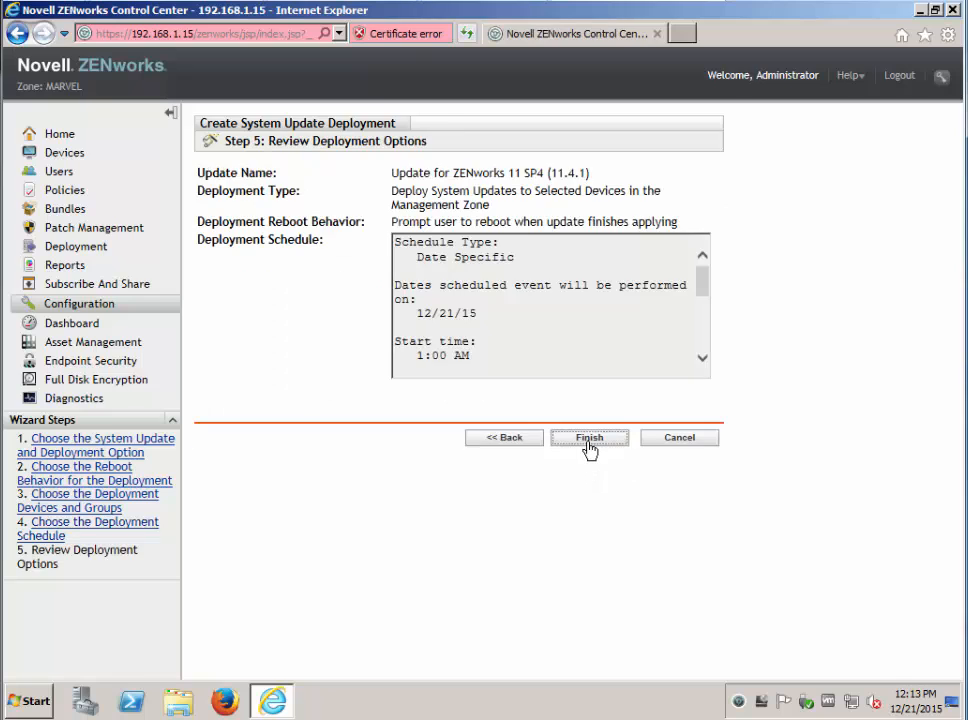
click(588, 436)
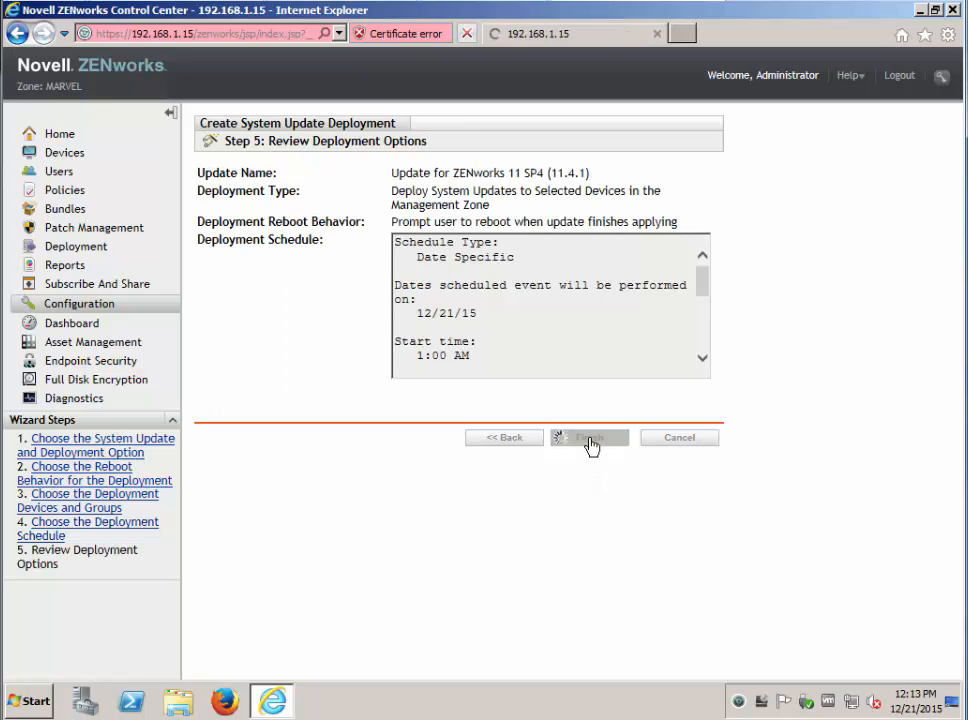
click(590, 436)
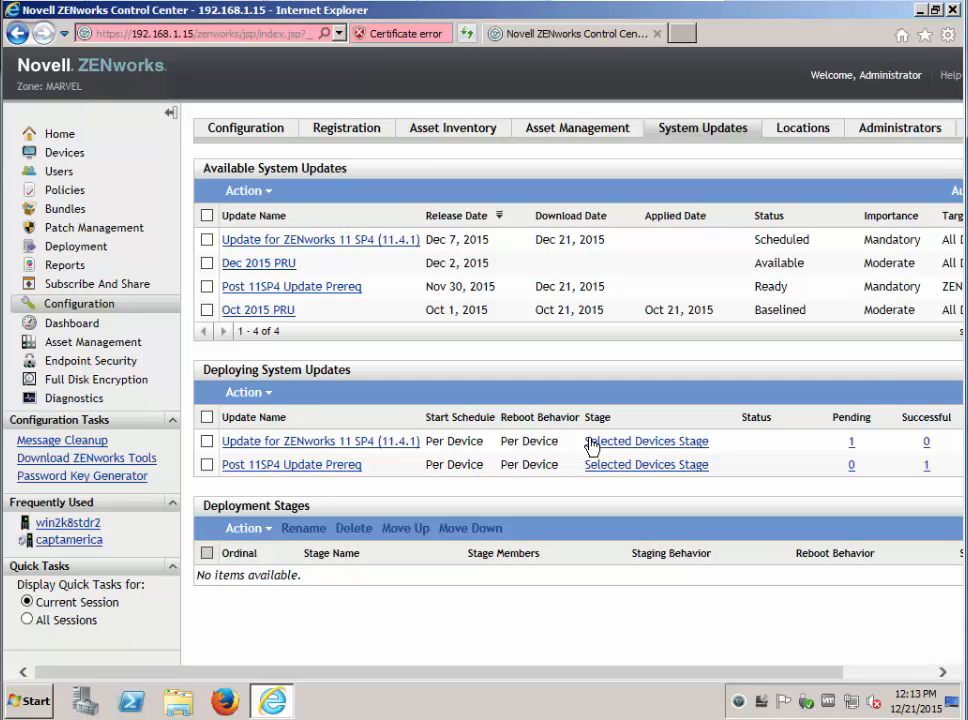
mouse_move(864, 452)
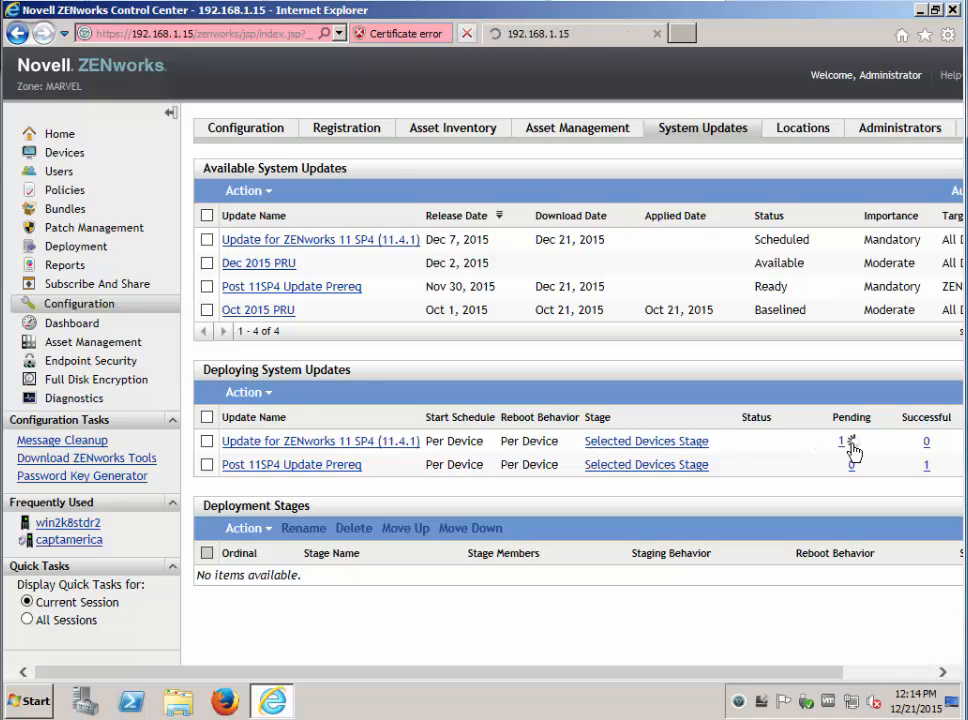
click(840, 442)
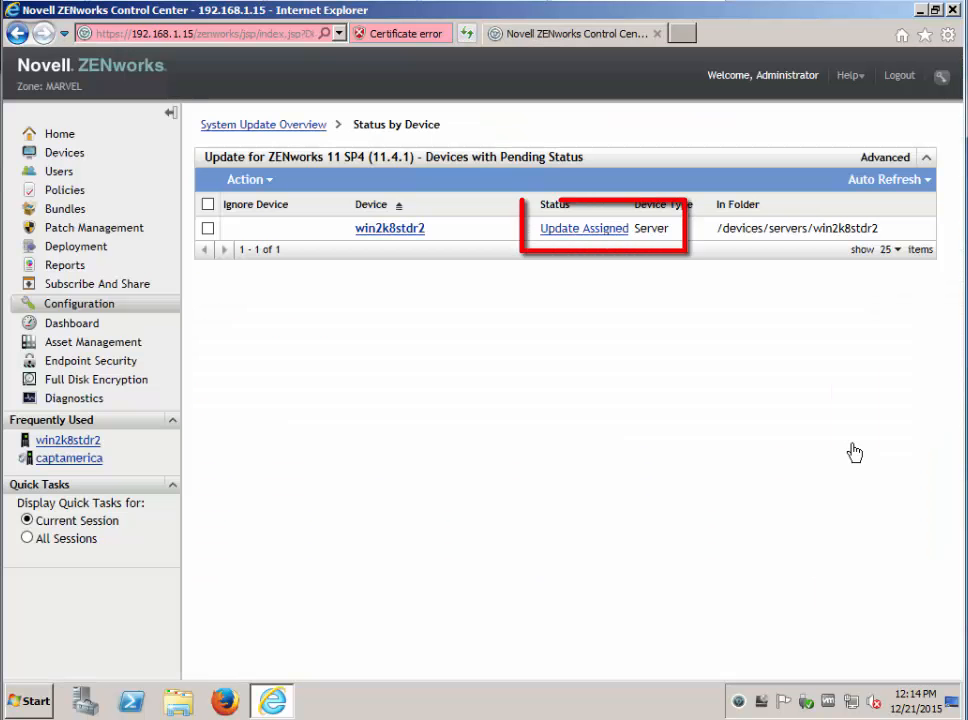
mouse_move(376, 256)
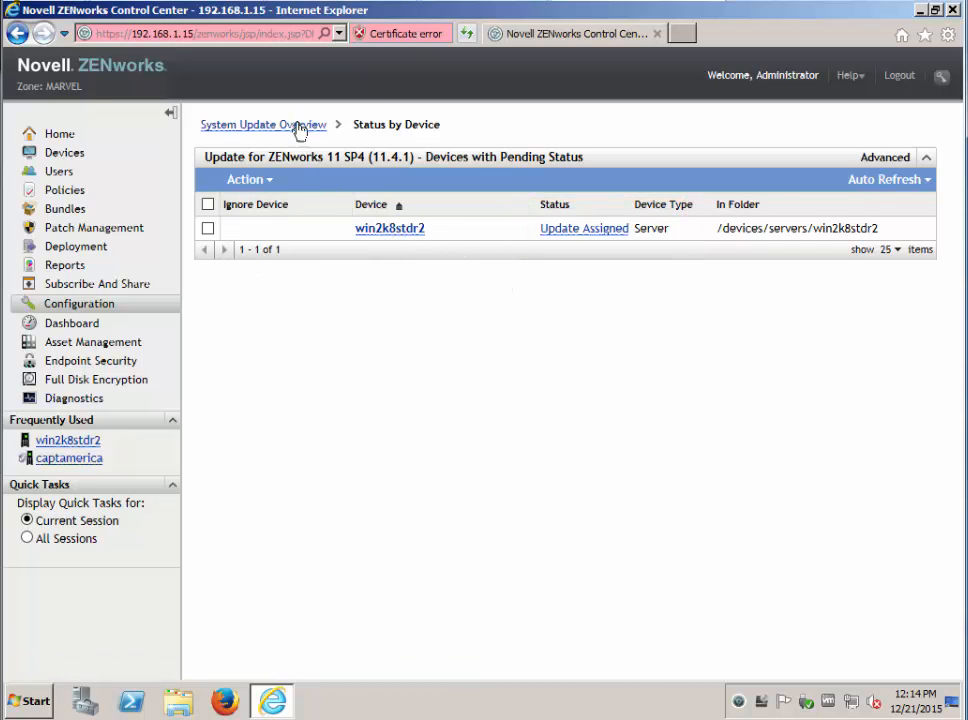
click(264, 124)
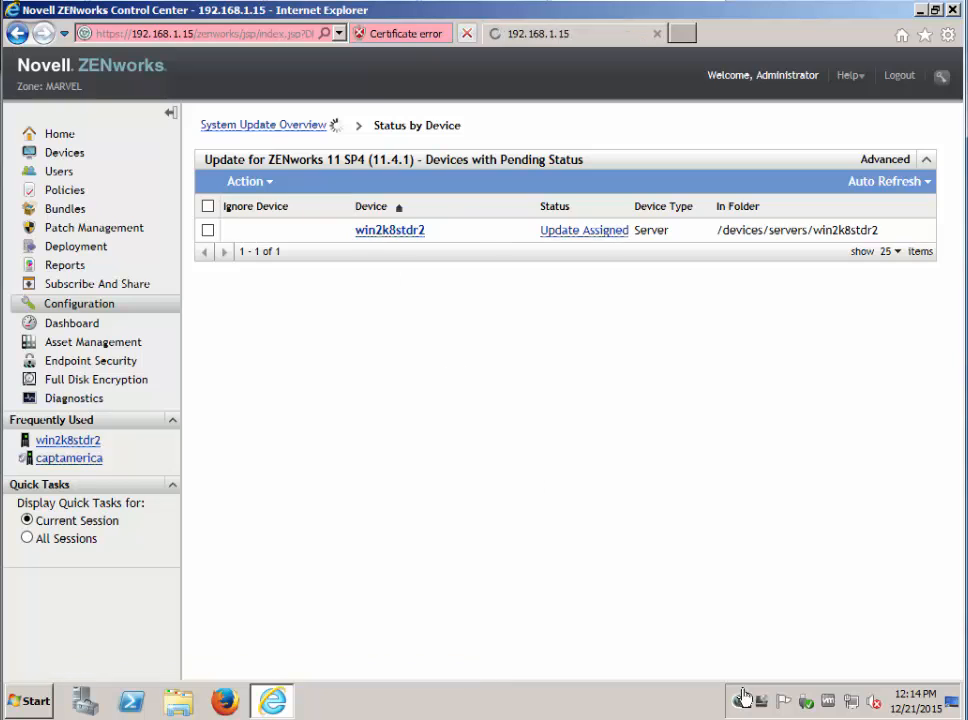
click(264, 124)
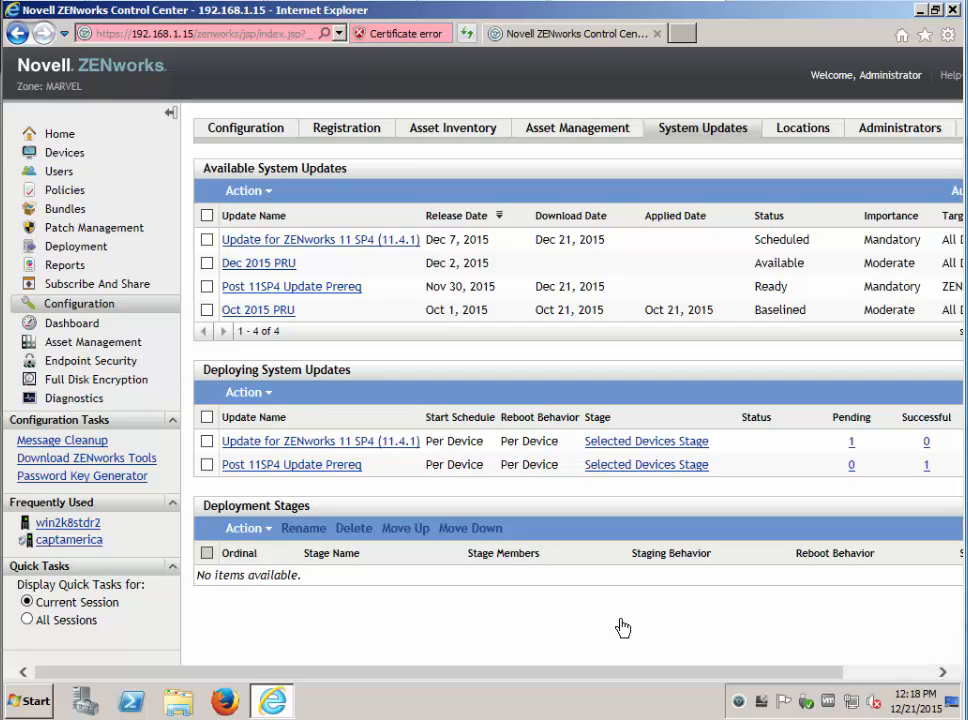
mouse_move(738, 704)
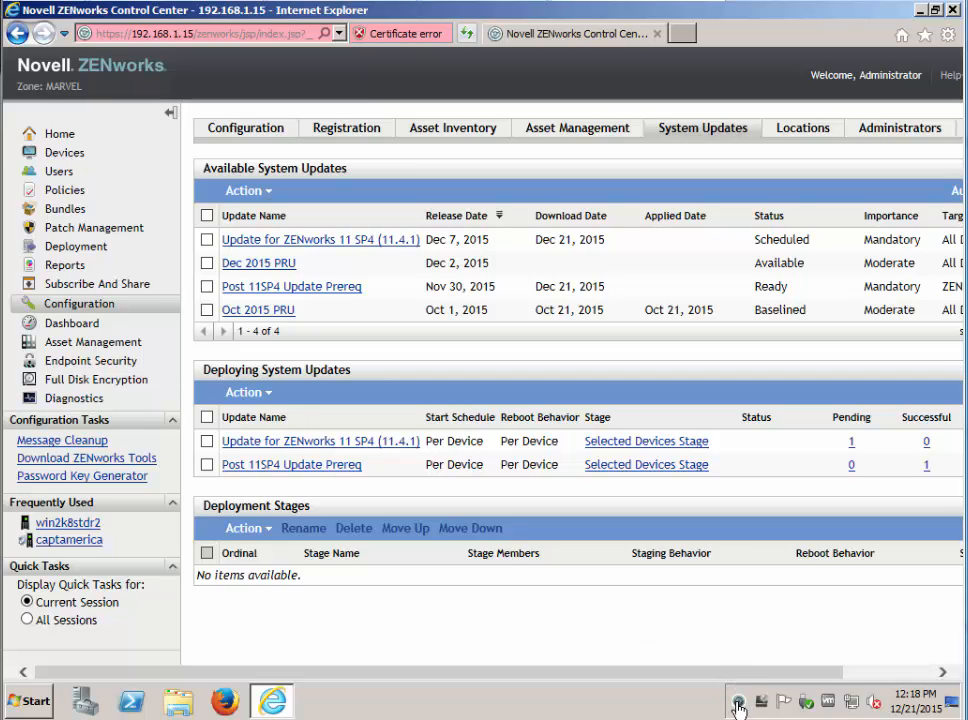
Step: Launch a Command Prompt with administrator rights from the Start menu
right_click(738, 700)
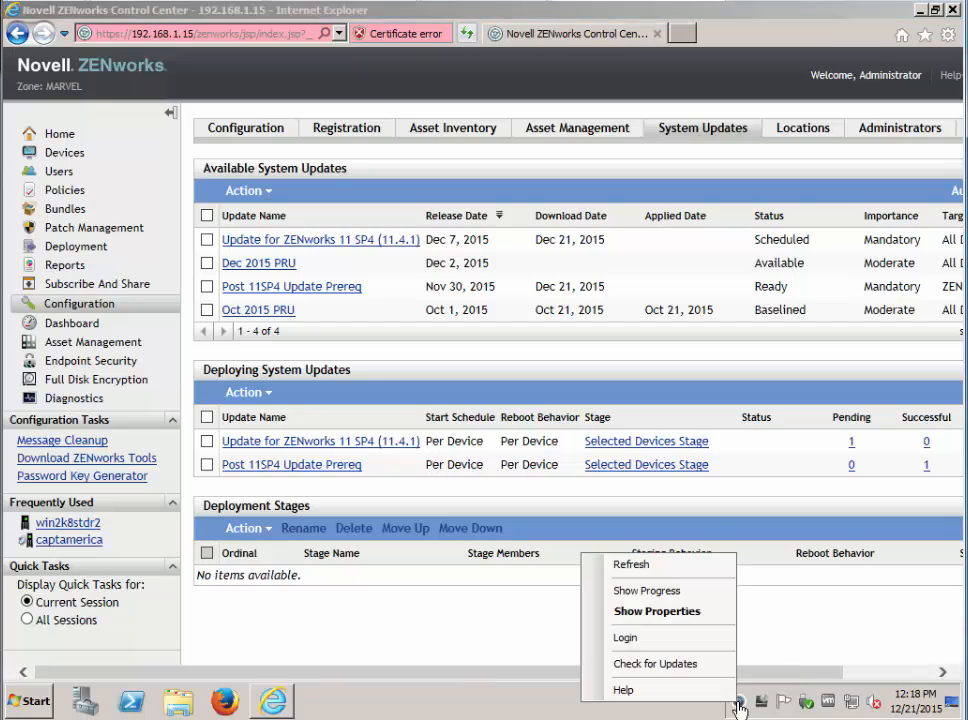
mouse_move(656, 664)
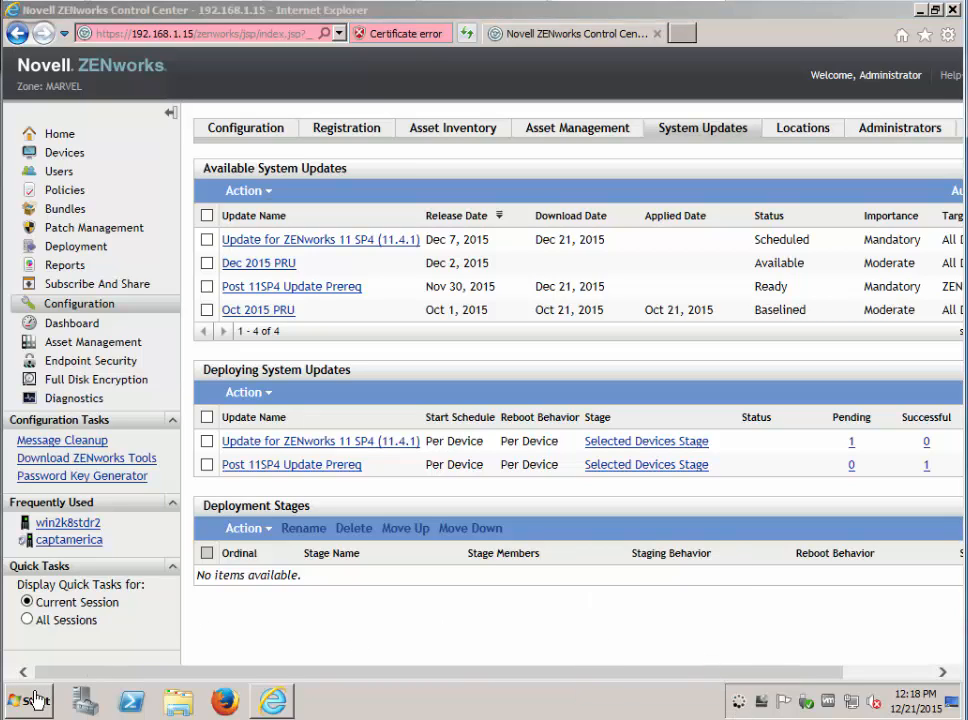
click(28, 700)
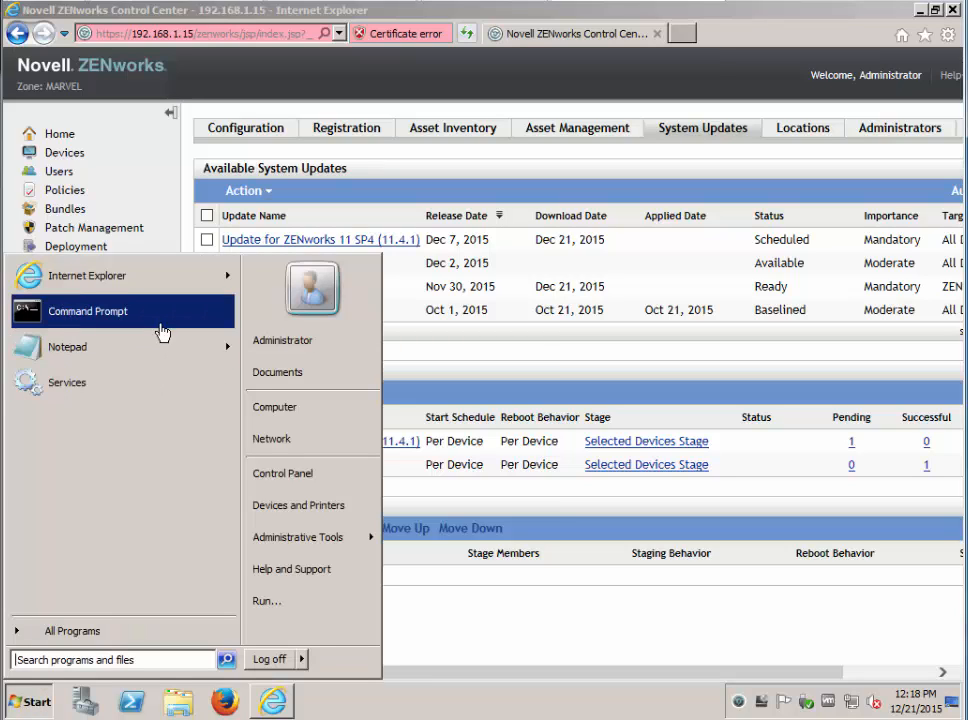
right_click(88, 312)
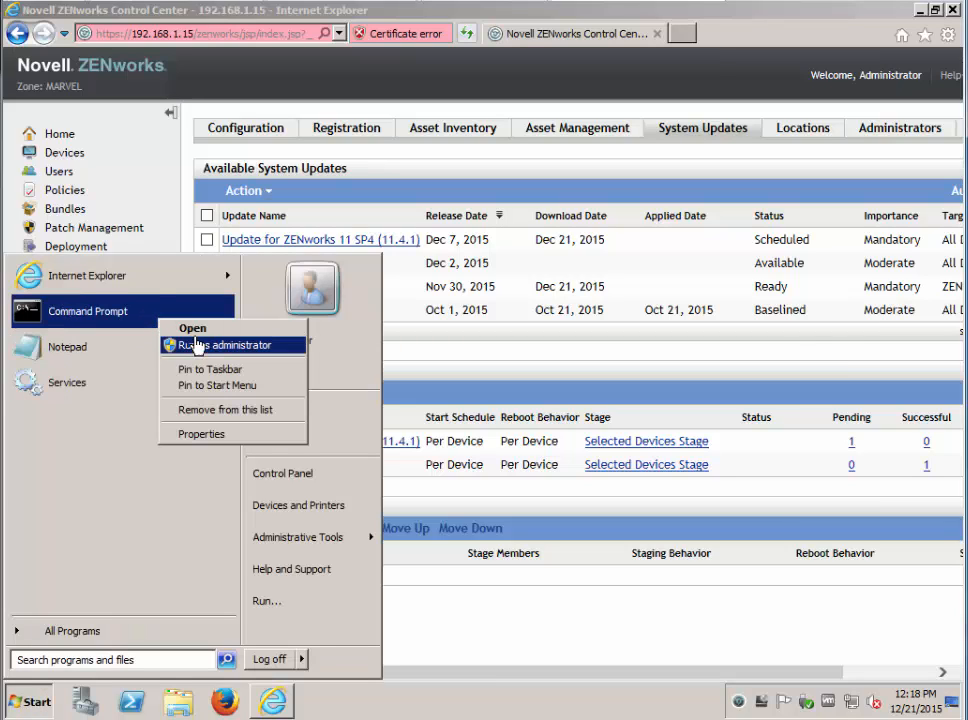
click(220, 344)
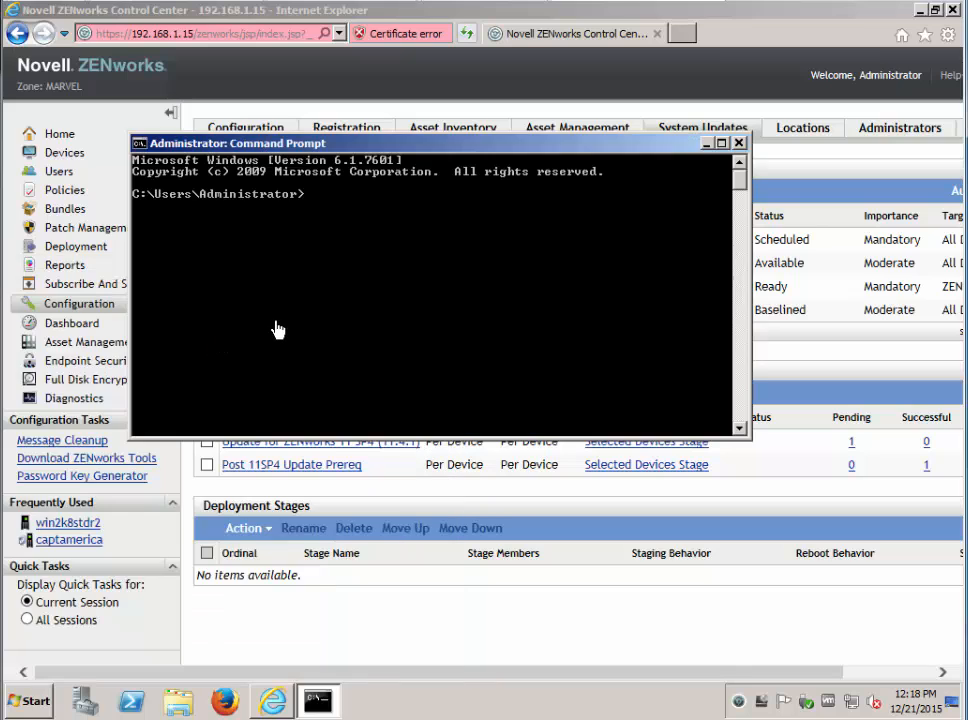
Step: Run 'zac zeus-ref' to trigger a ZeUS refresh, then close the prompt
text(zac zeus-ref)
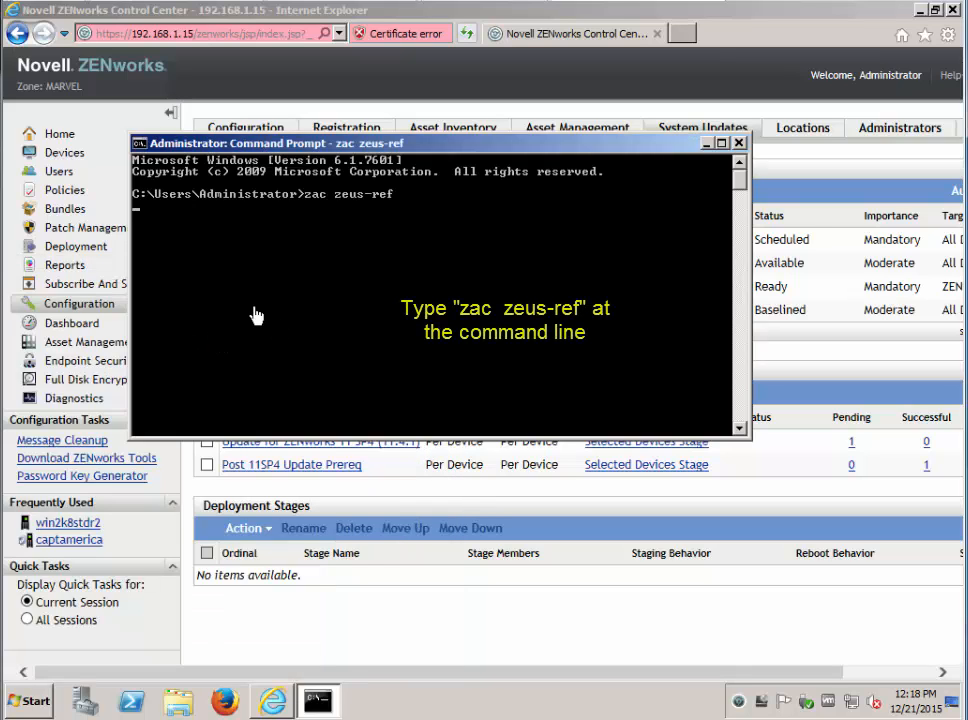
key(Return)
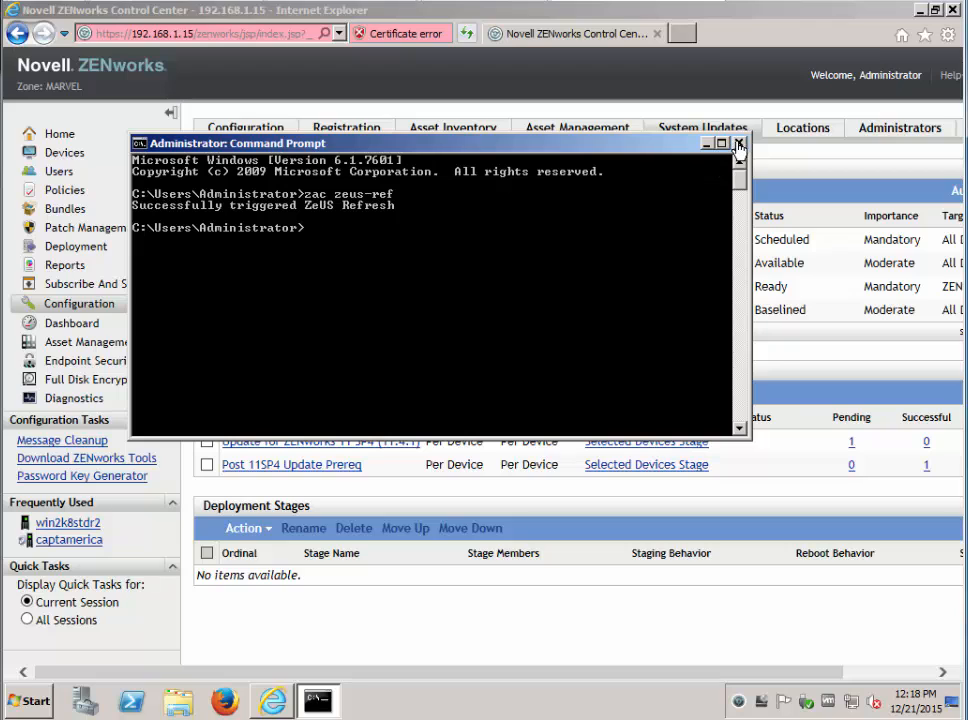
click(740, 144)
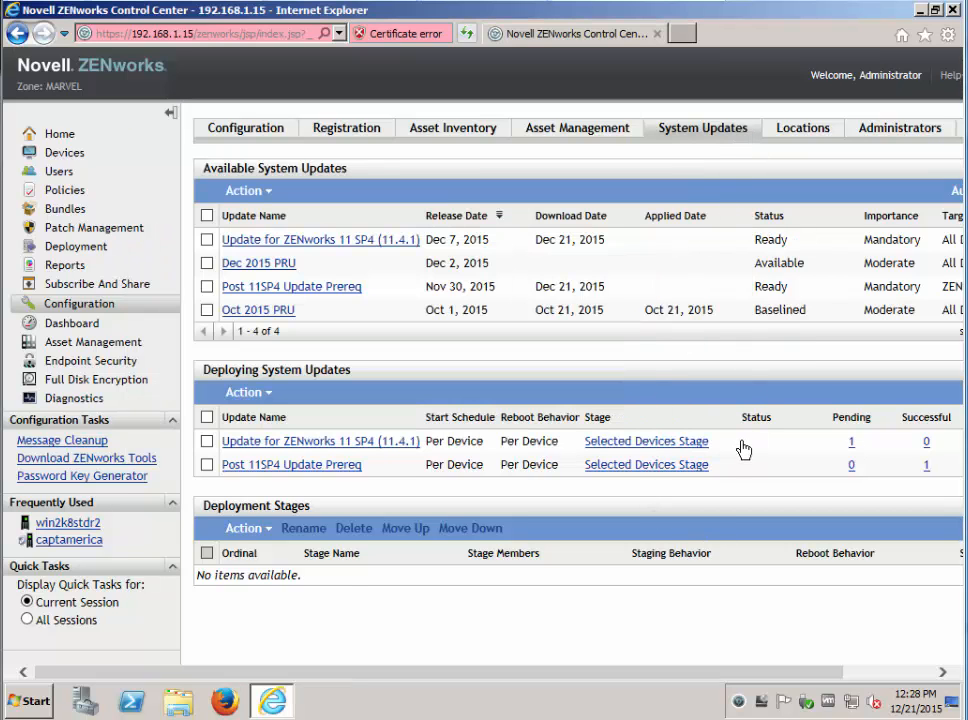
mouse_move(178, 704)
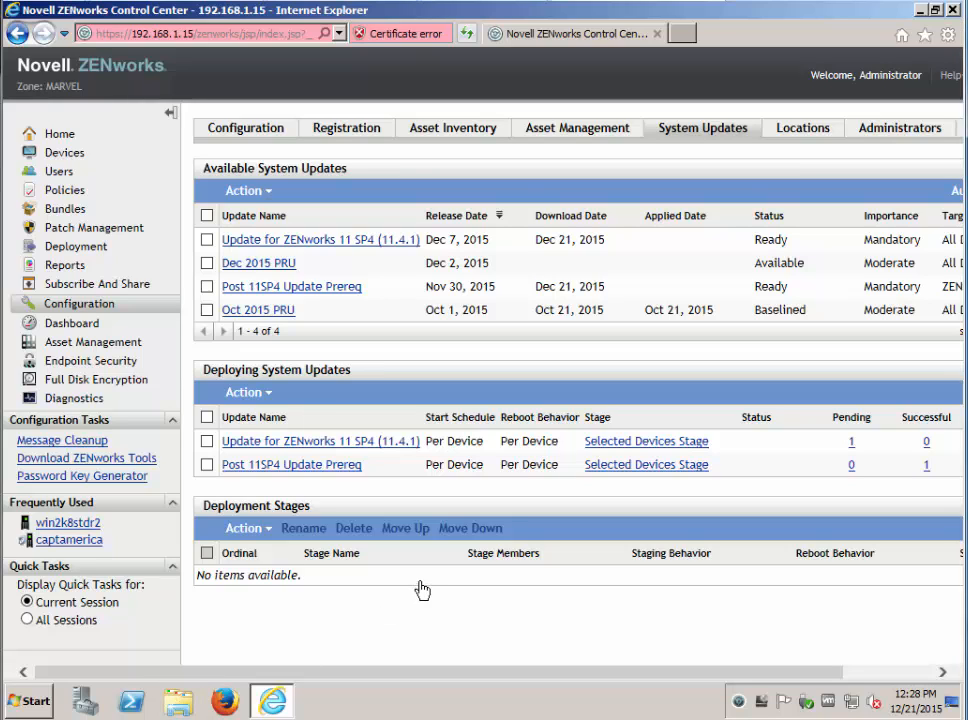
mouse_move(178, 700)
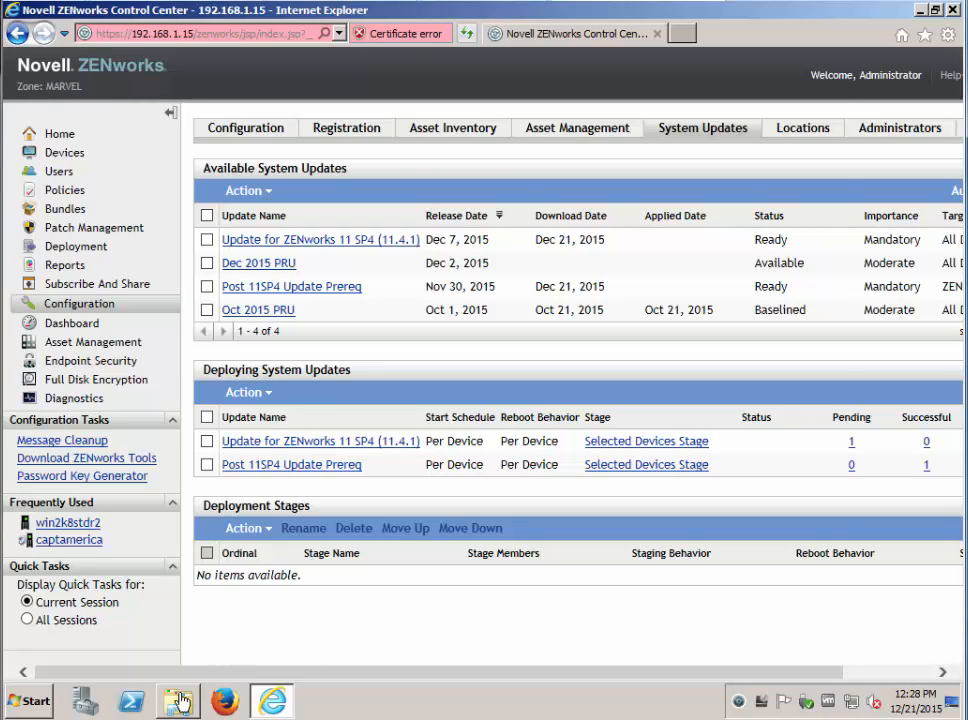
click(178, 700)
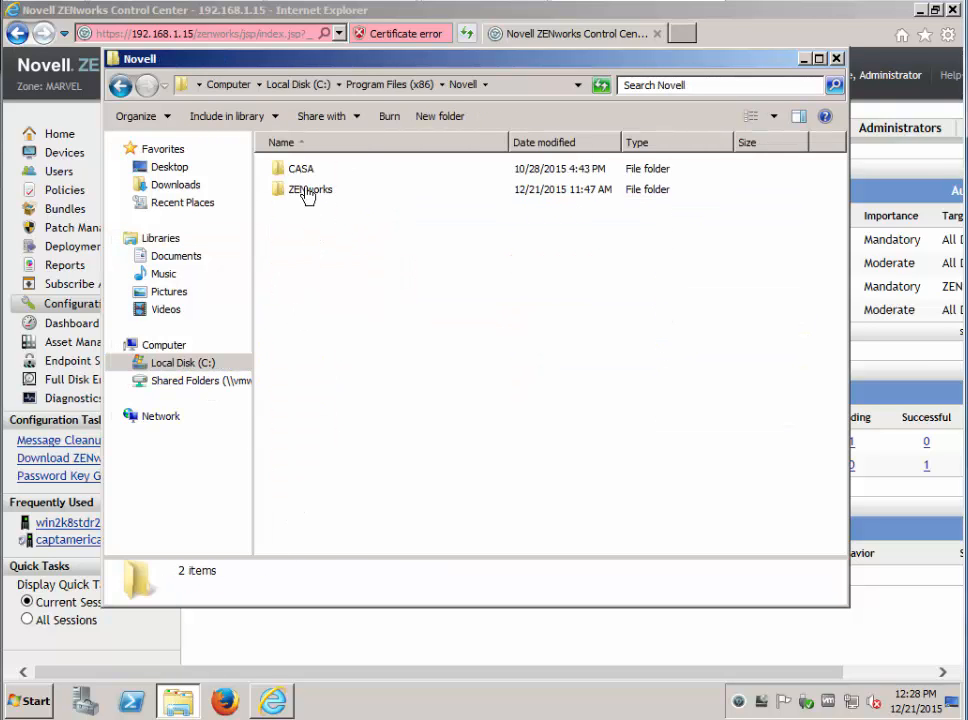
Step: Browse into logs\system-update and the newest update run folder
double_click(312, 188)
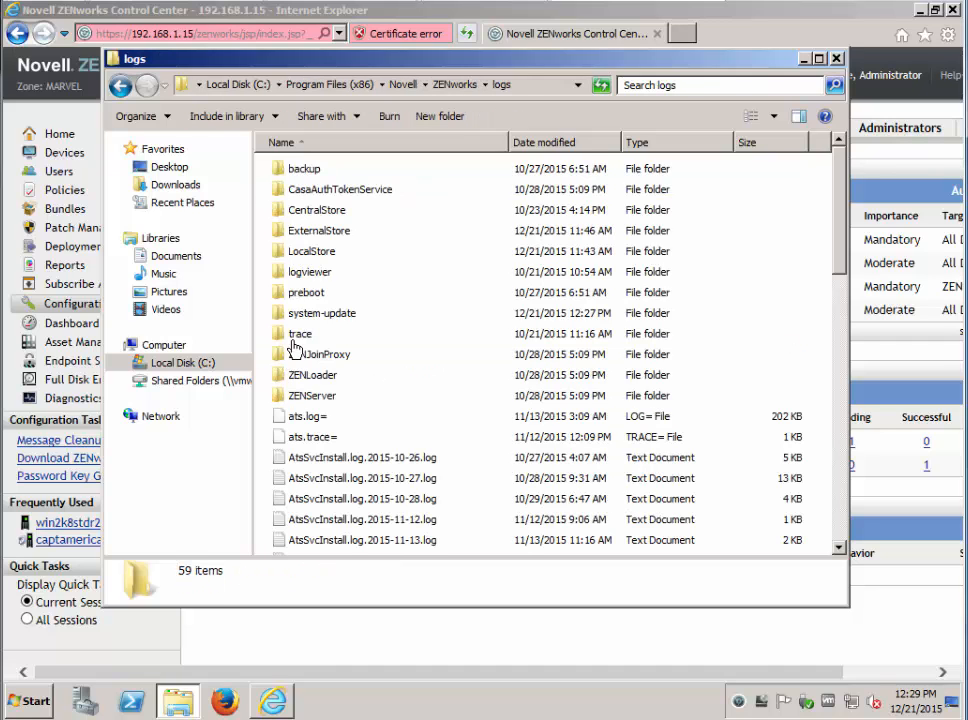
mouse_move(320, 318)
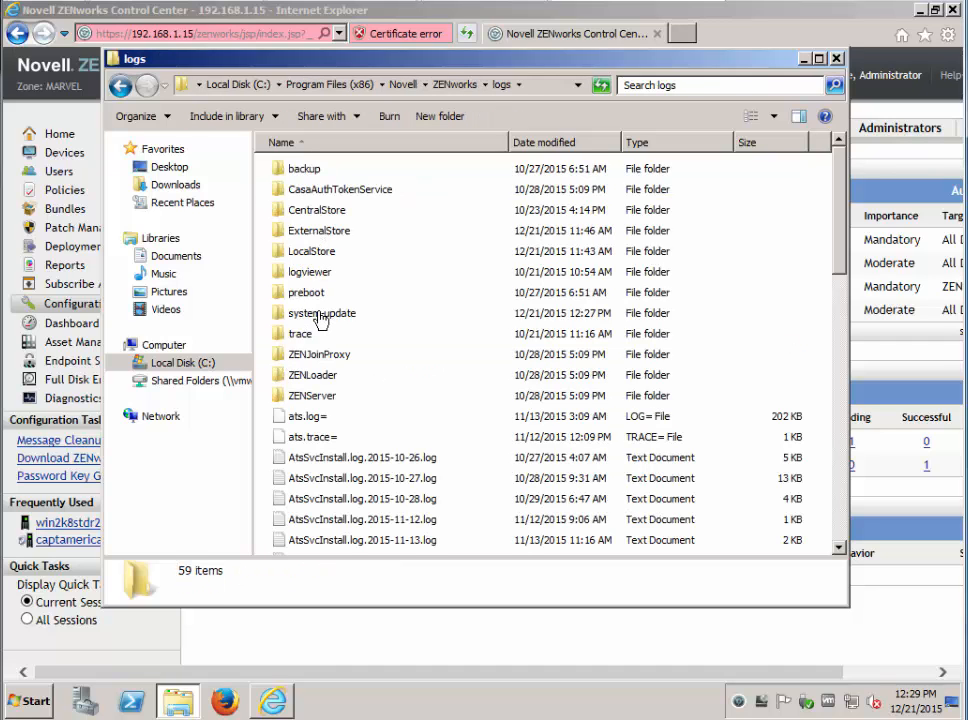
double_click(324, 312)
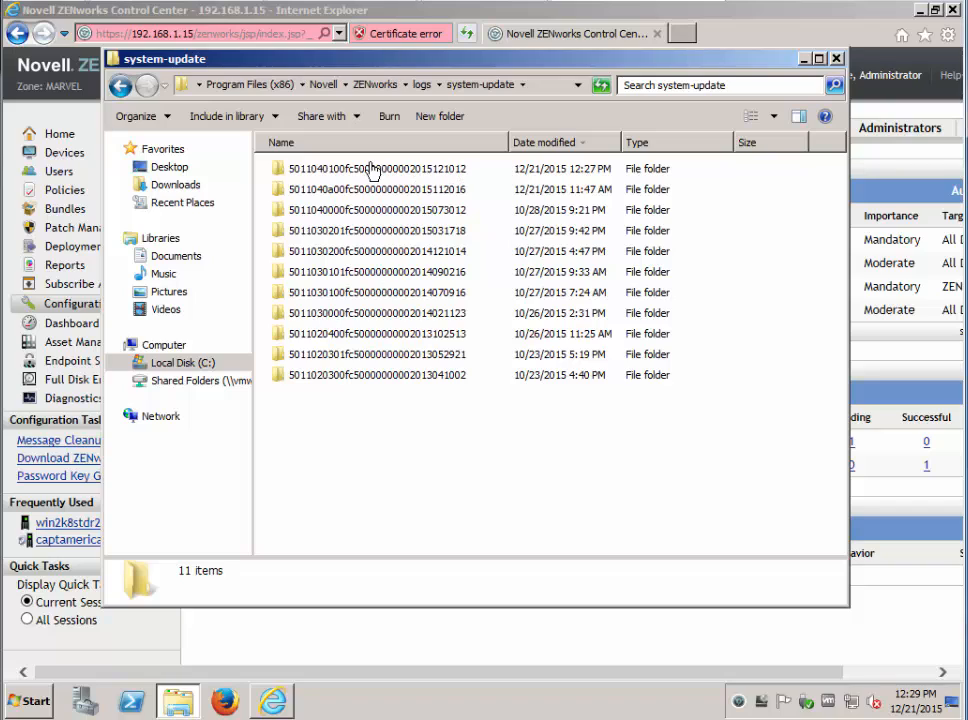
mouse_move(376, 188)
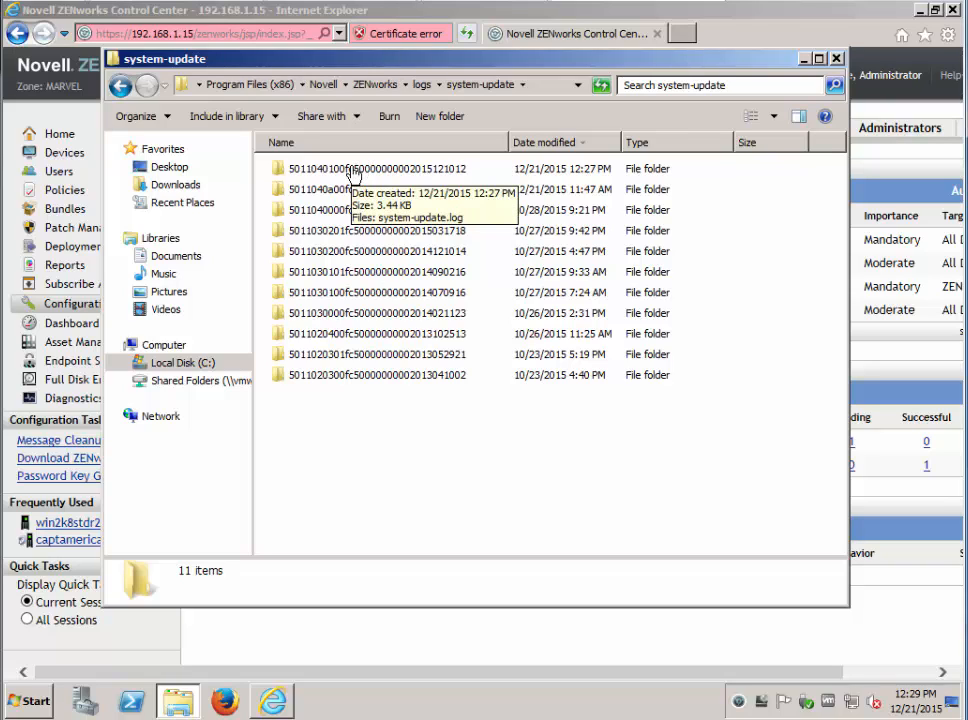
double_click(380, 168)
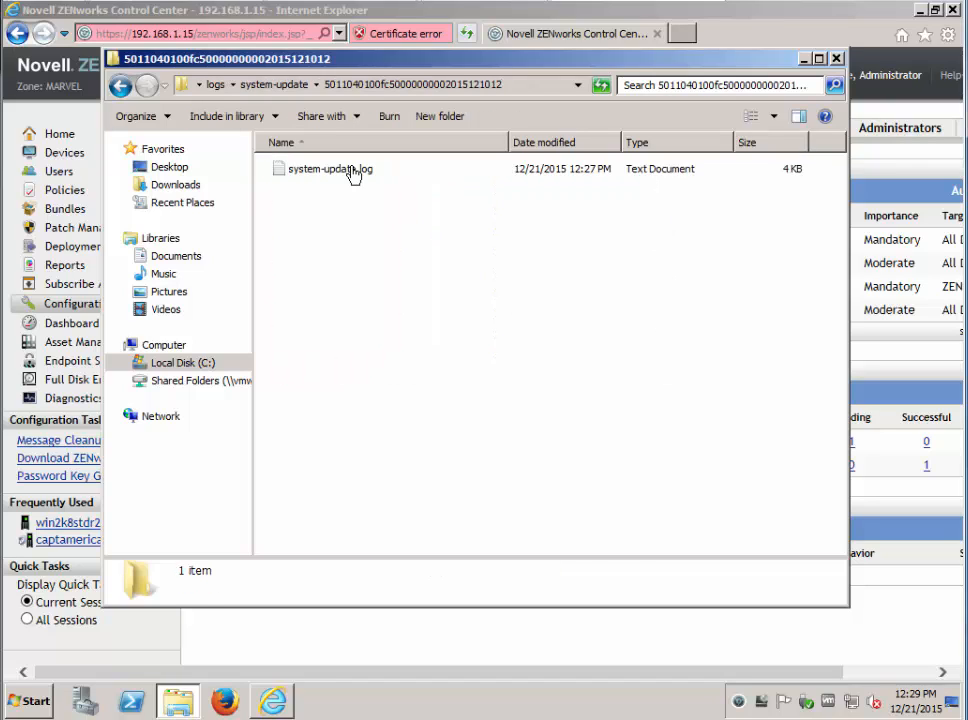
Step: Read system-update.log in Notepad, then close Notepad and Explorer
double_click(328, 168)
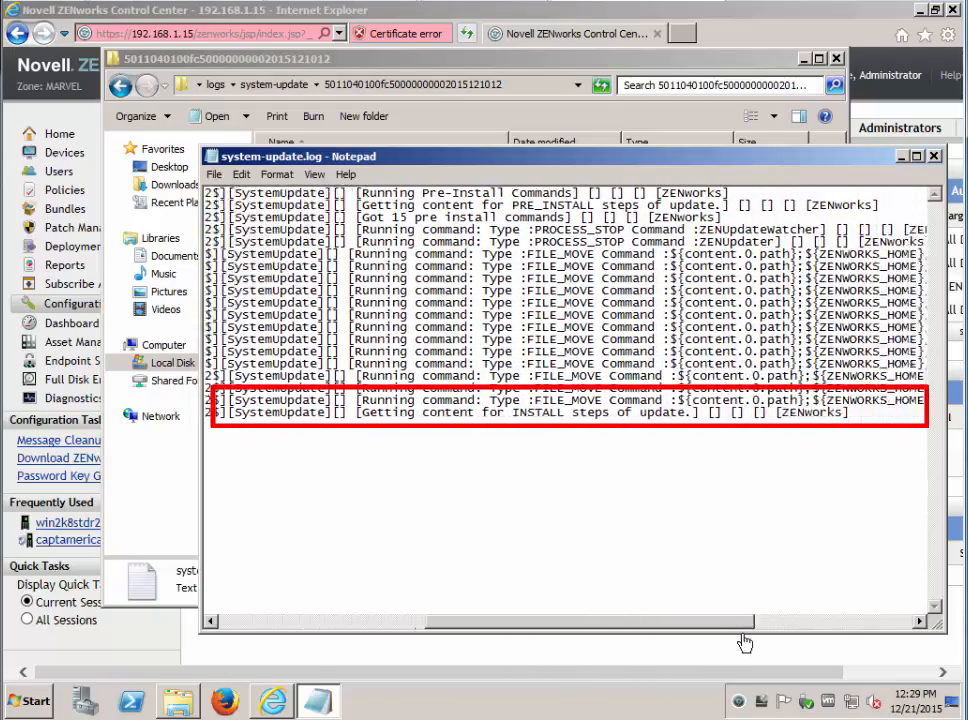
scroll(right, 3)
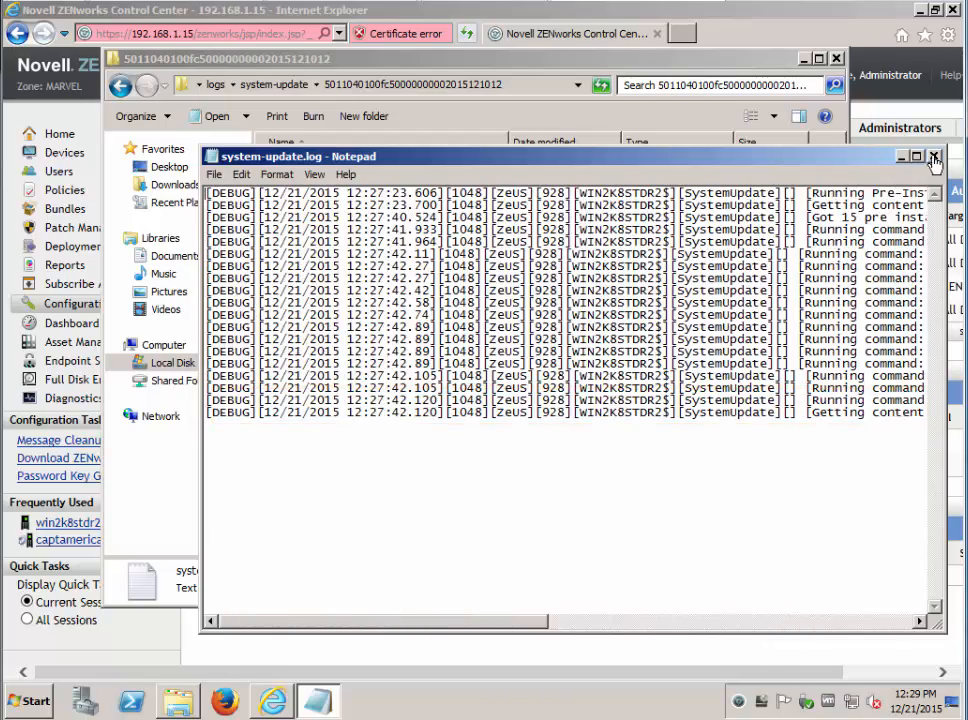
click(936, 156)
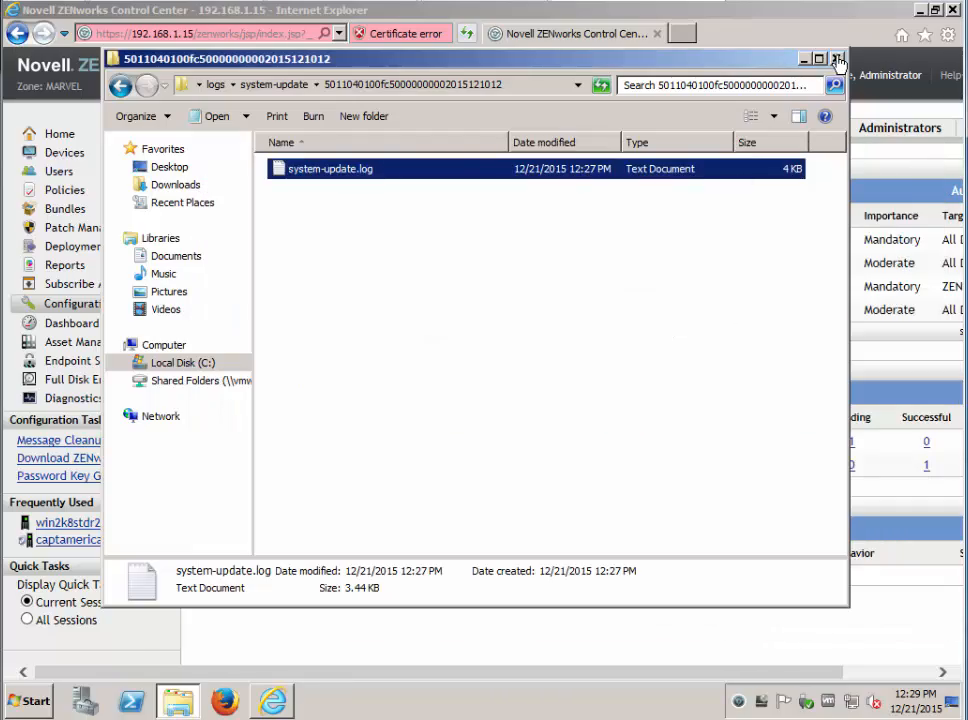
click(838, 58)
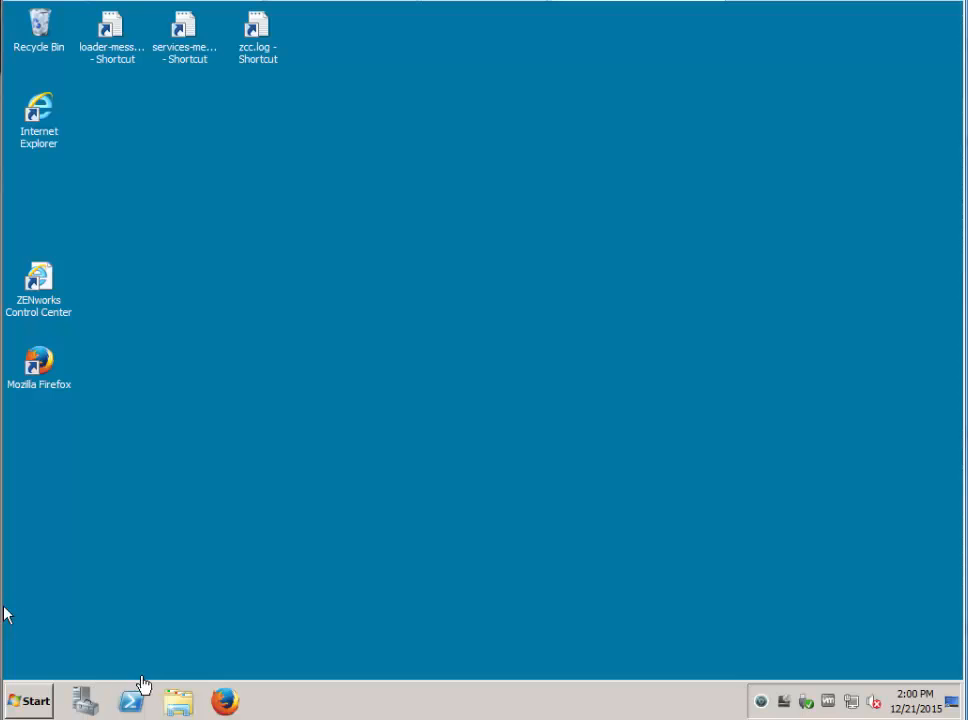
Step: Browse C:\Program Files (x86)\Novell\ZENworks\logs\system-update in a new Explorer window
click(178, 700)
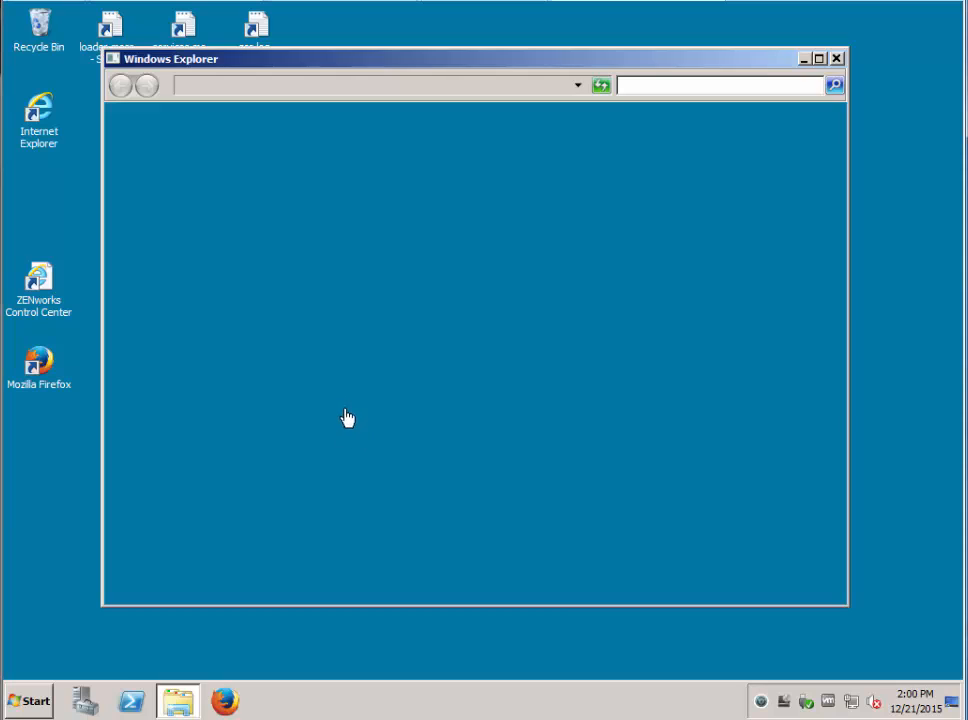
mouse_move(348, 390)
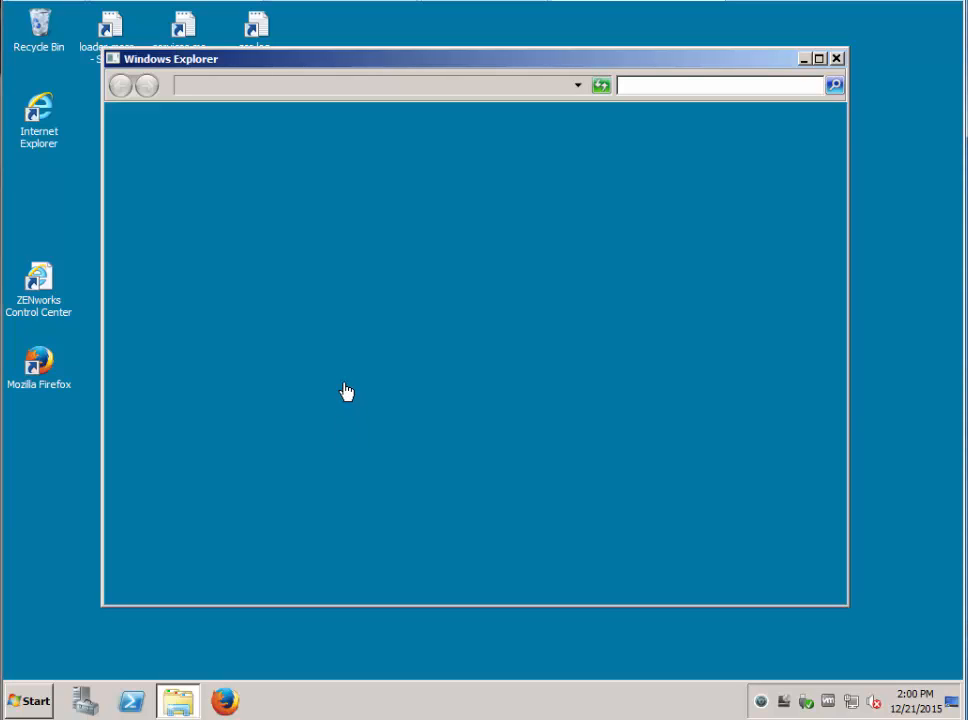
click(178, 700)
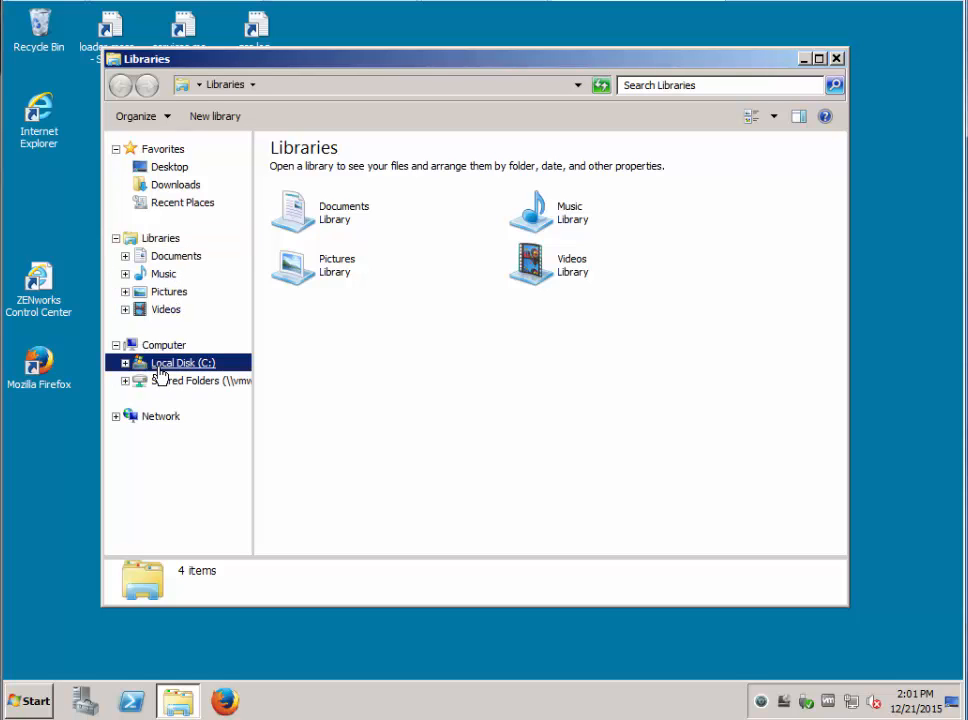
click(184, 362)
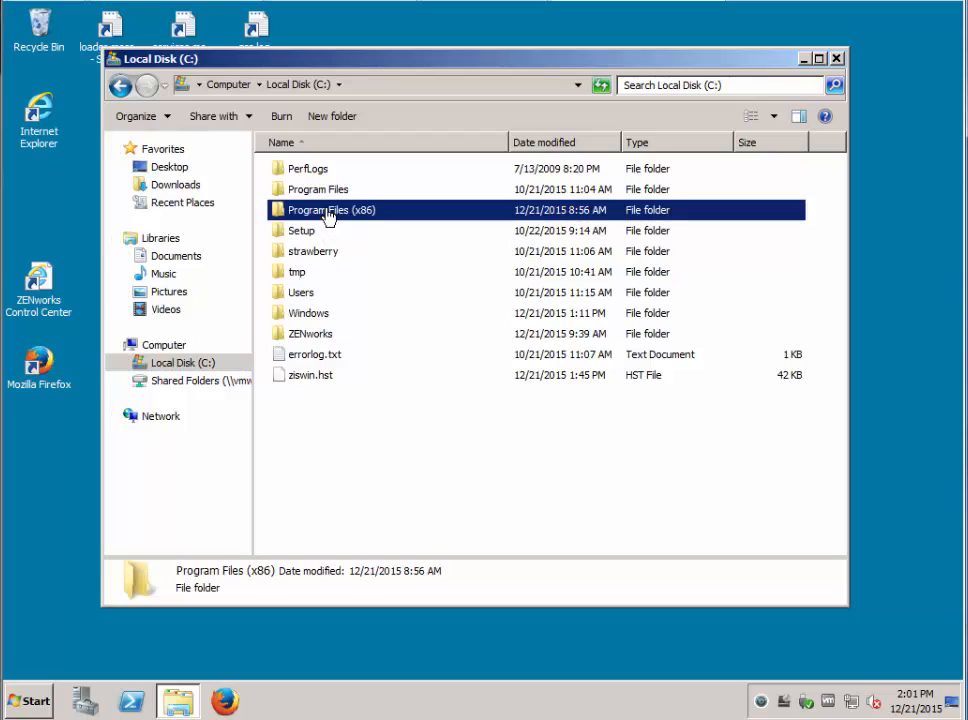
double_click(330, 210)
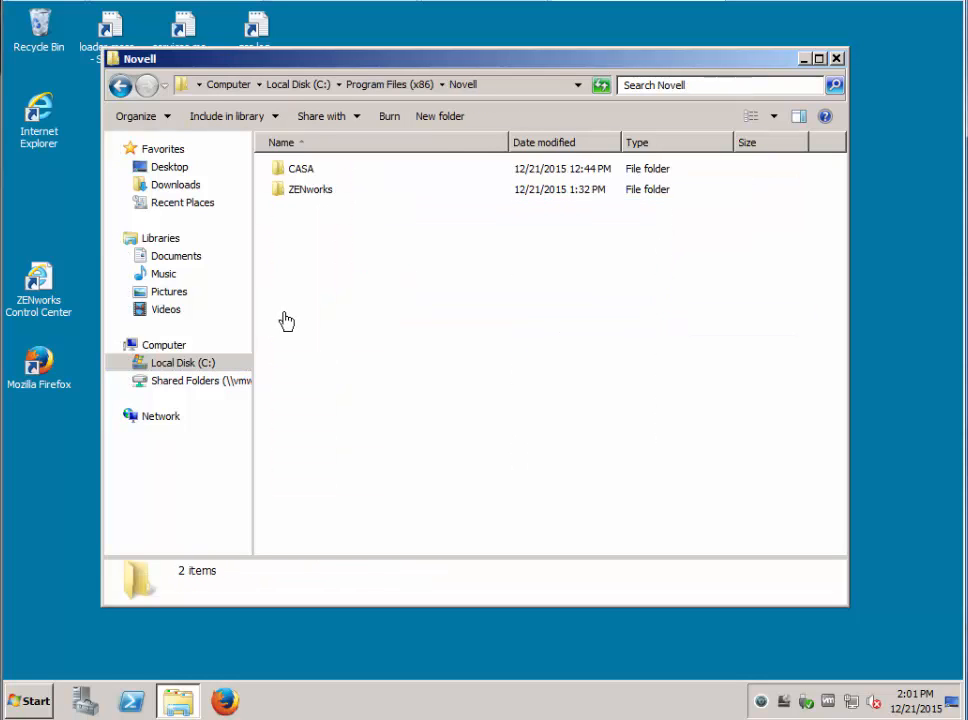
double_click(310, 188)
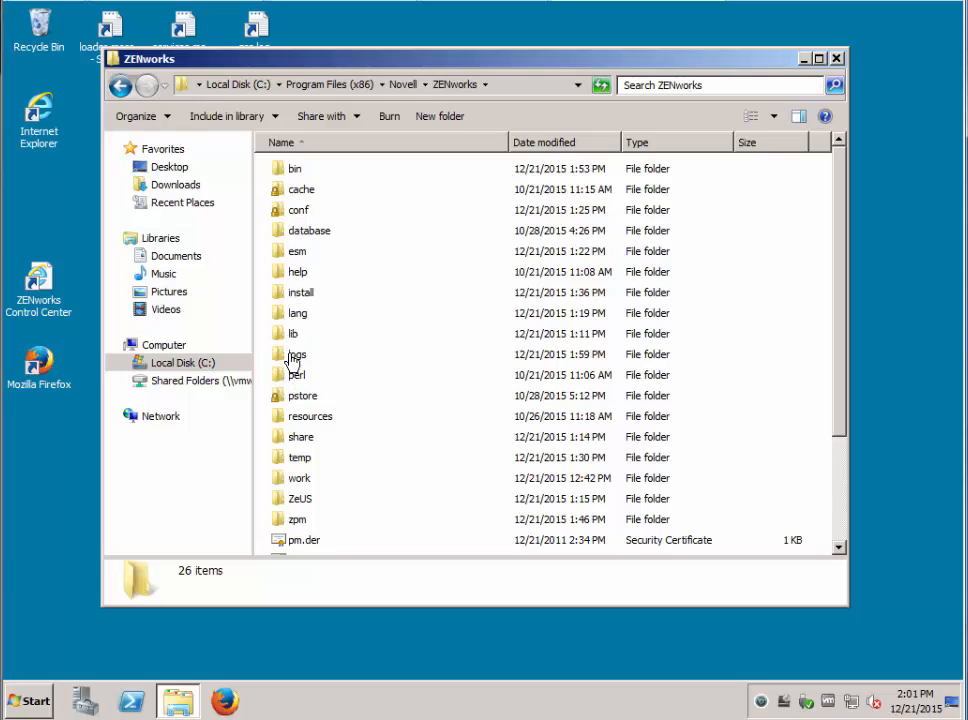
double_click(296, 354)
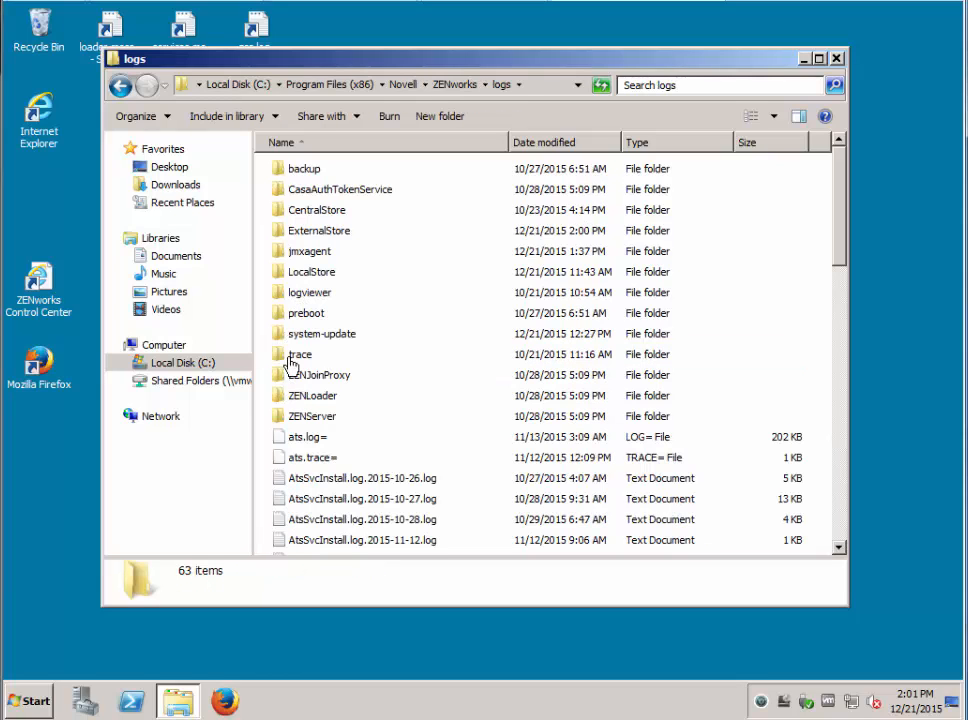
double_click(320, 332)
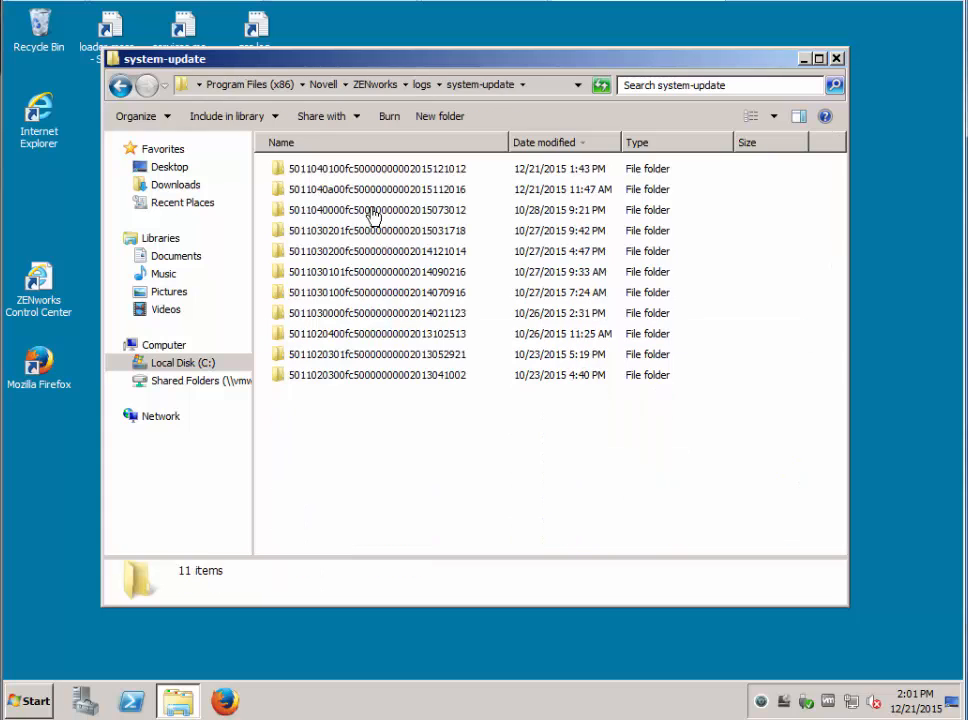
Step: Enter the newest update run folder and look through its log files
click(376, 168)
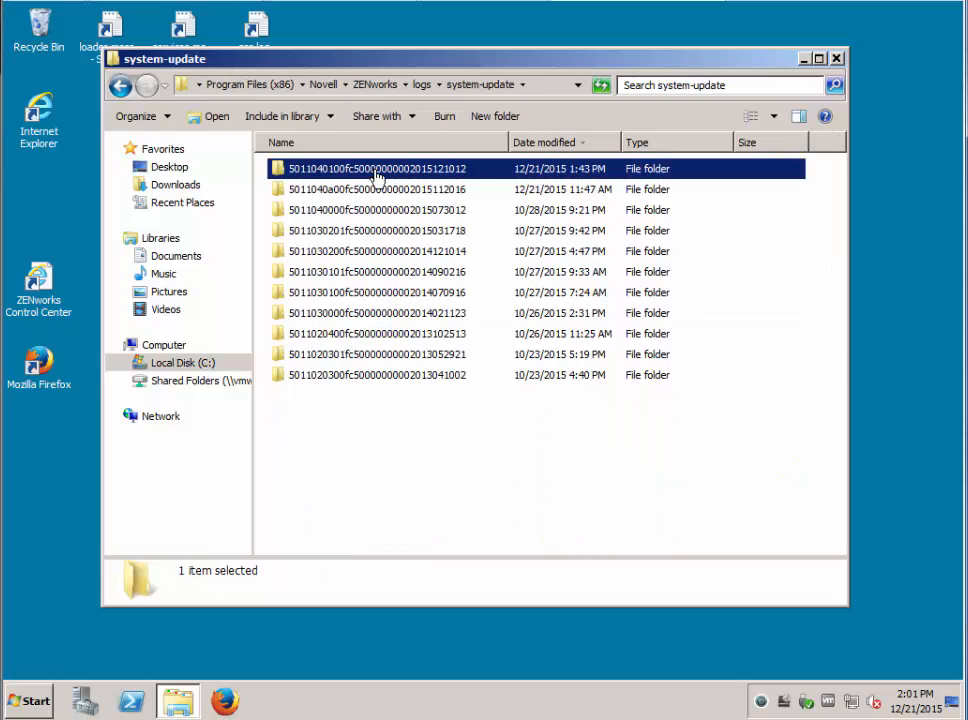
double_click(376, 168)
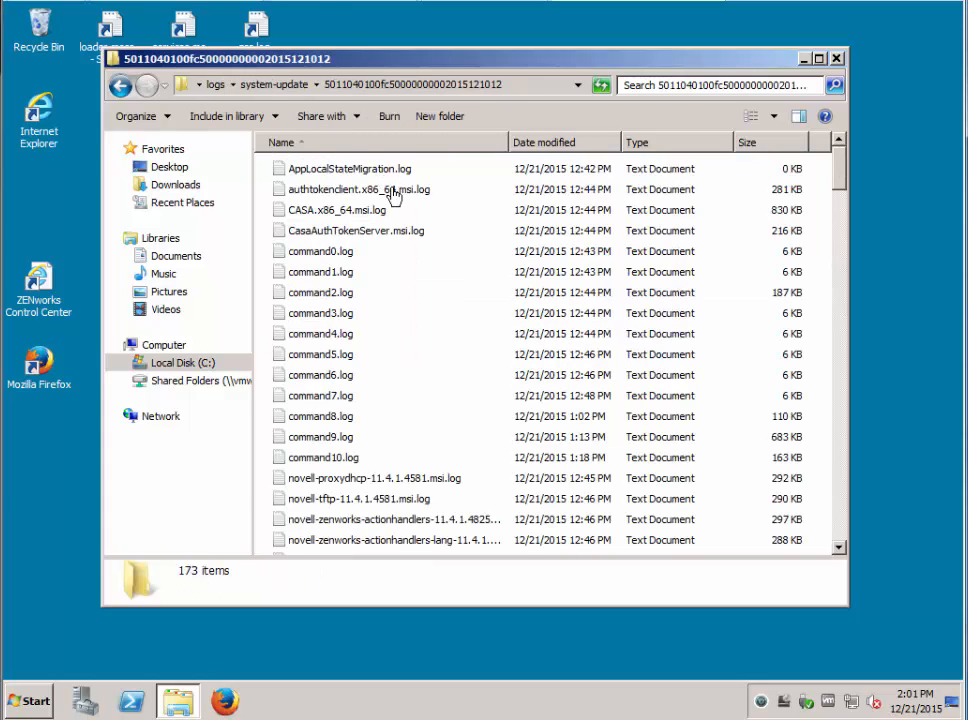
scroll(down, 3)
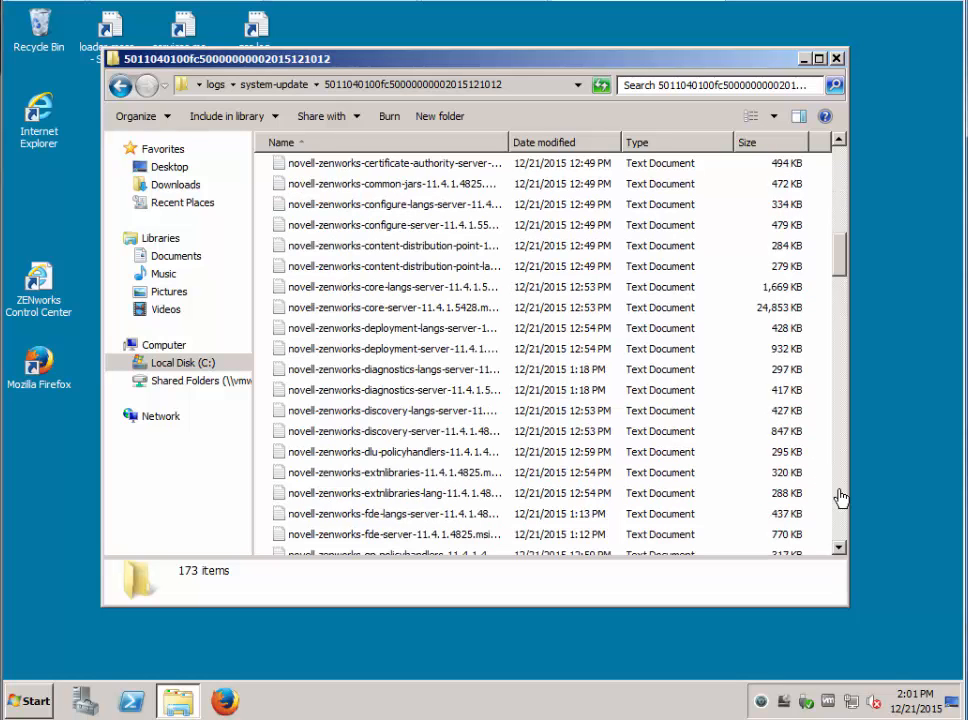
scroll(down, 3)
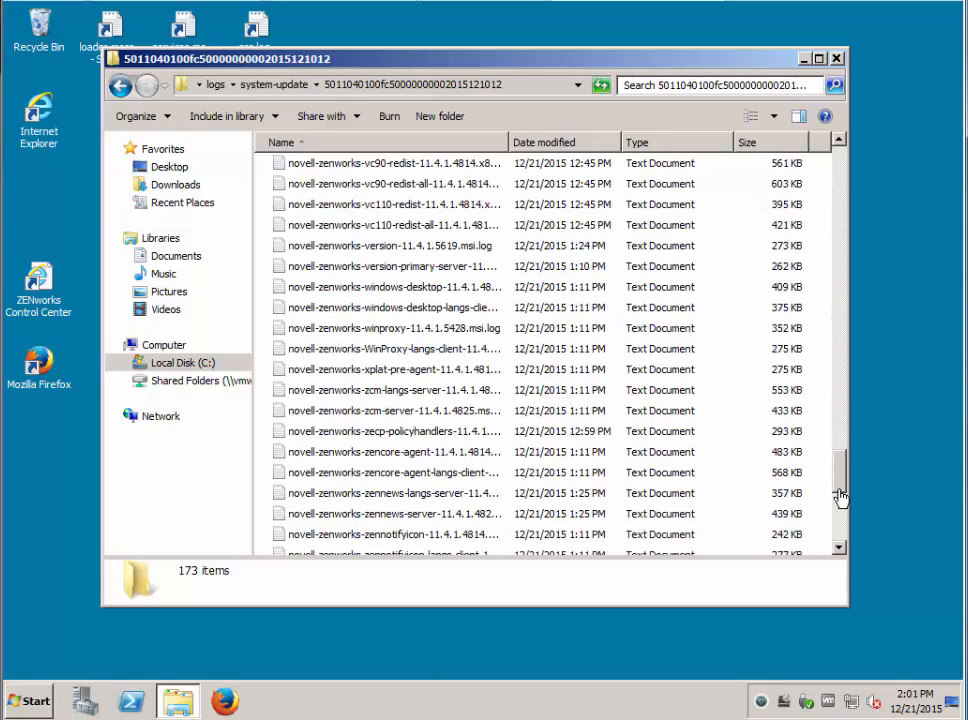
scroll(down, 3)
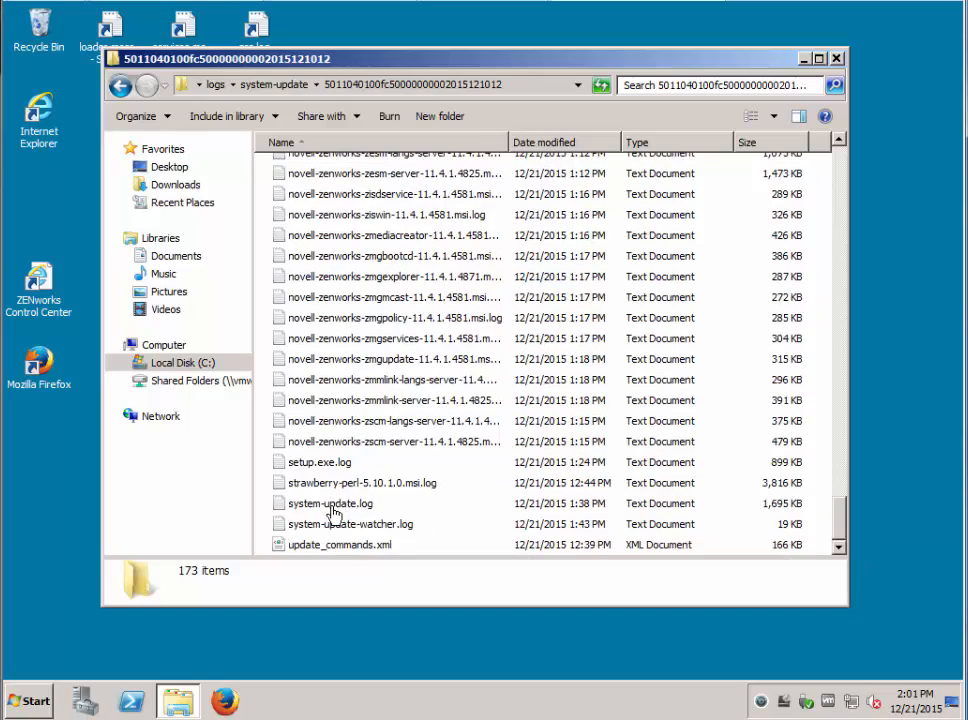
Step: Read system-update.log in Notepad, then close the log folder
click(328, 504)
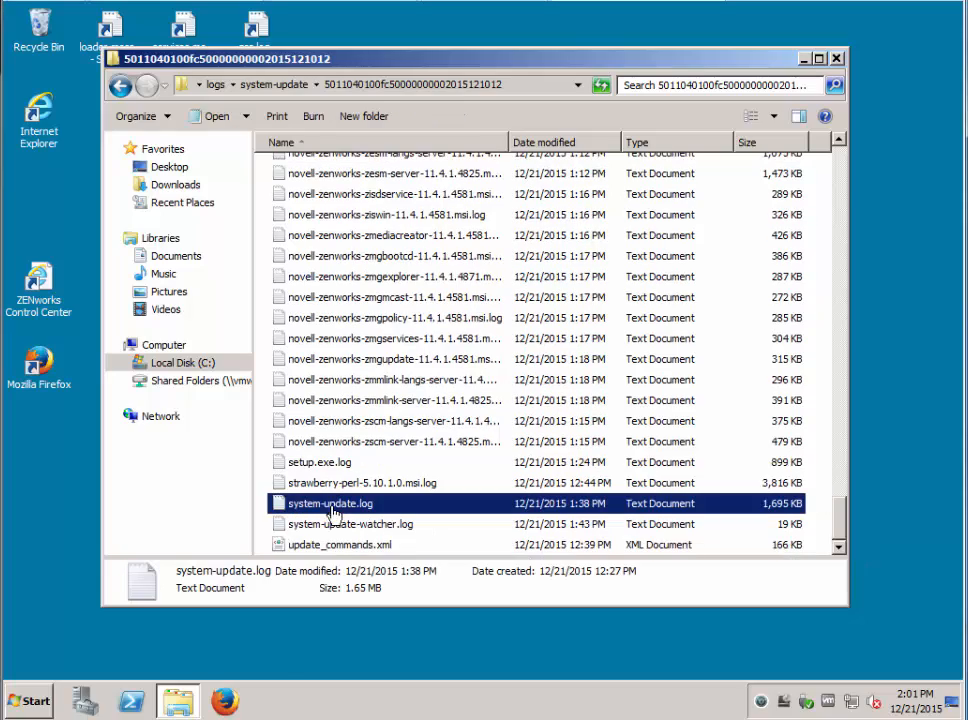
double_click(328, 504)
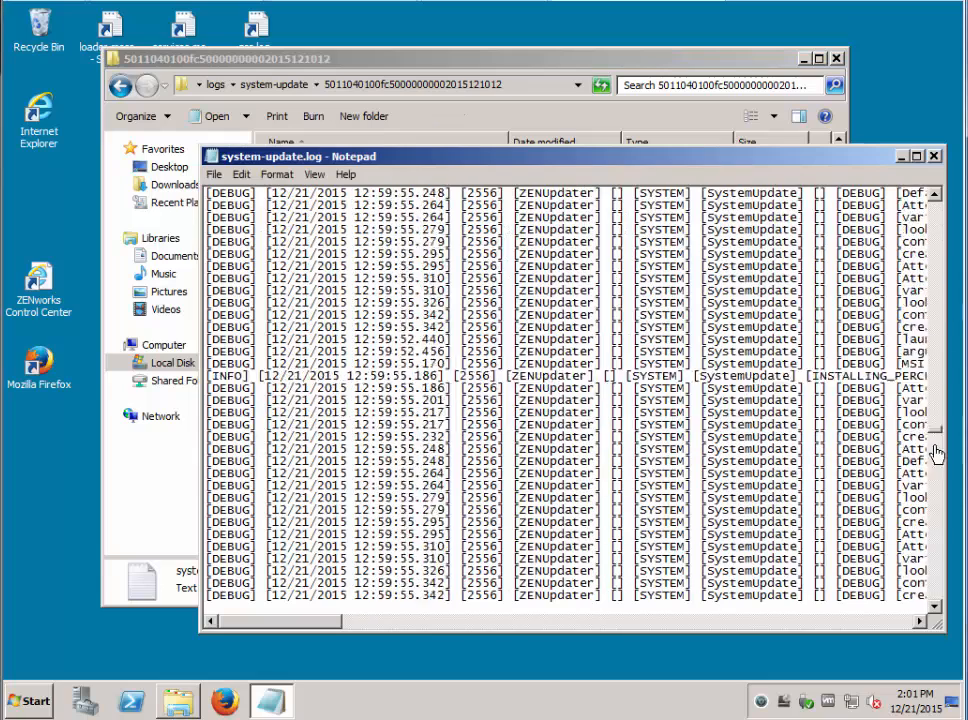
scroll(down, 3)
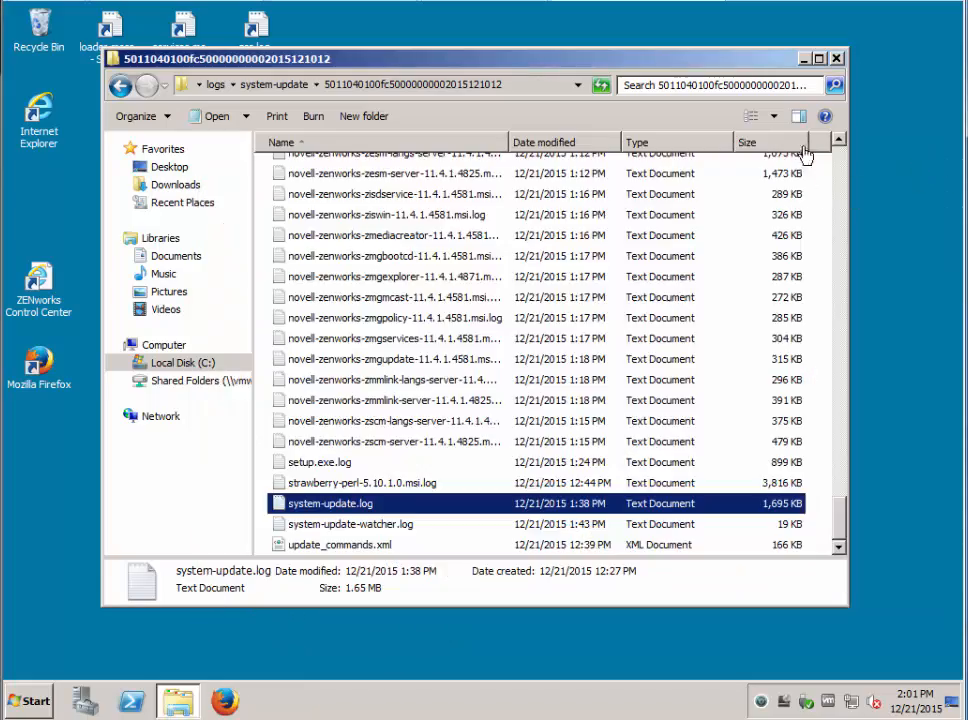
click(836, 58)
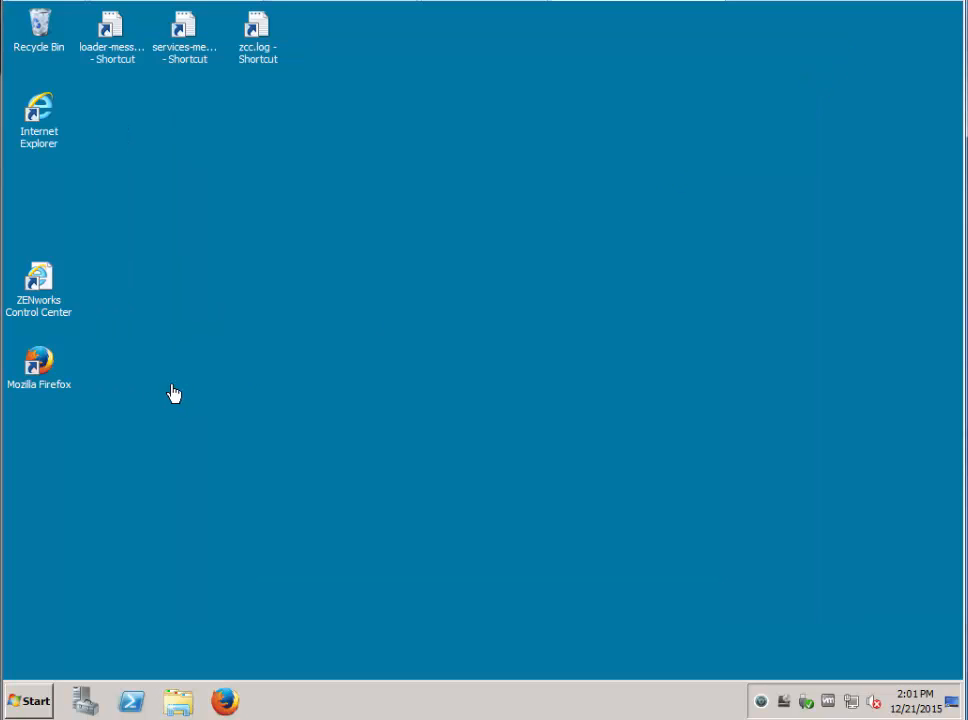
Step: Launch ZENworks Control Center from the desktop and log in as Administrator
click(38, 284)
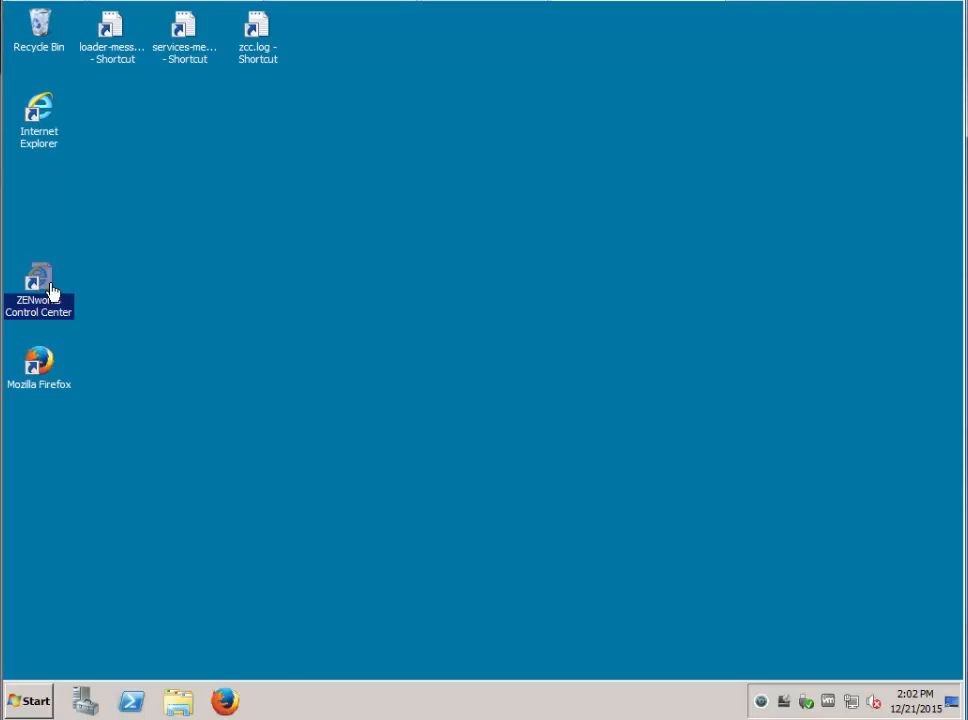
double_click(40, 120)
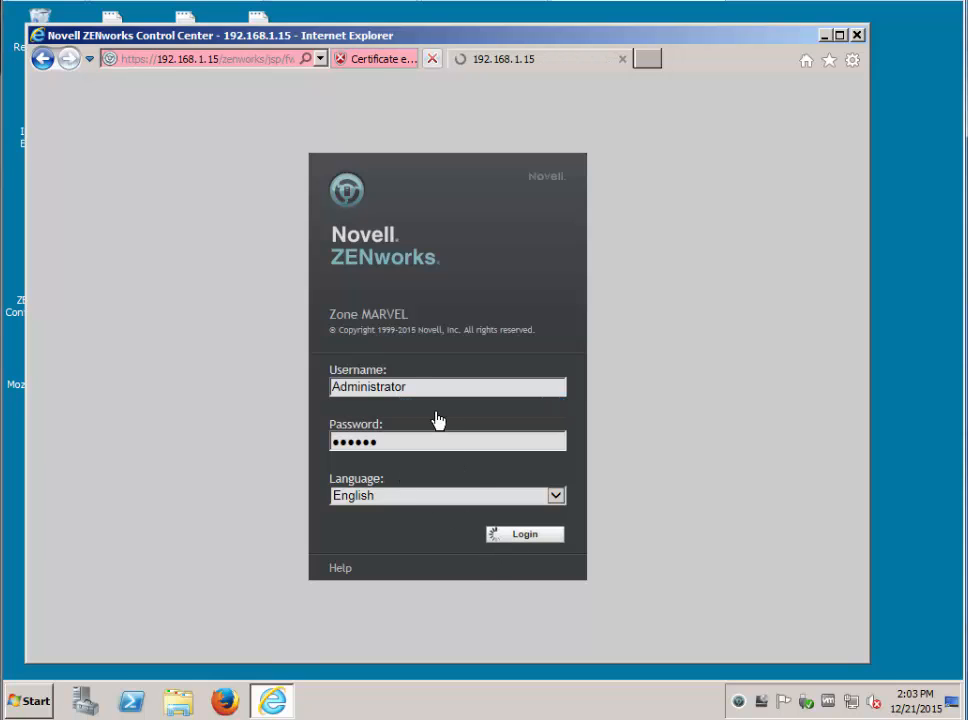
click(524, 532)
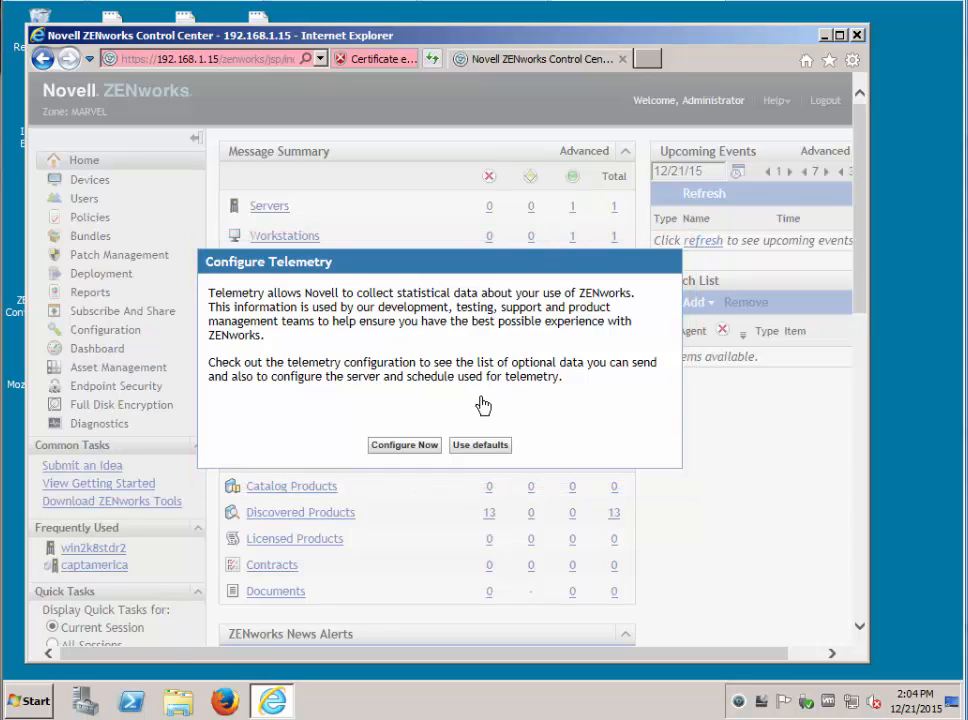
mouse_move(416, 448)
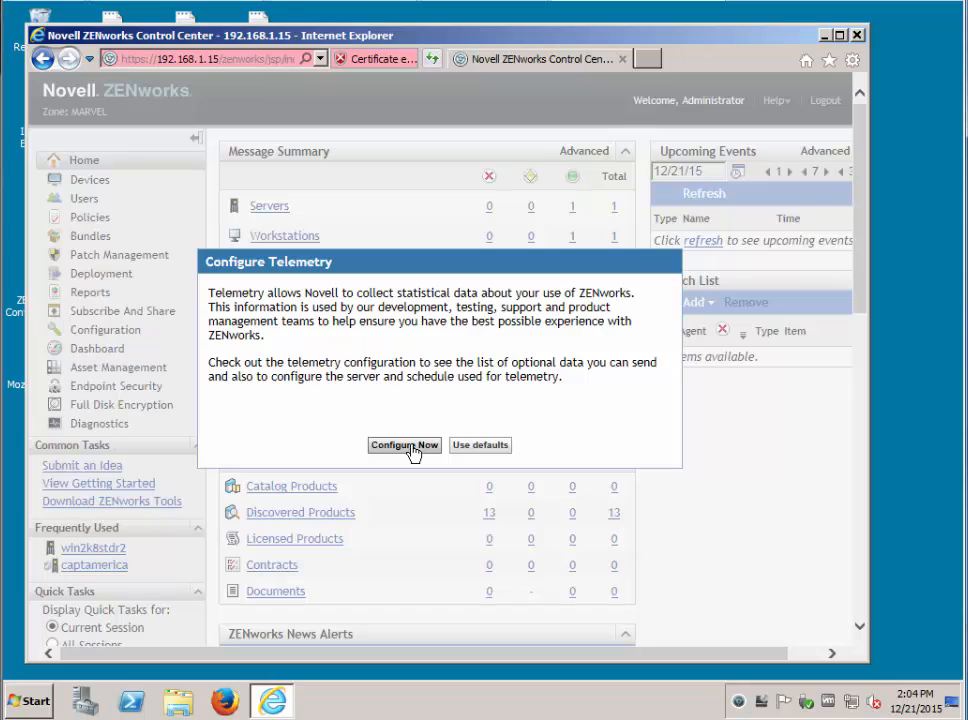
Step: Save telemetry with only 'Send mandatory data' on the Saturday 22:00 schedule
click(480, 444)
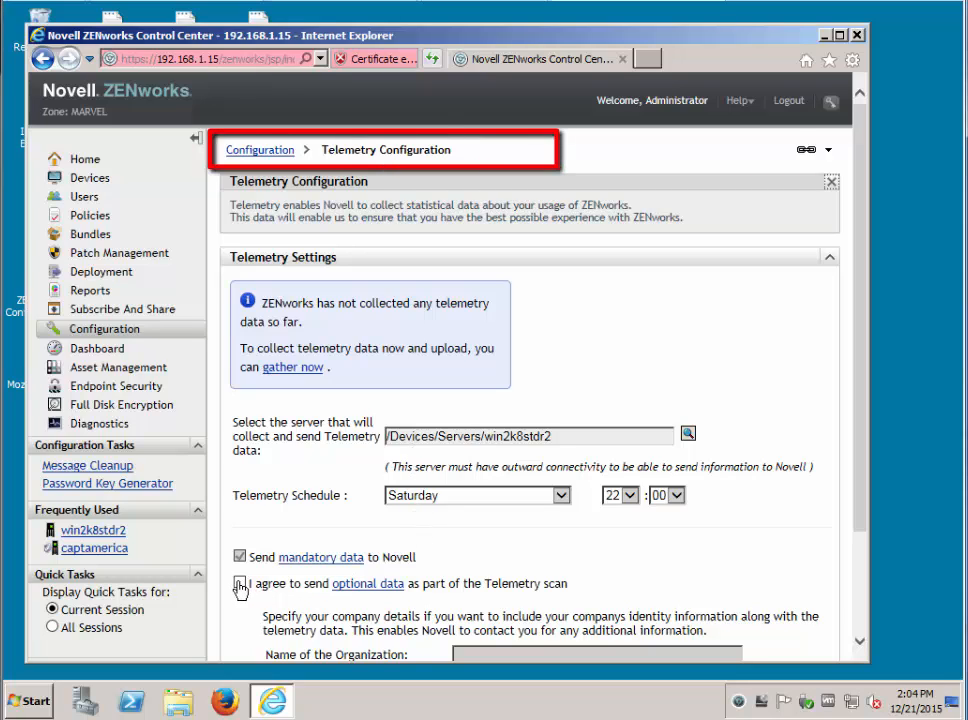
scroll(down, 3)
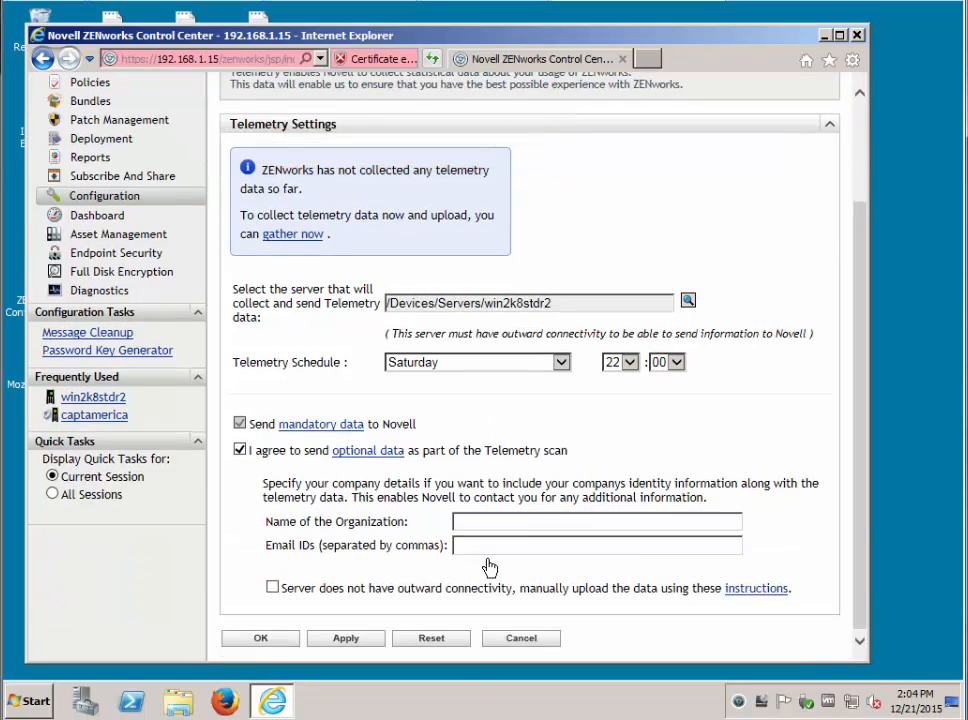
mouse_move(468, 492)
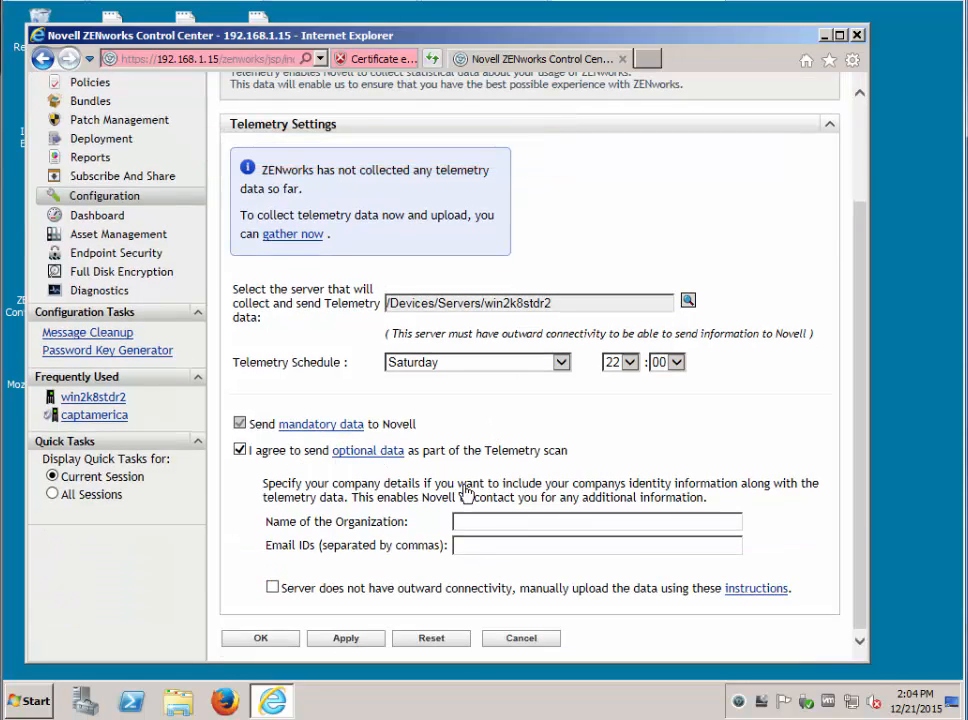
mouse_move(398, 548)
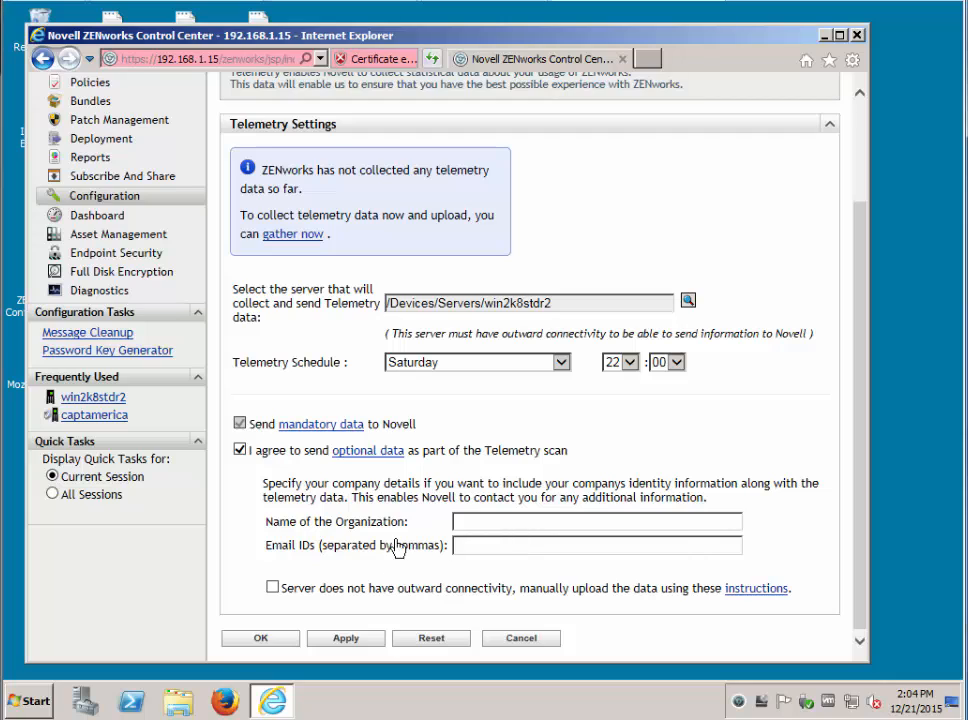
mouse_move(348, 552)
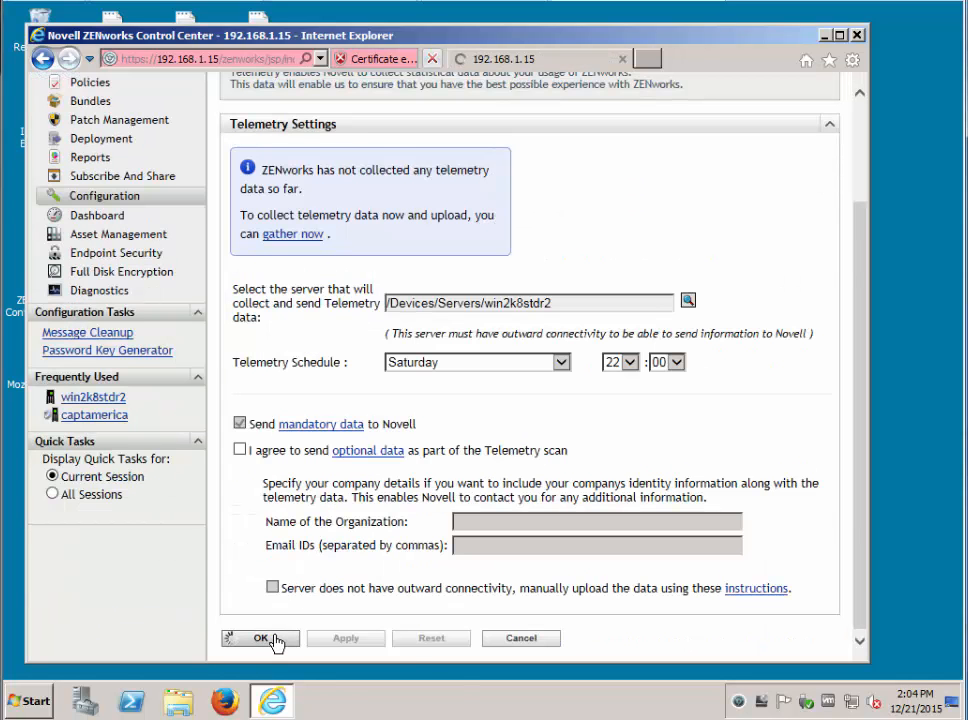
click(260, 638)
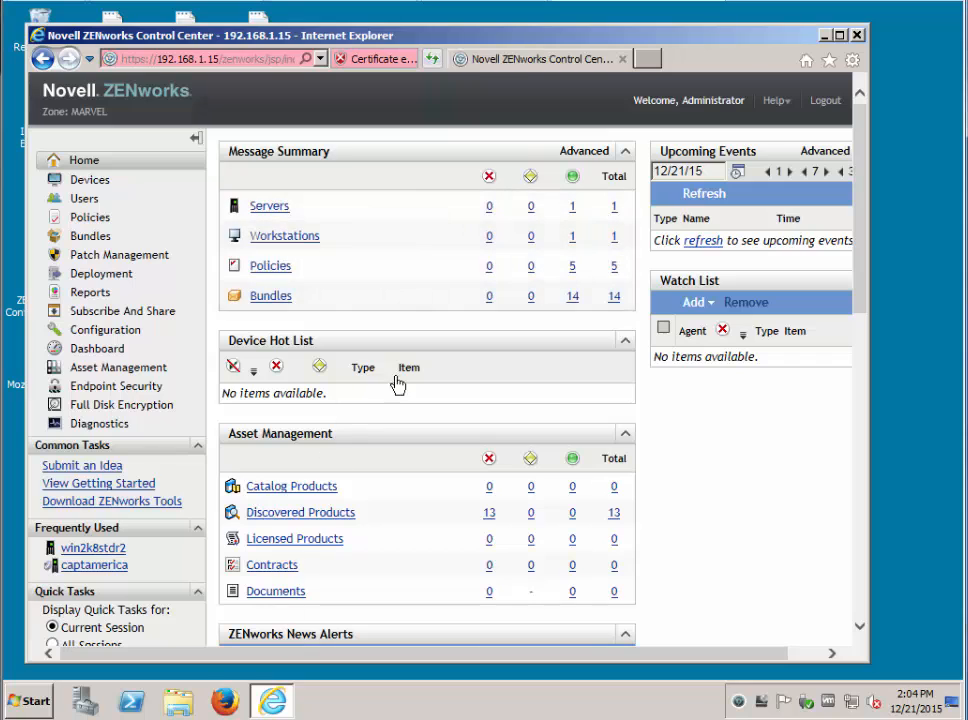
mouse_move(104, 330)
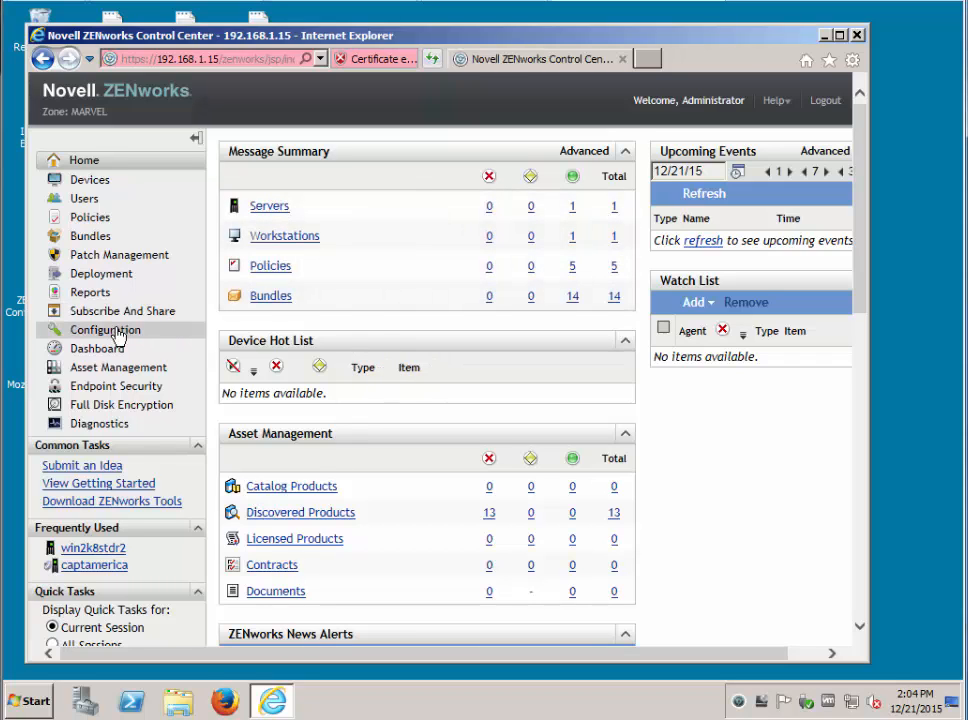
Step: Show win2k8stdr2 pending the 11.4.1 update under Configuration > System Updates
click(104, 328)
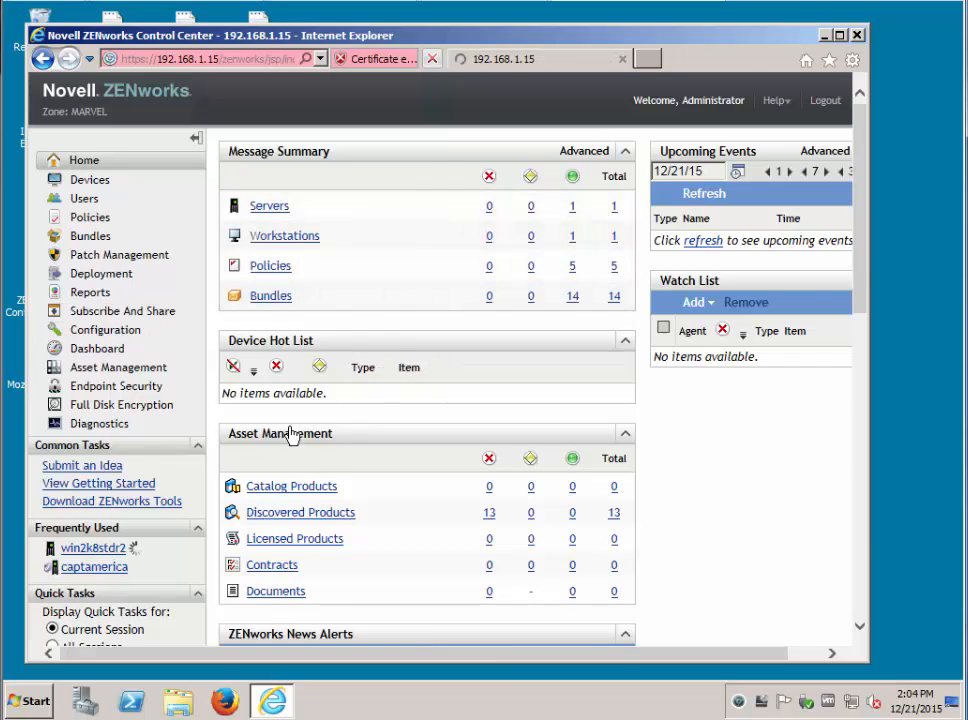
click(92, 548)
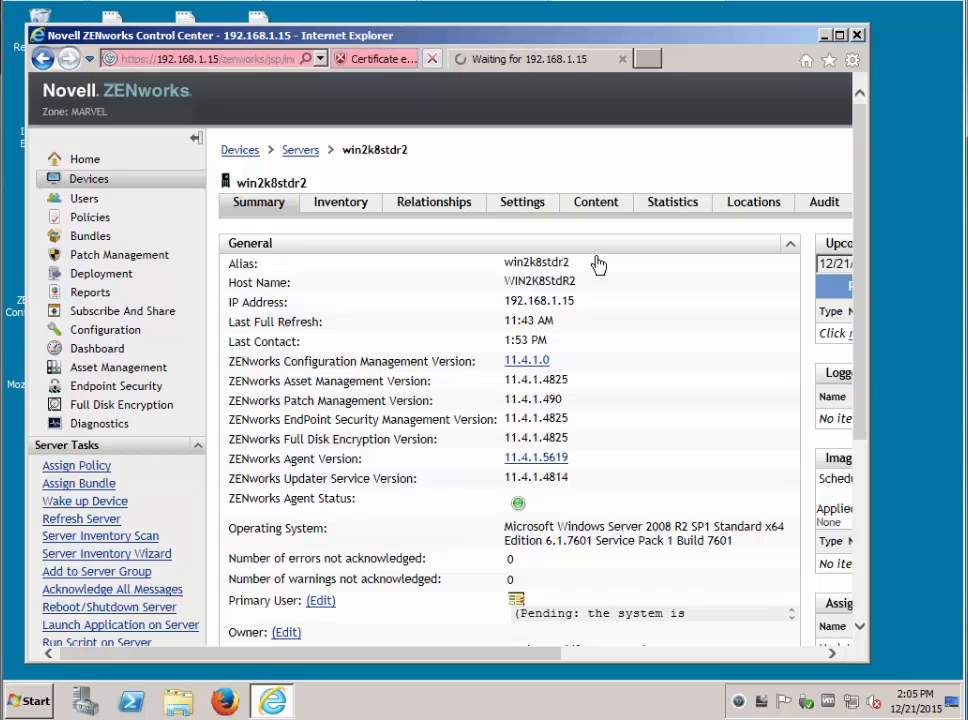
click(104, 328)
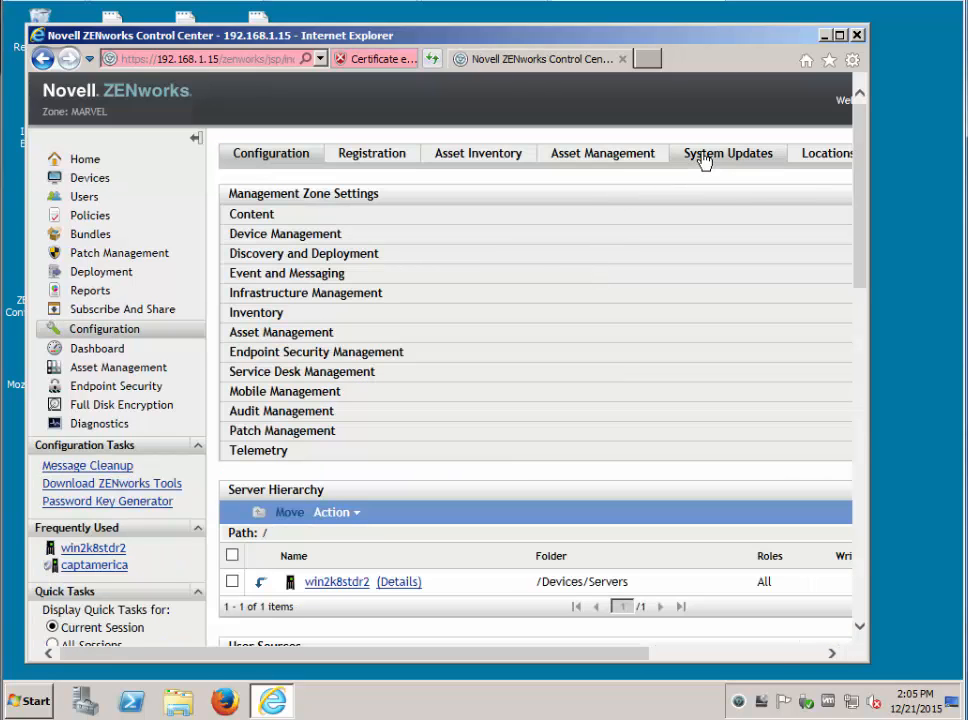
mouse_move(610, 278)
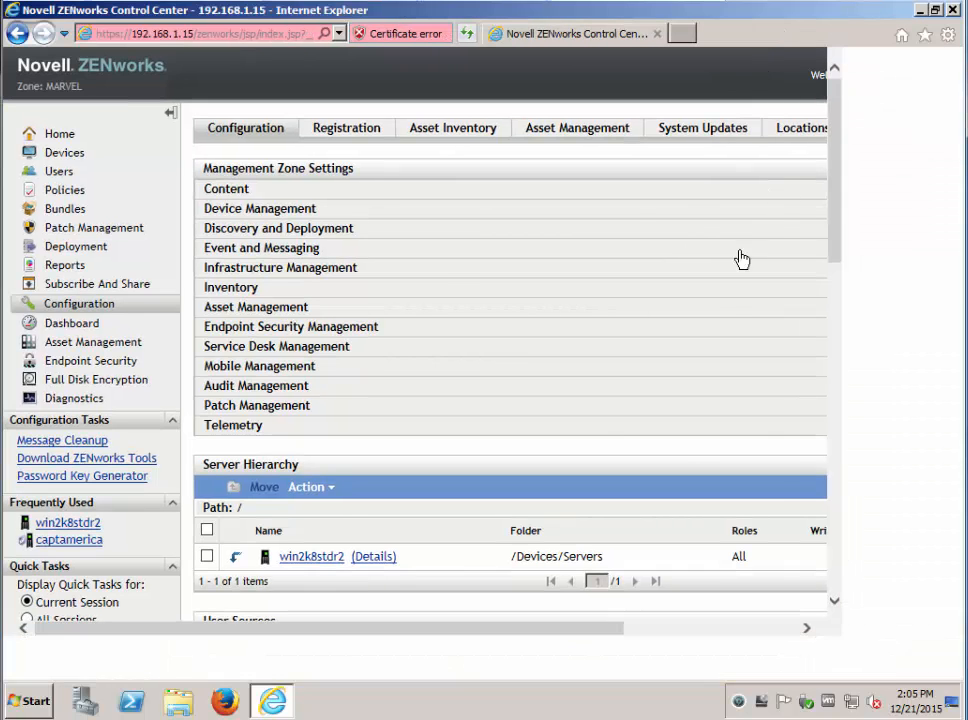
click(702, 128)
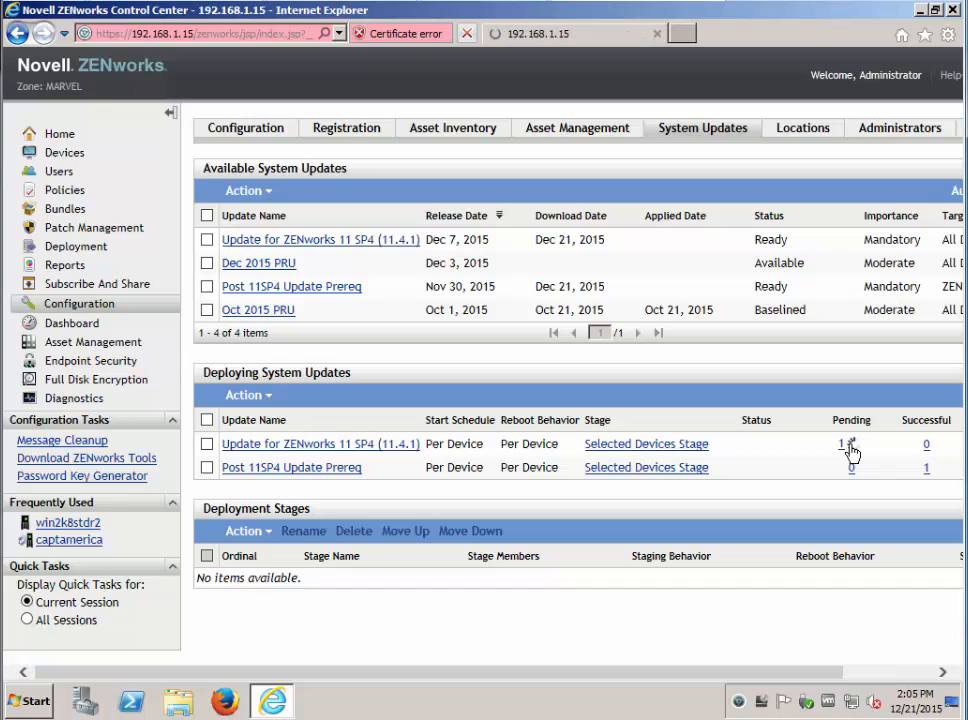
click(852, 448)
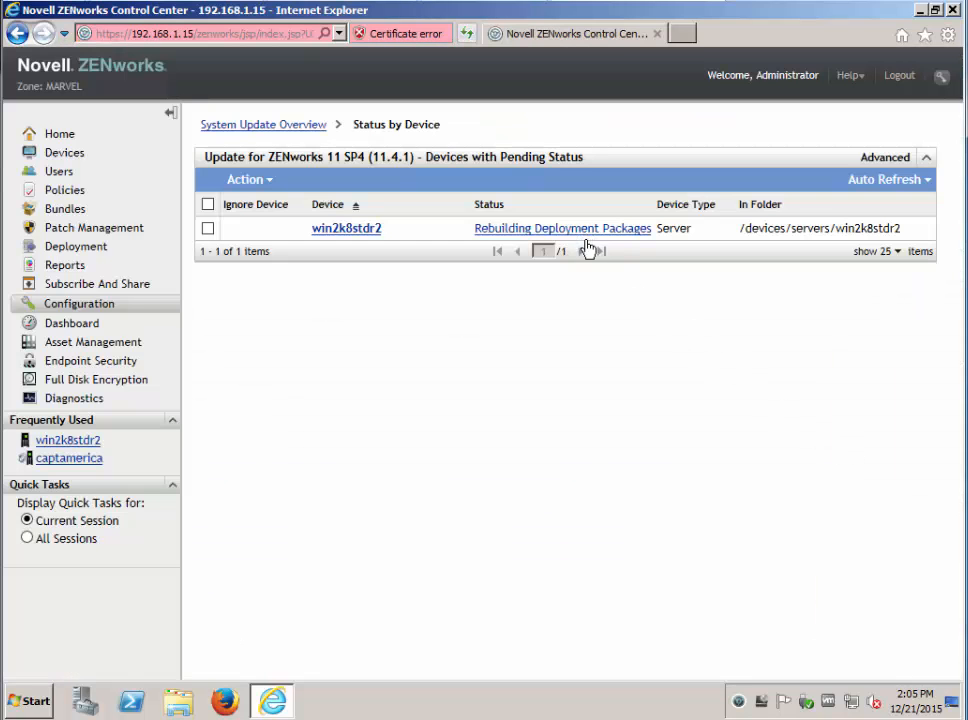
mouse_move(348, 288)
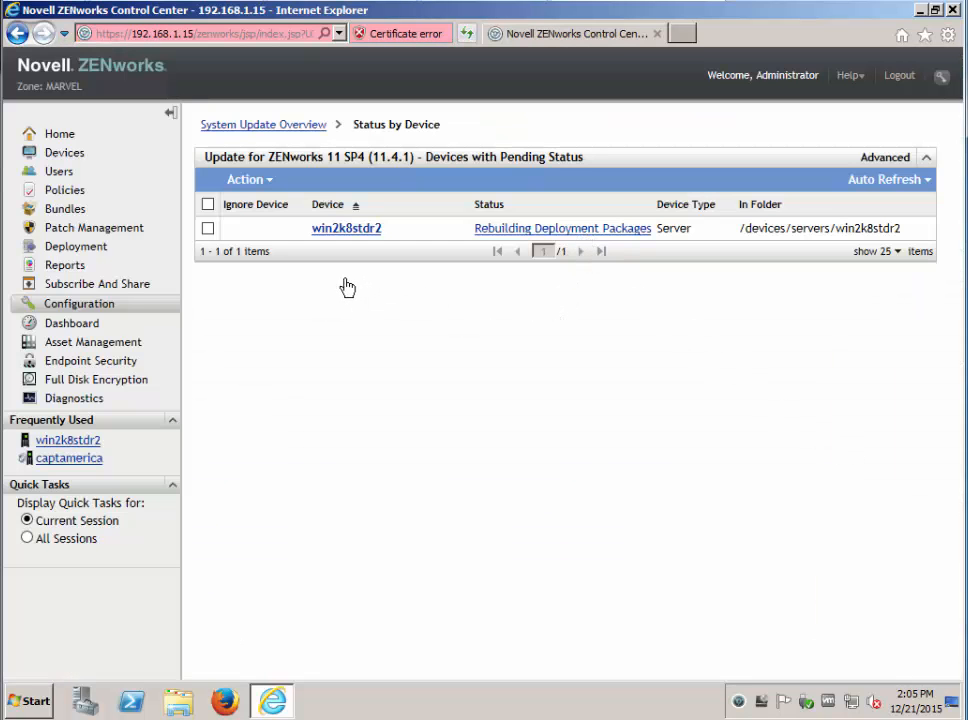
mouse_move(470, 360)
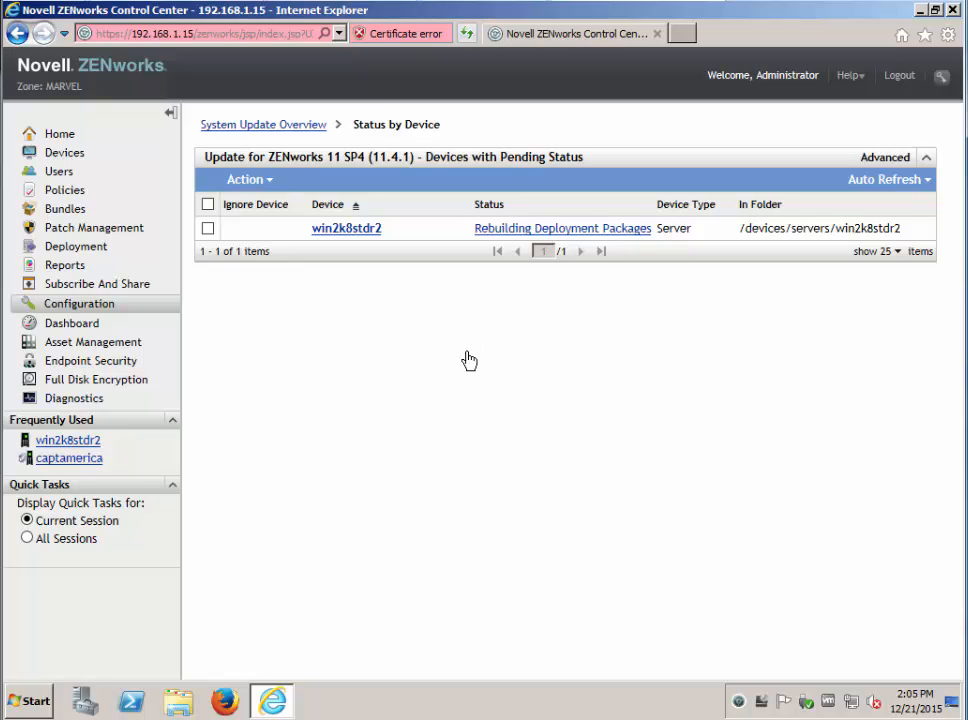